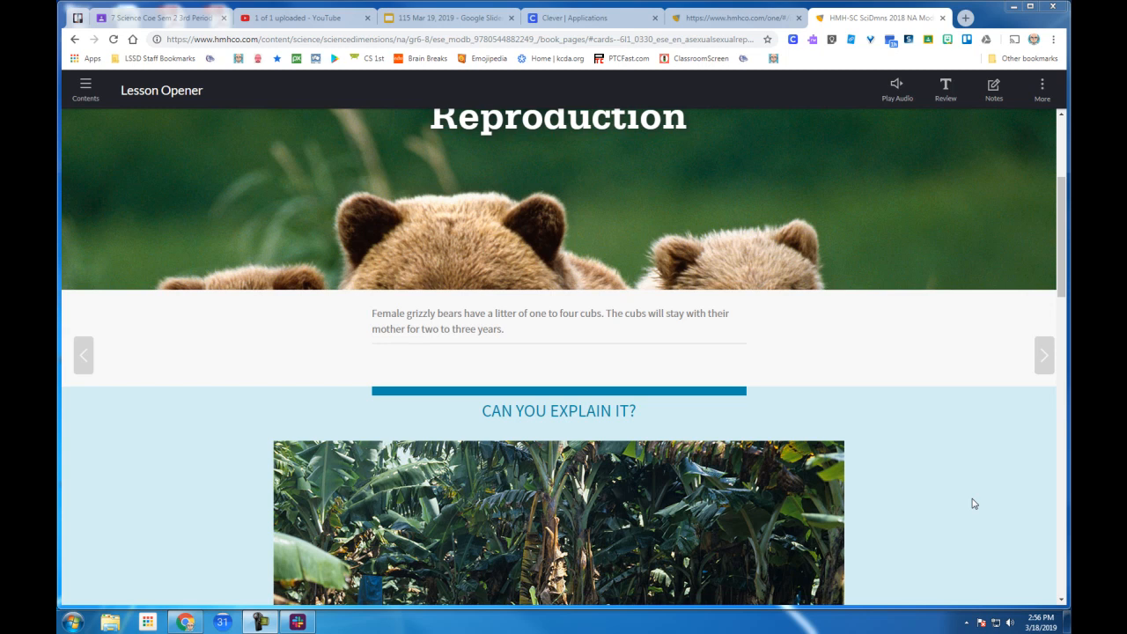
pyautogui.moveTo(947, 413)
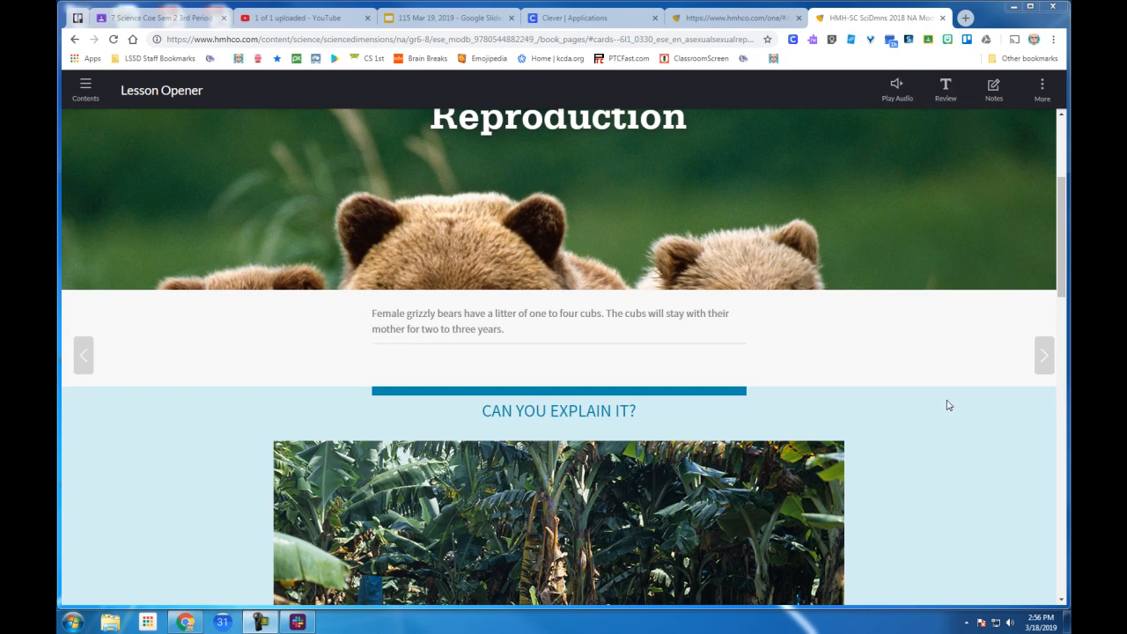
# Step: Scroll past the banana photo to the farmer-treatment question and Evidence Notebook prompt
pyautogui.scroll(-3)
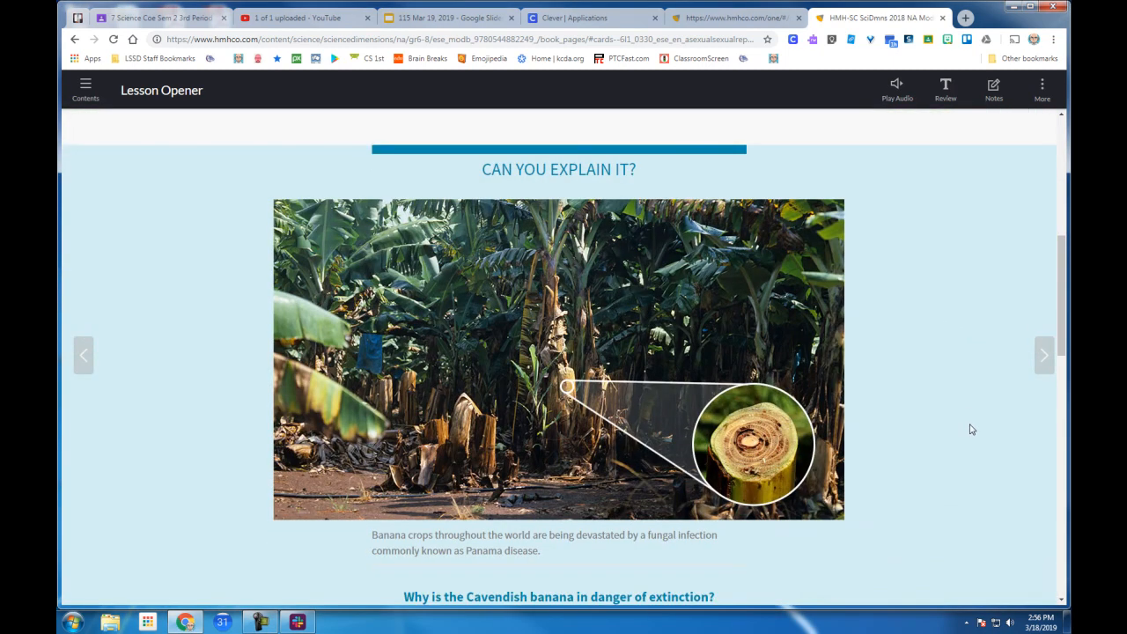
pyautogui.scroll(-3)
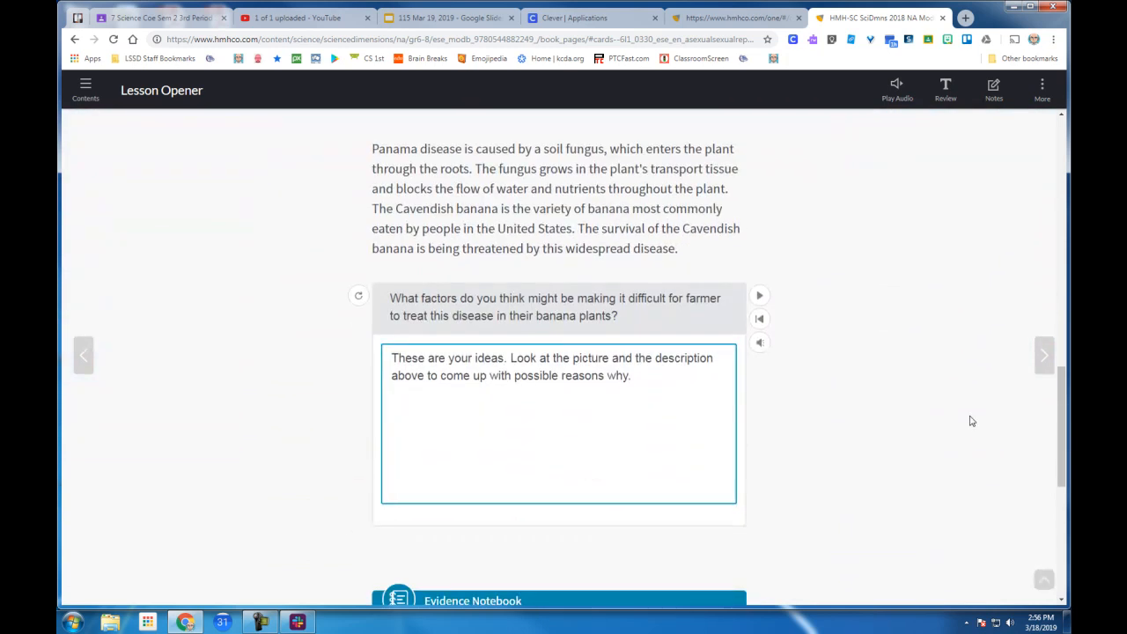
pyautogui.scroll(-3)
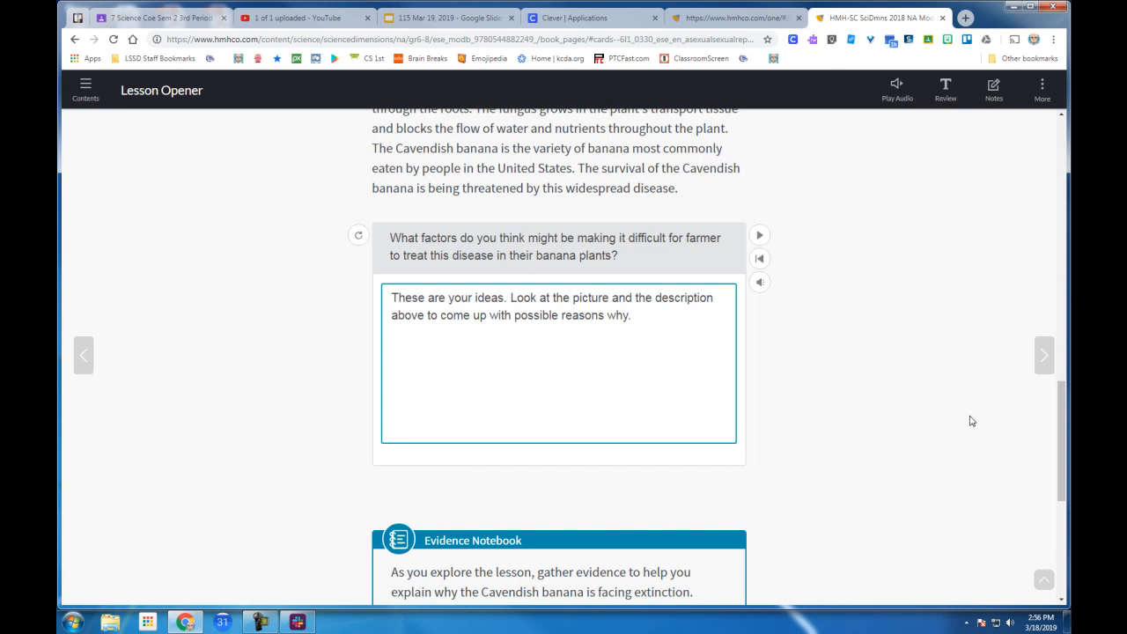
pyautogui.moveTo(1044, 355)
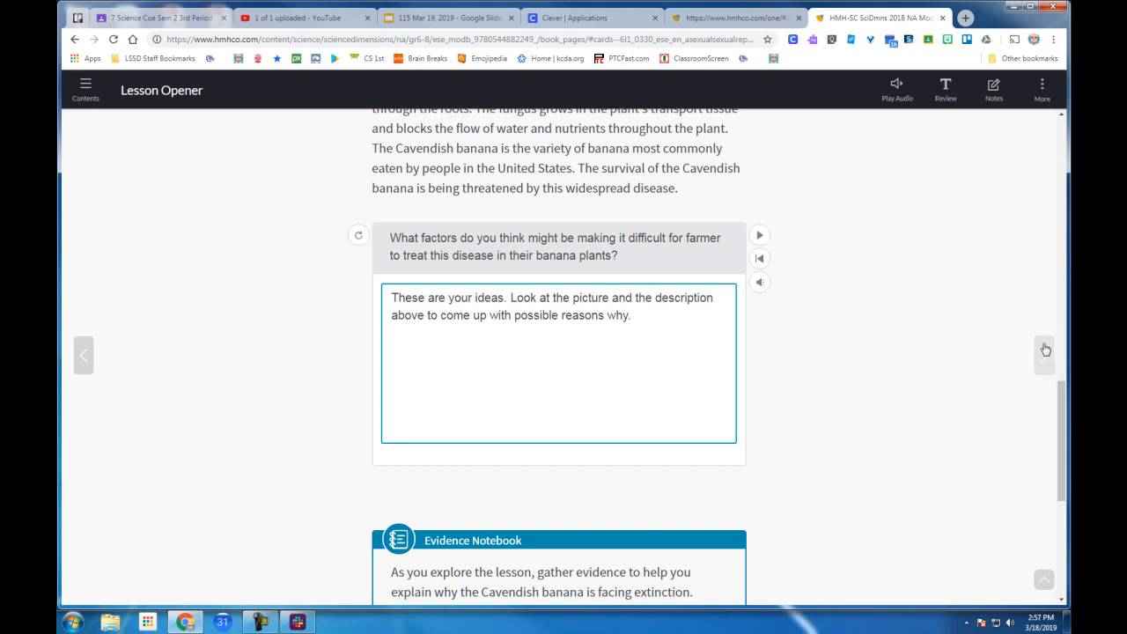
# Step: Advance to Exploration 1 and scroll through Parents and Offspring to the sexual reproduction passage
pyautogui.click(1043, 354)
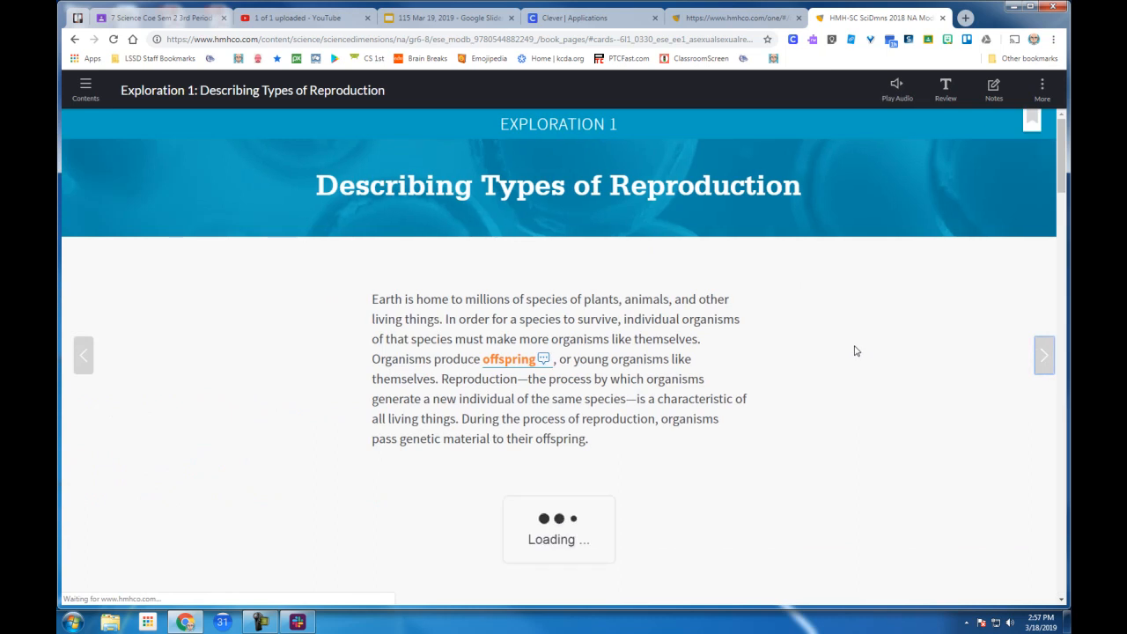
pyautogui.scroll(-3)
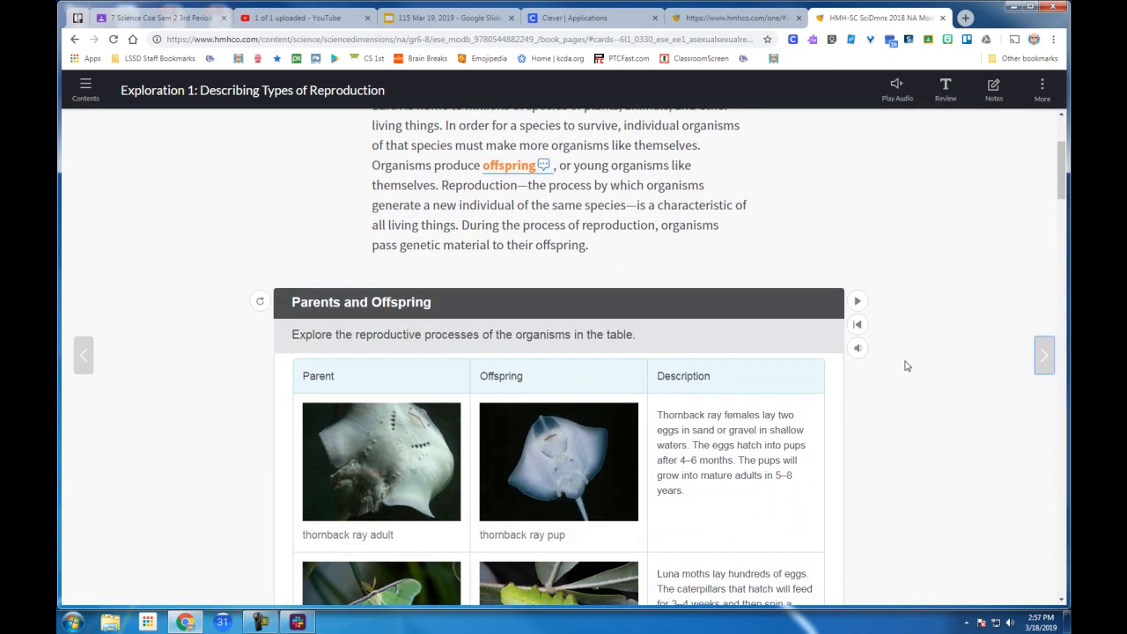
pyautogui.scroll(-3)
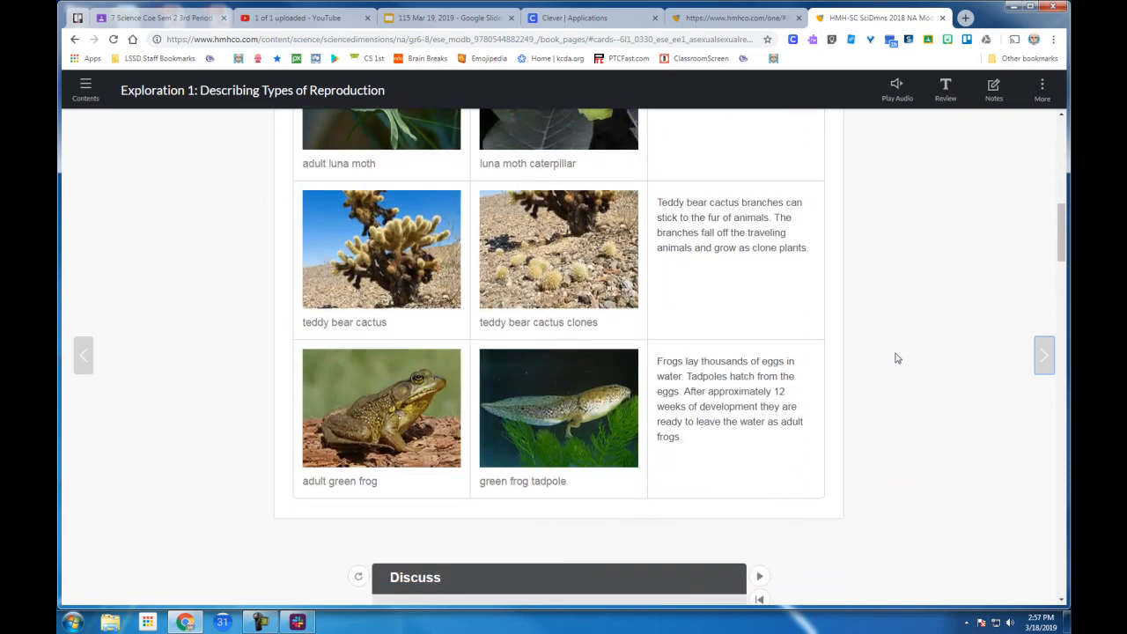
pyautogui.scroll(-3)
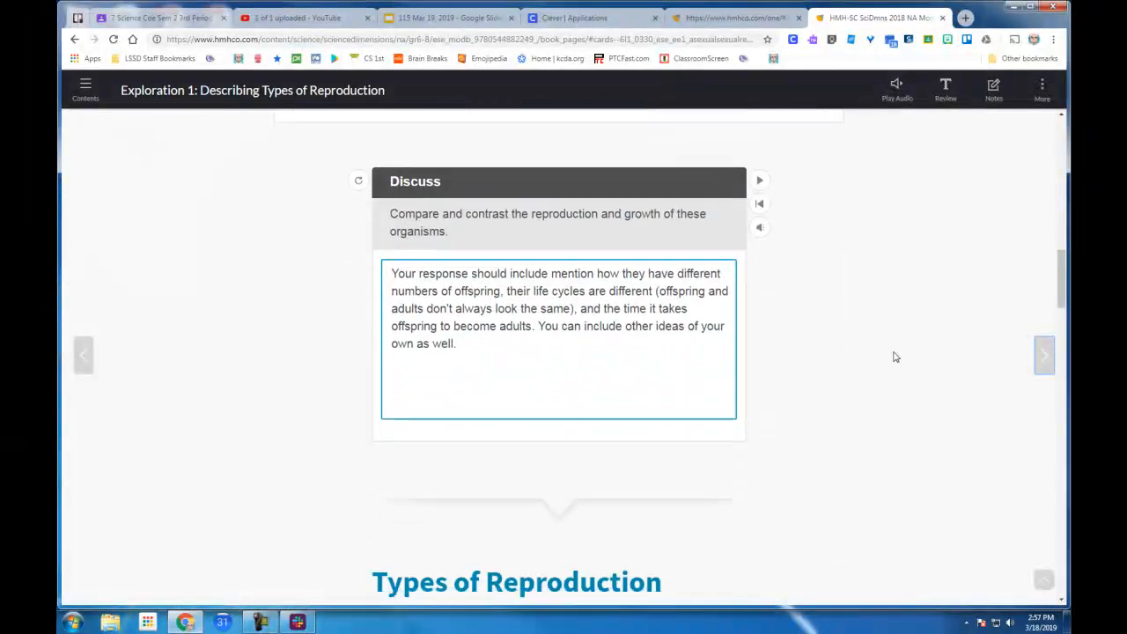
pyautogui.scroll(-3)
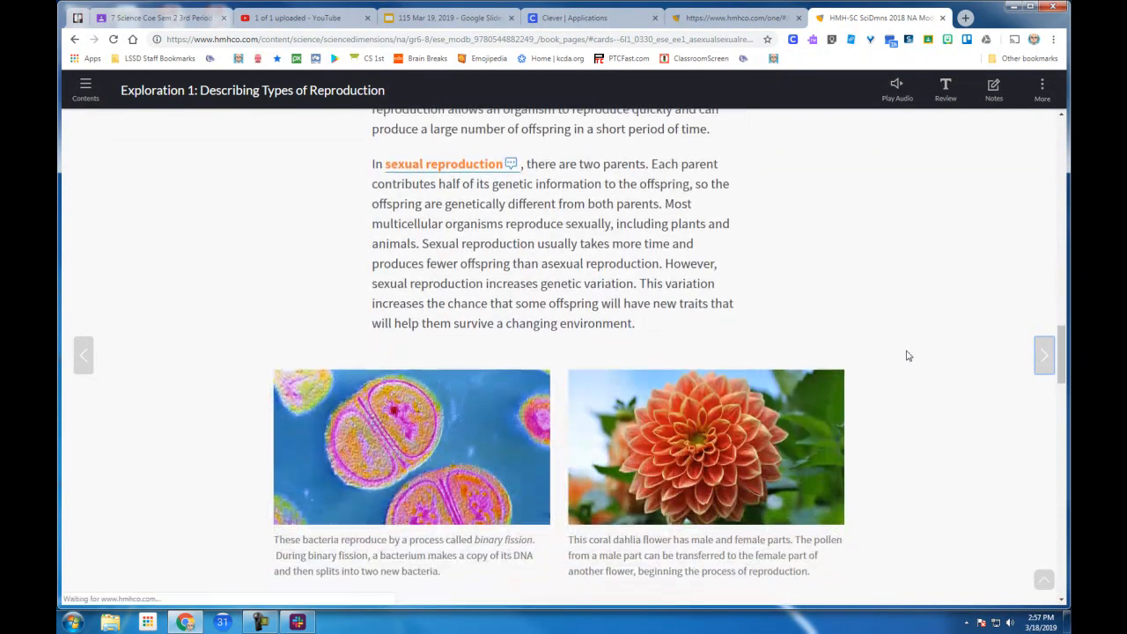
# Step: Scroll to the parent-count question showing bacterium 2 (wrong) and coral dahlia 2 (right)
pyautogui.scroll(-3)
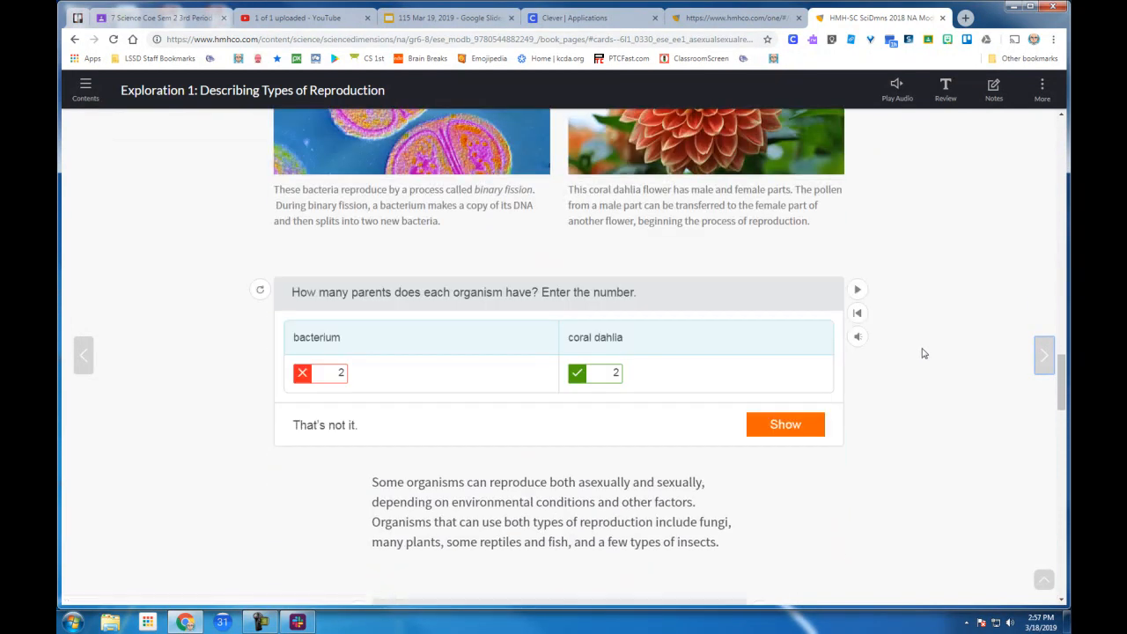
pyautogui.scroll(-3)
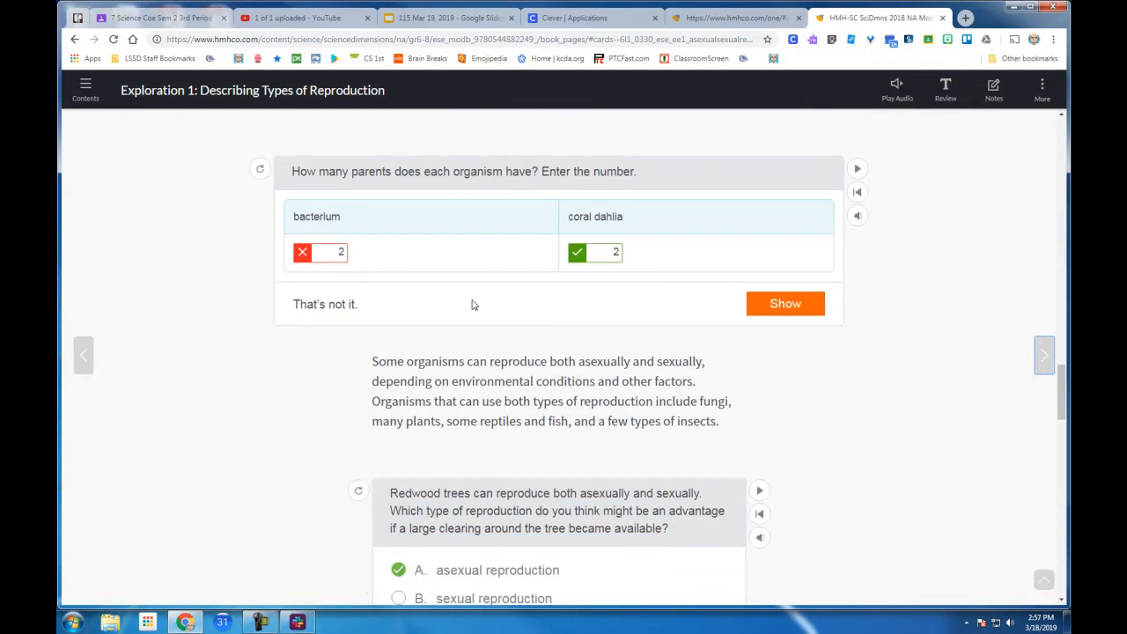
pyautogui.moveTo(325, 237)
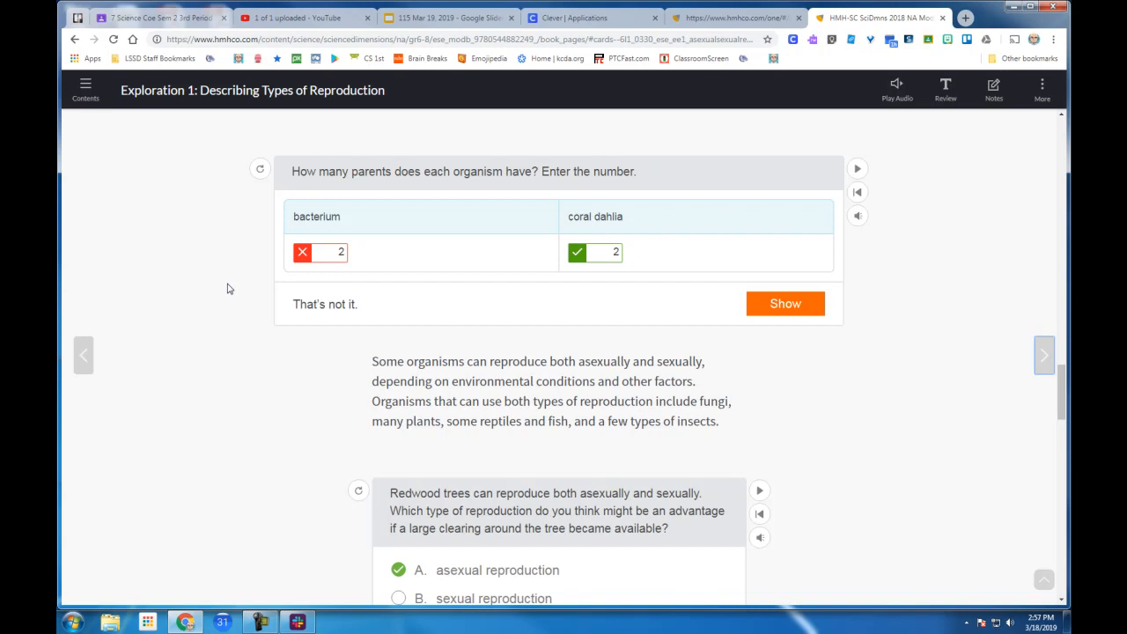
pyautogui.moveTo(577, 249)
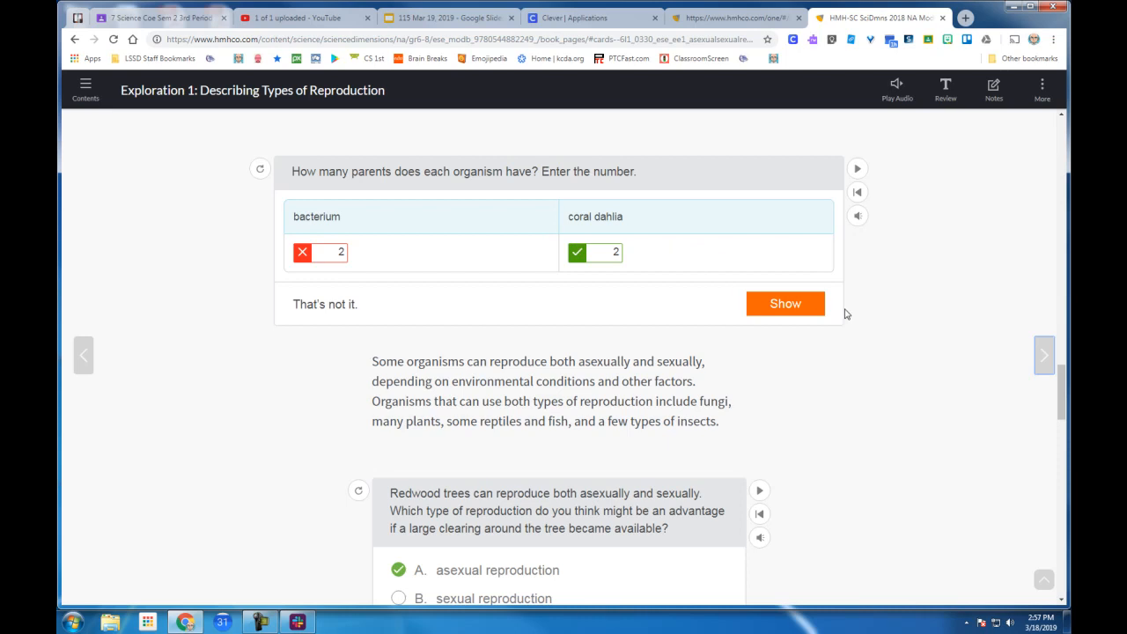
# Step: Scroll to the redwood question answered 'asexual reproduction' with Well Done feedback
pyautogui.scroll(-3)
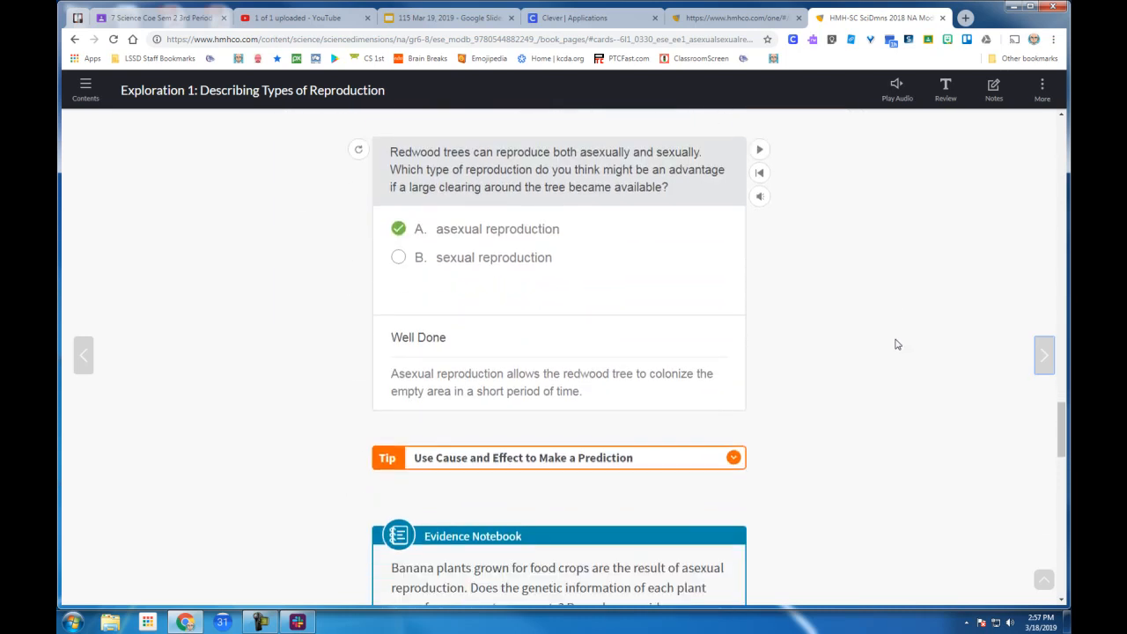
pyautogui.scroll(-3)
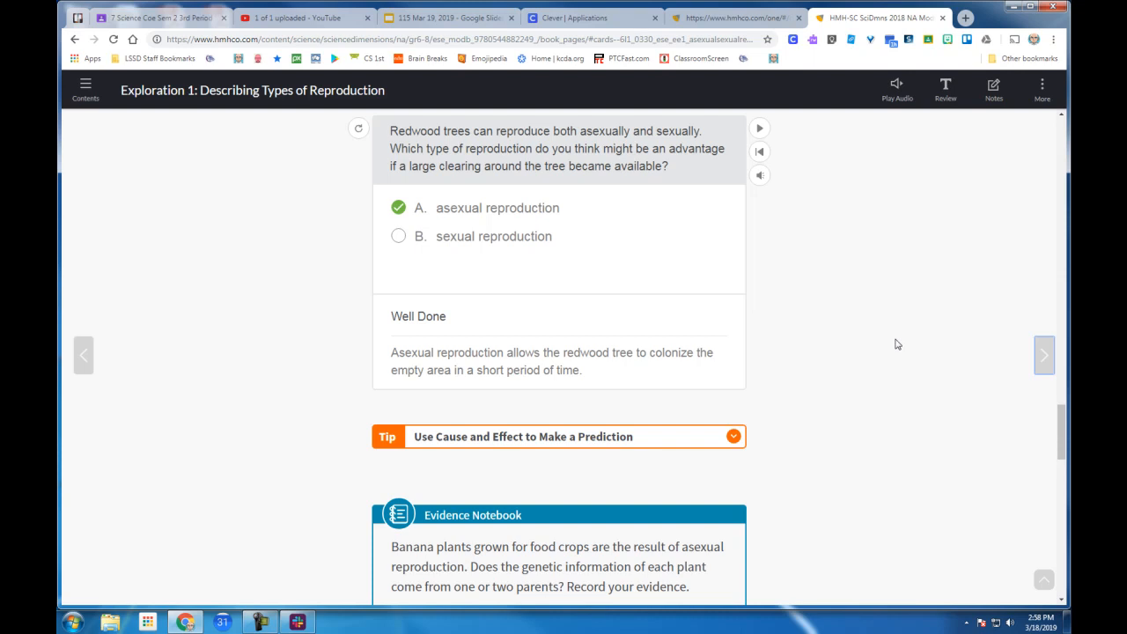
pyautogui.moveTo(875, 459)
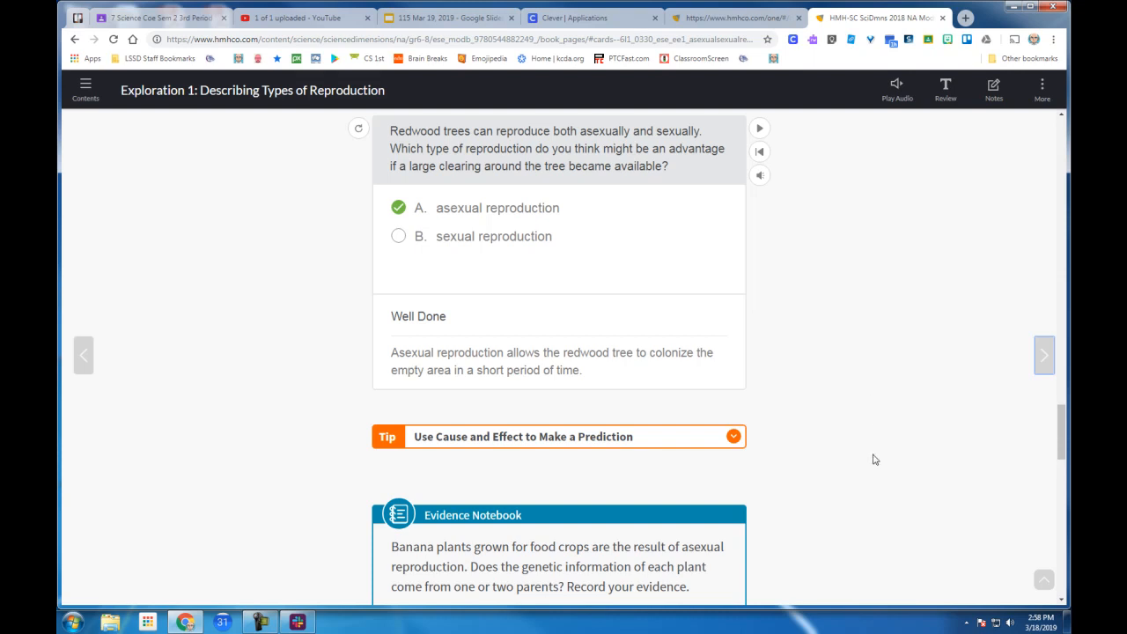
pyautogui.moveTo(802, 398)
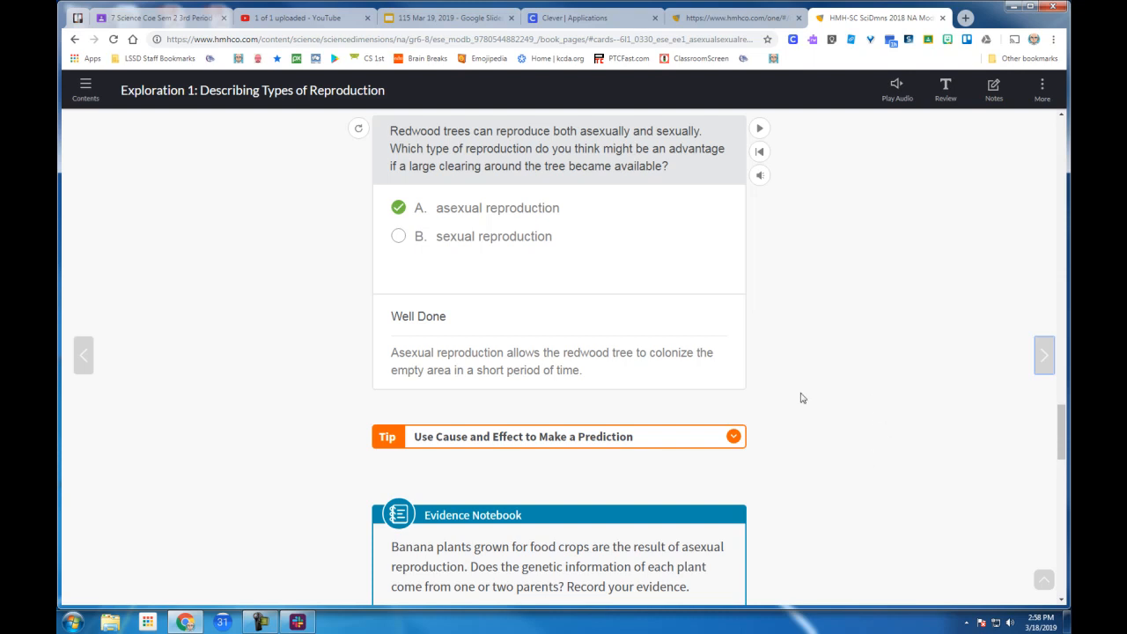
pyautogui.moveTo(620, 370)
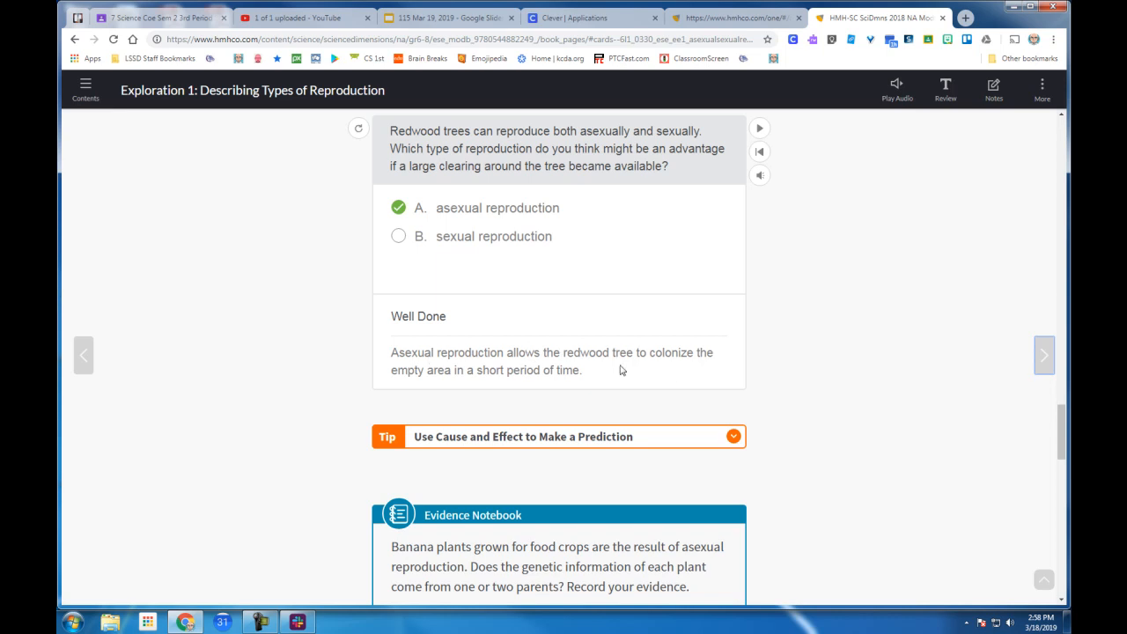
pyautogui.moveTo(794, 338)
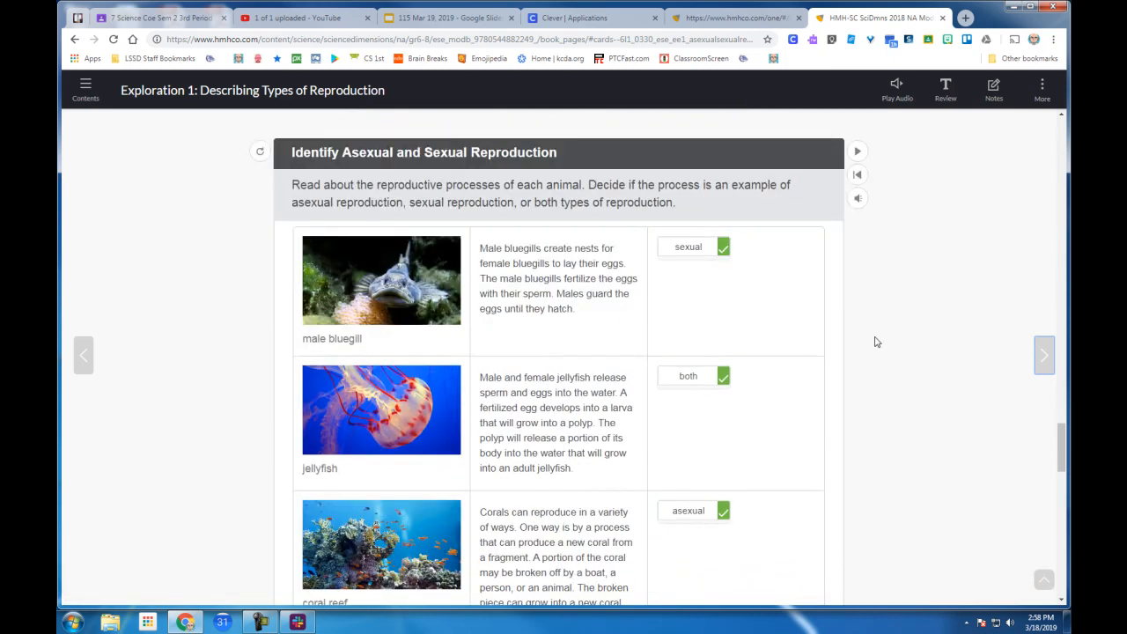
# Step: Scroll through the sorting table (bluegill sexual, jellyfish both, coral asexual) to the rose hybrid question
pyautogui.scroll(-3)
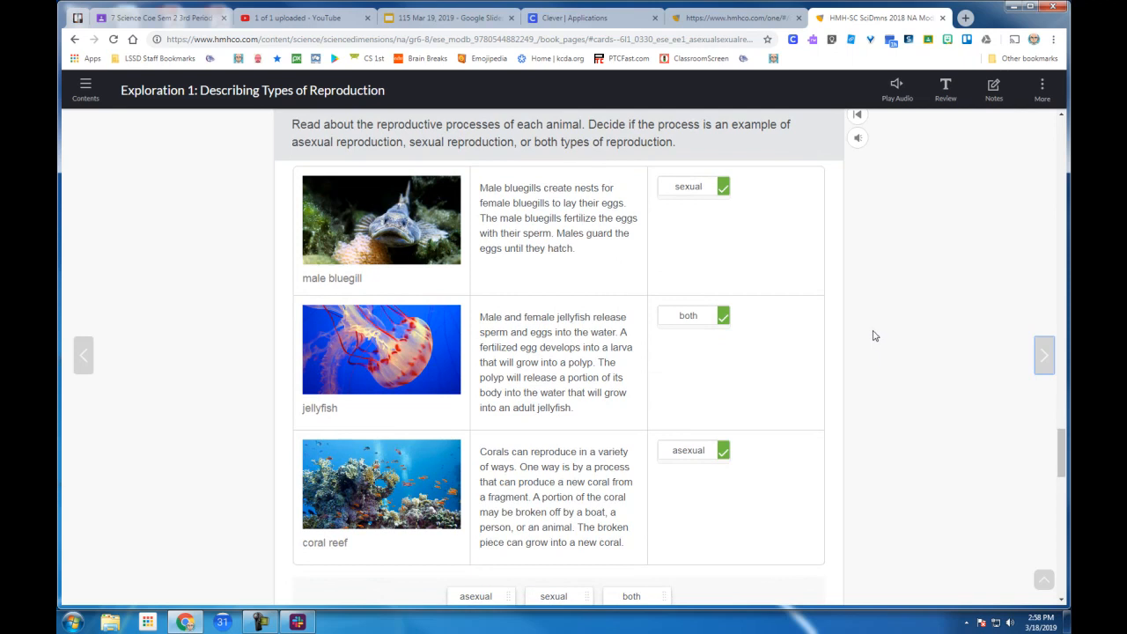
pyautogui.moveTo(771, 383)
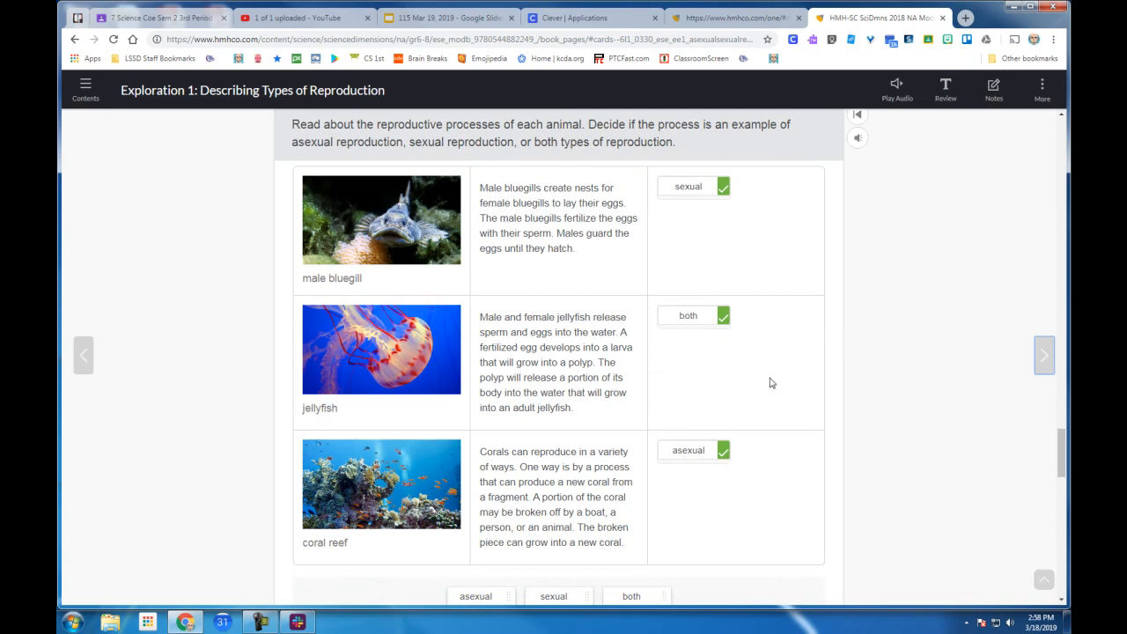
pyautogui.scroll(-3)
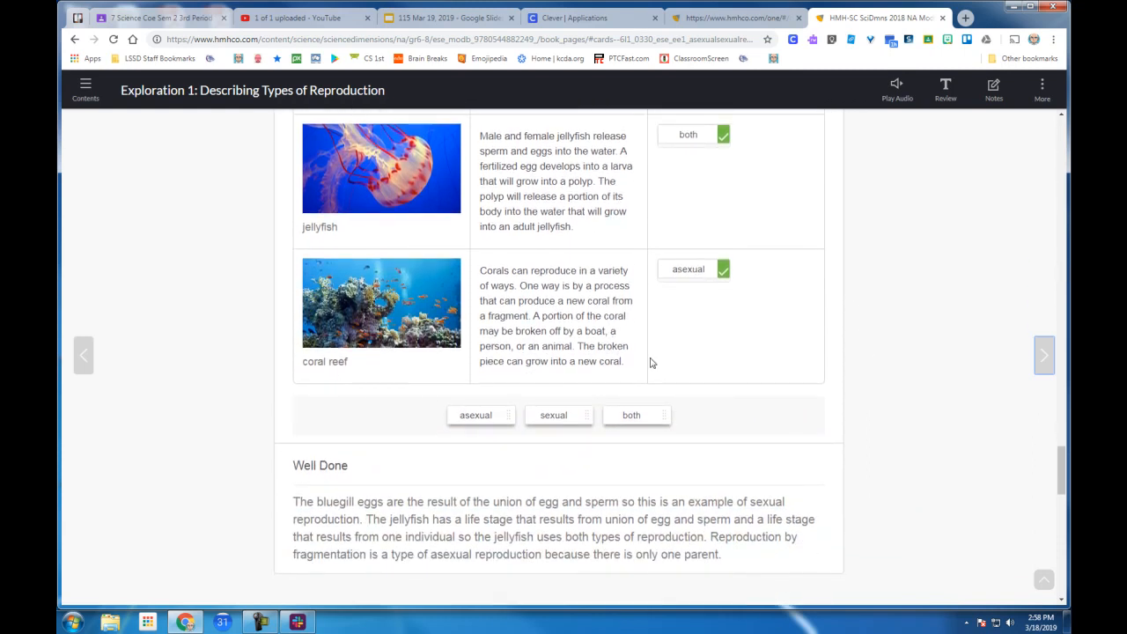
pyautogui.moveTo(901, 353)
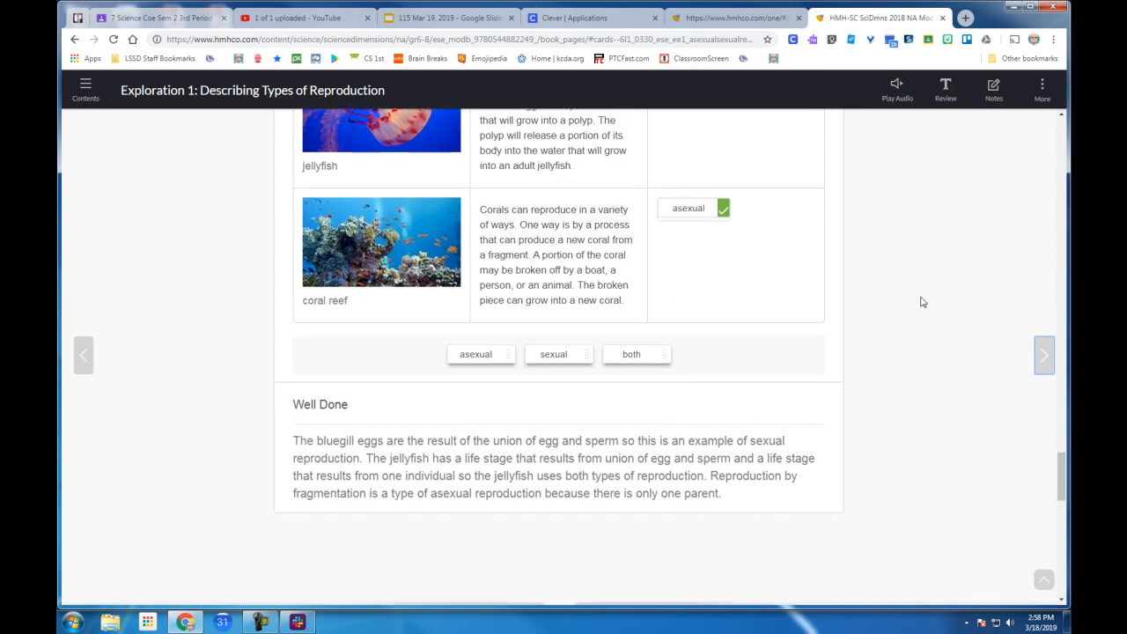
pyautogui.click(1043, 355)
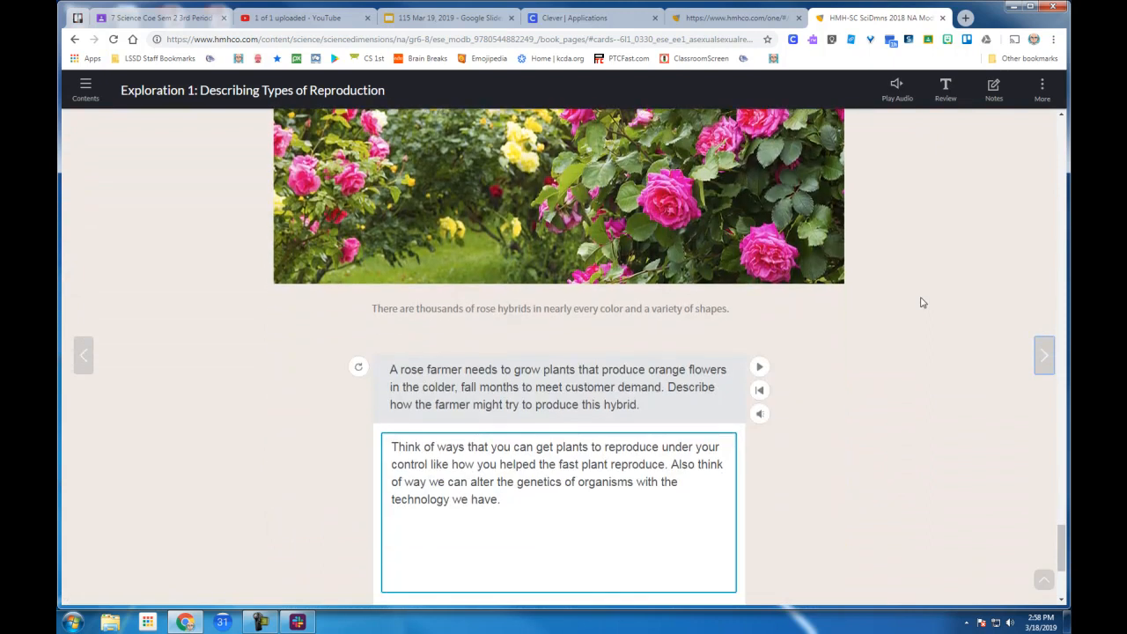
# Step: Scroll past the rose photo to the Next: Exploration 2 banner
pyautogui.scroll(-3)
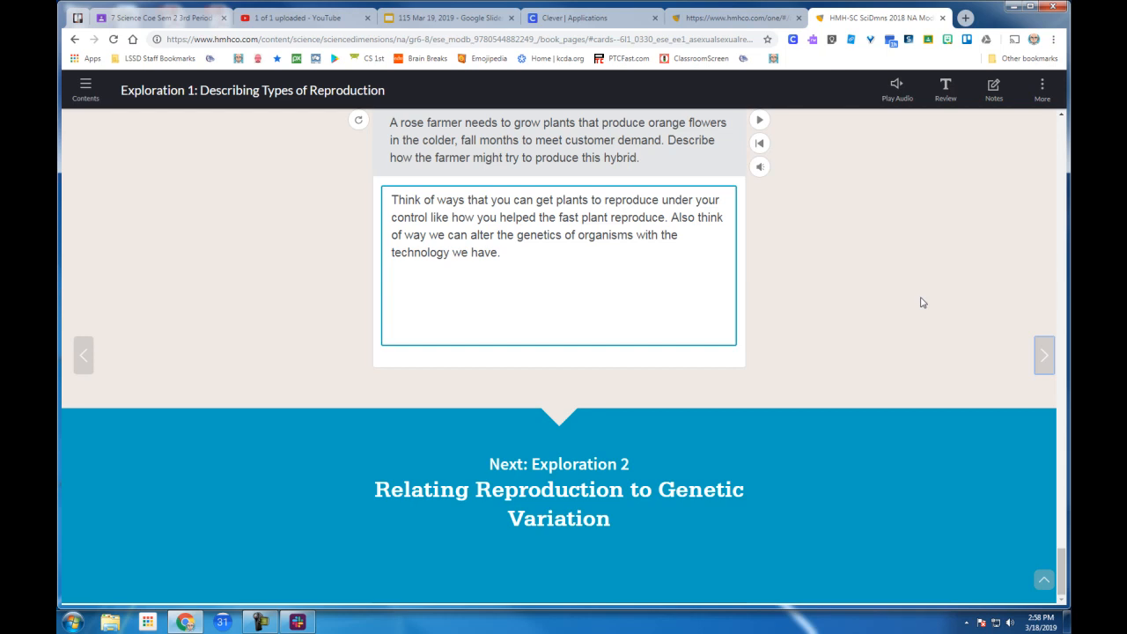
pyautogui.moveTo(942, 327)
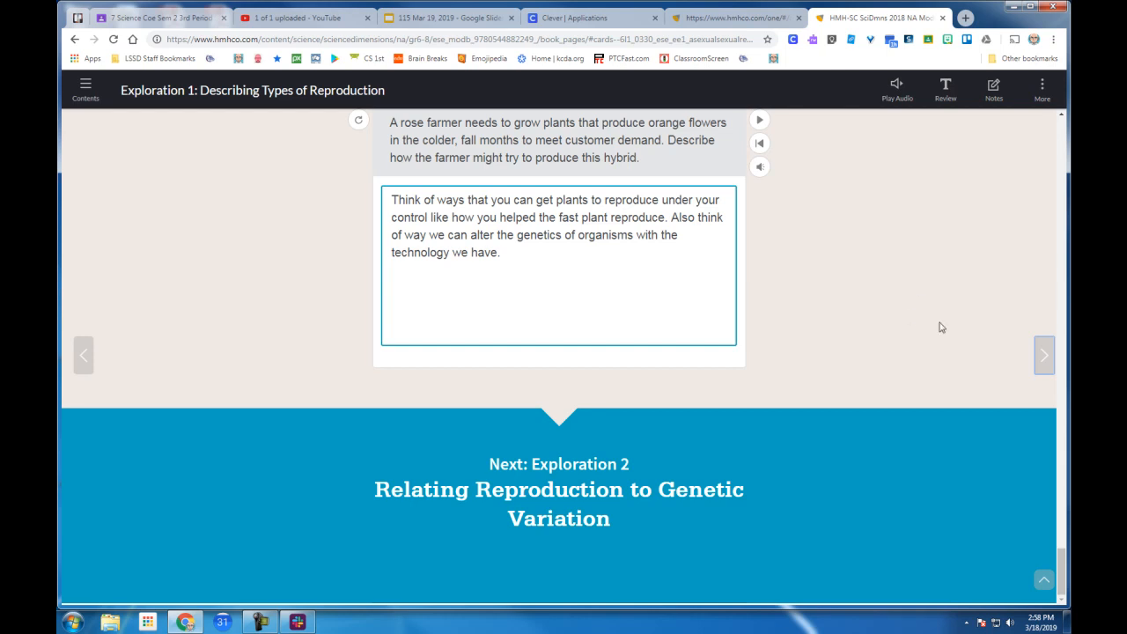
# Step: Open Exploration 2 and scroll past the hydra/salamander Discuss answer to Inheritance and Asexual Reproduction
pyautogui.click(1043, 355)
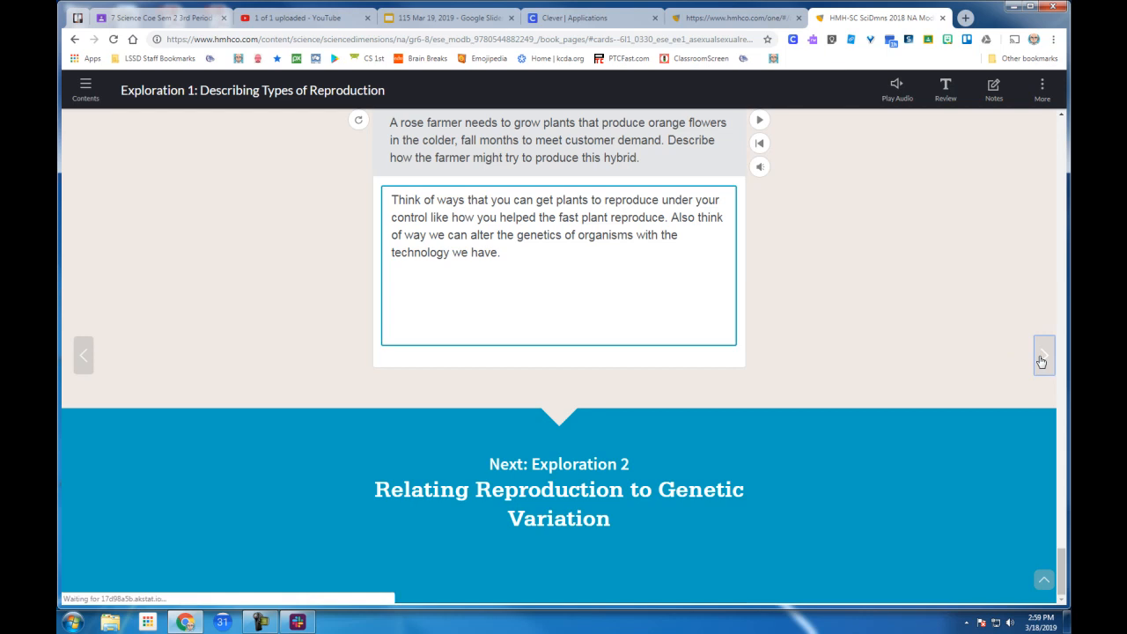
pyautogui.click(1042, 355)
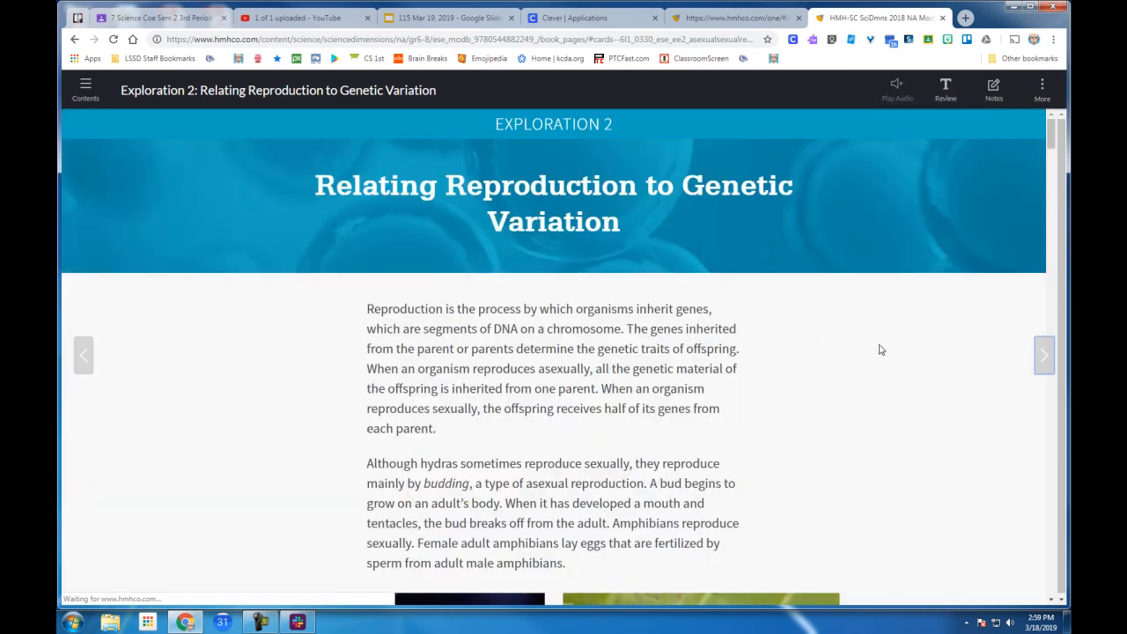
pyautogui.scroll(-3)
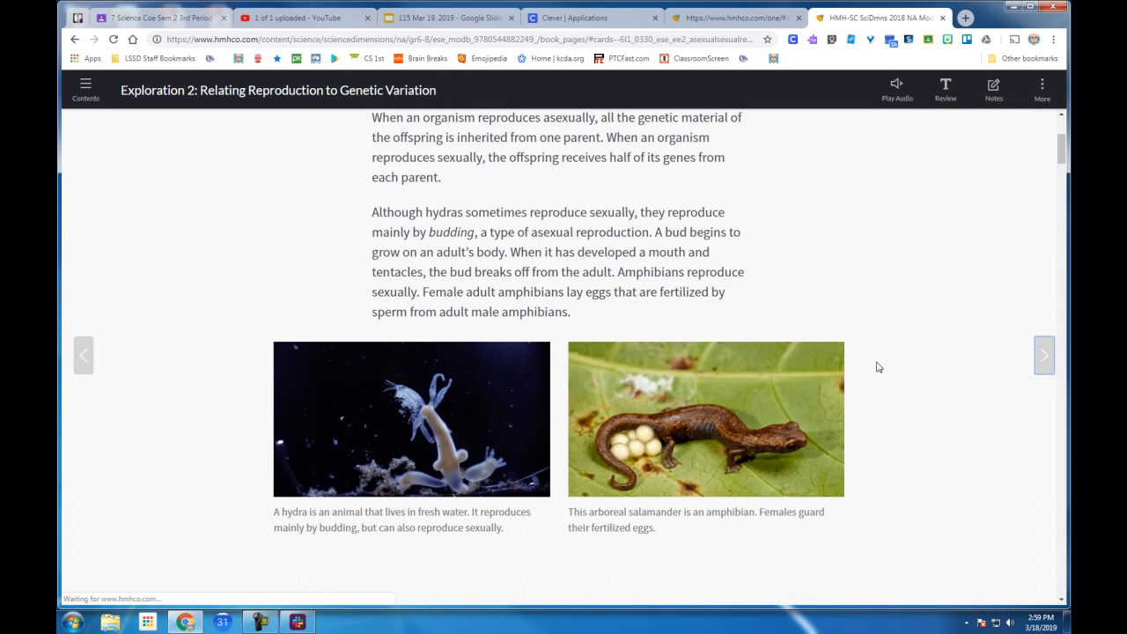
pyautogui.scroll(-3)
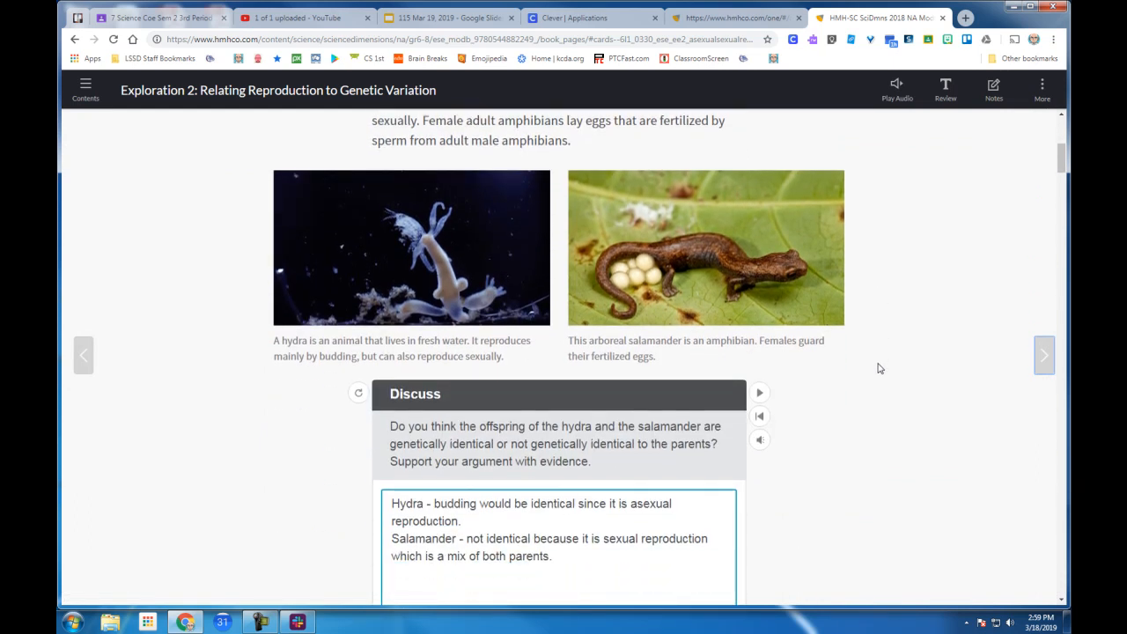
pyautogui.scroll(-3)
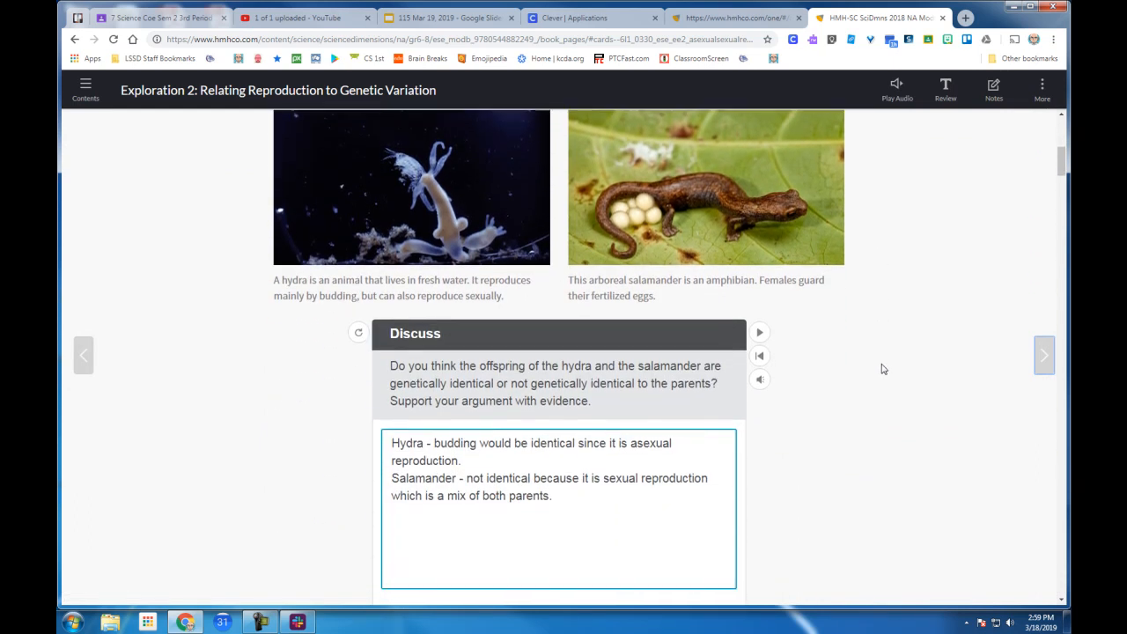
pyautogui.scroll(-3)
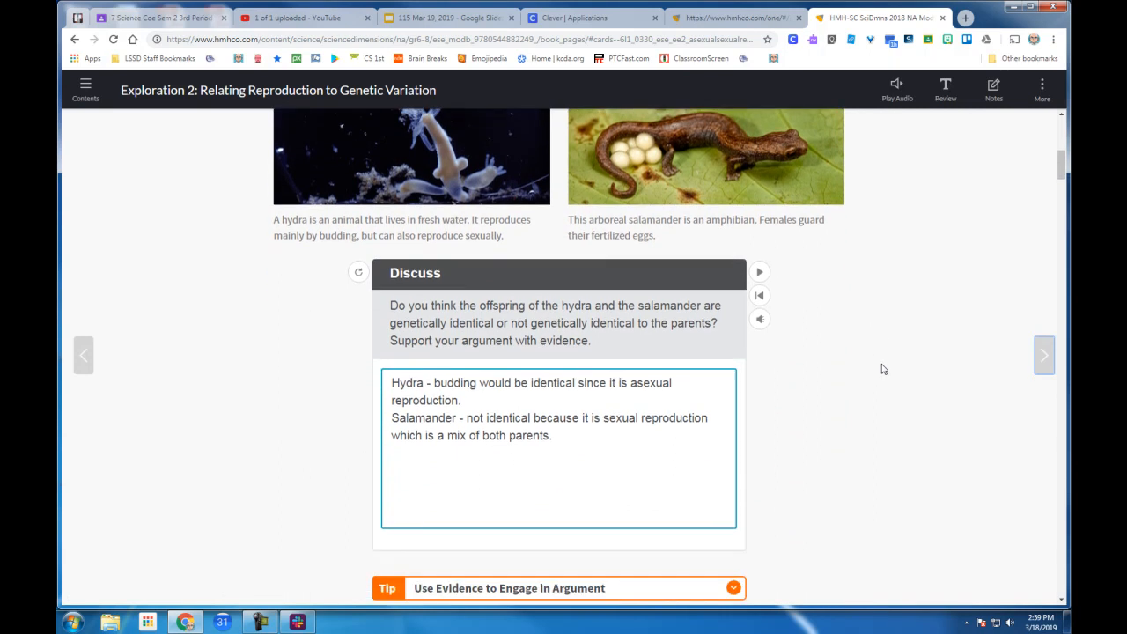
pyautogui.scroll(-3)
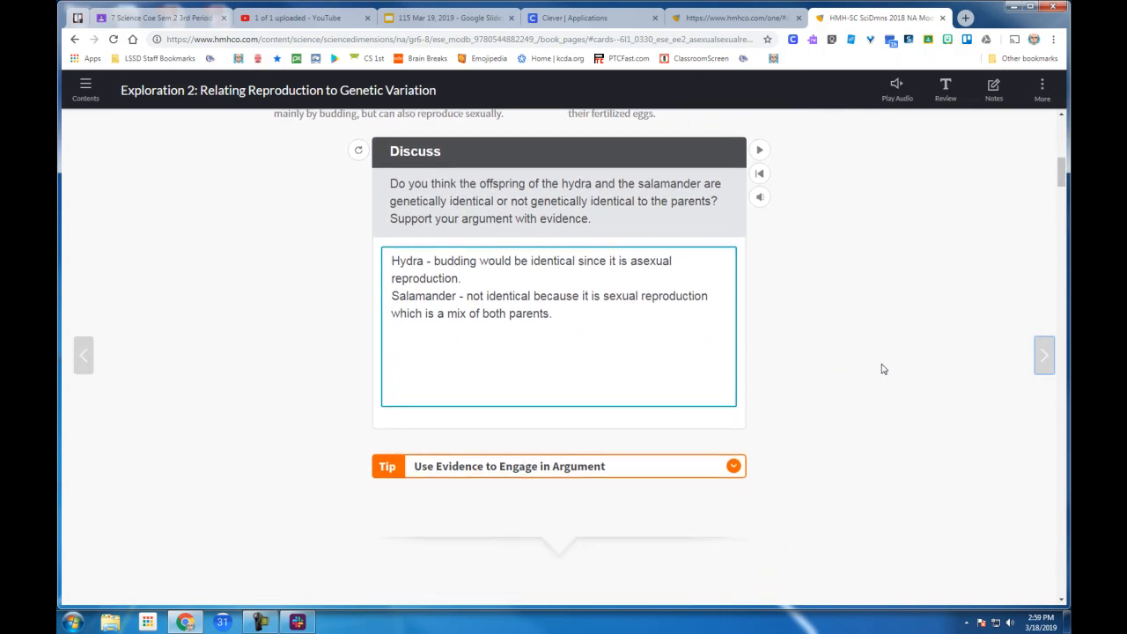
pyautogui.scroll(-3)
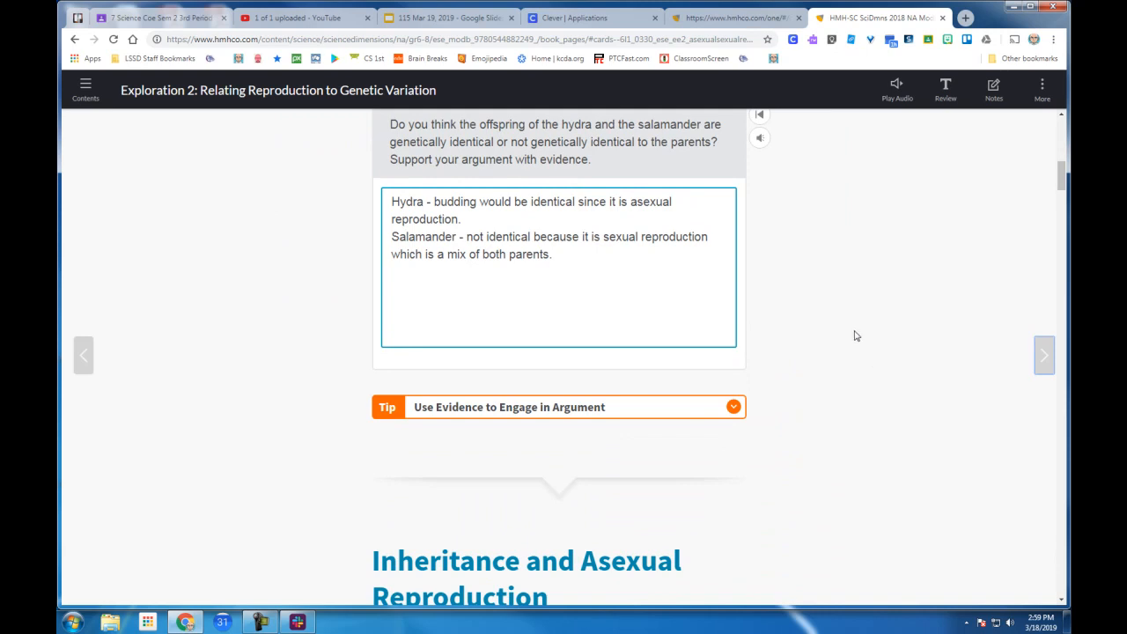
pyautogui.moveTo(635, 293)
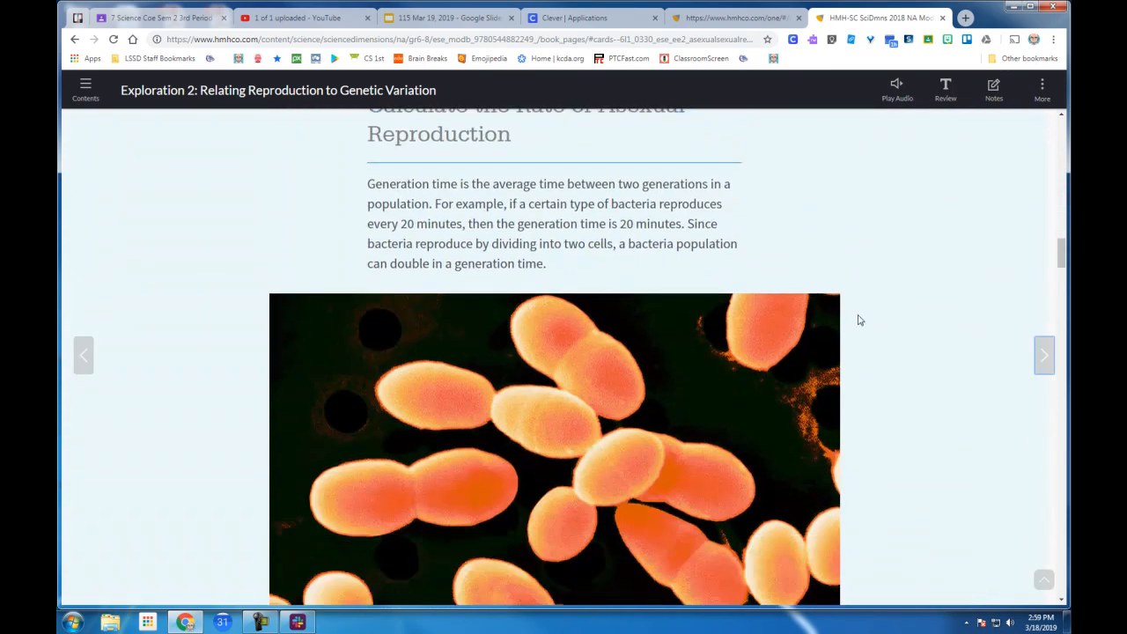
# Step: Scroll past the Calculate the Rate of Asexual Reproduction text to the blank graphing canvas
pyautogui.scroll(-3)
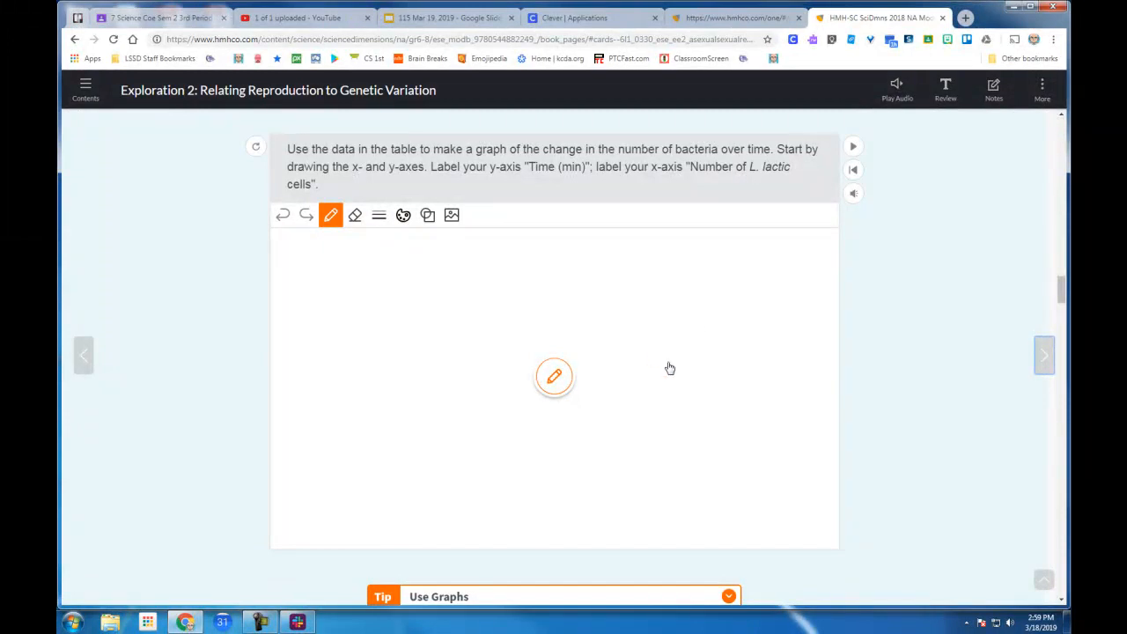
pyautogui.scroll(-3)
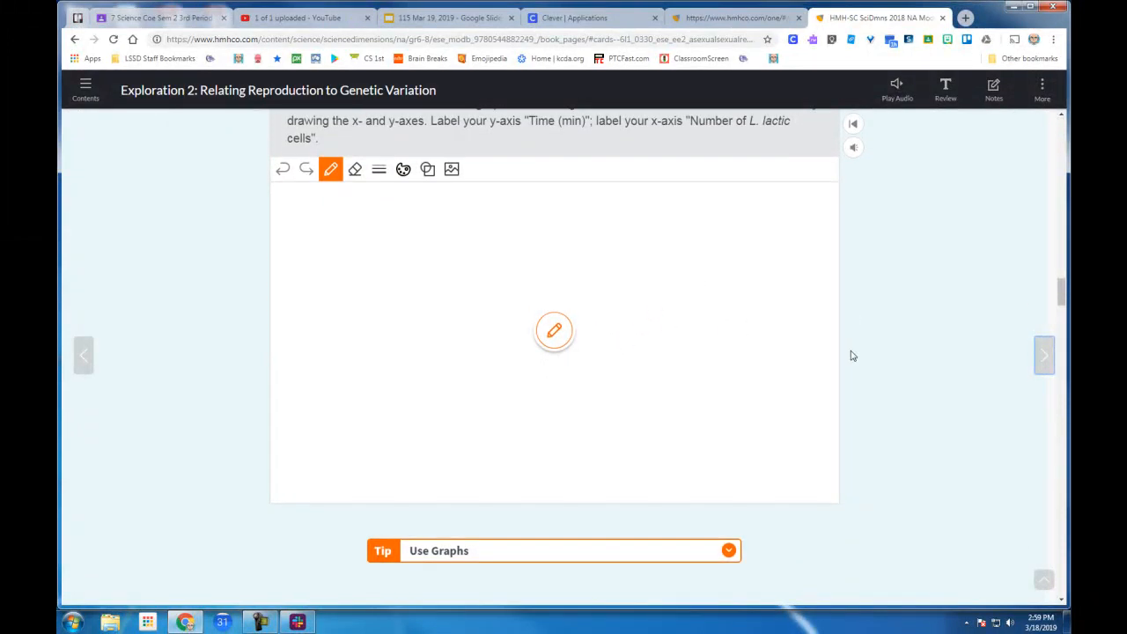
# Step: Draw an upward-curving growth line, vertical and horizontal axes, and start the # and T labels
pyautogui.scroll(-3)
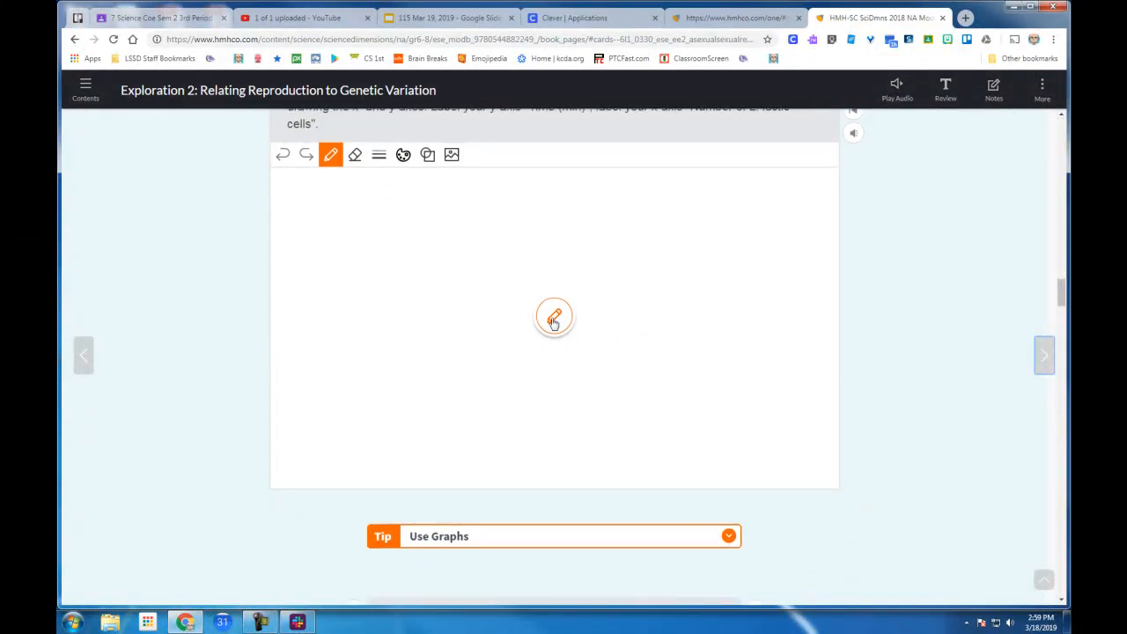
pyautogui.moveTo(824, 276)
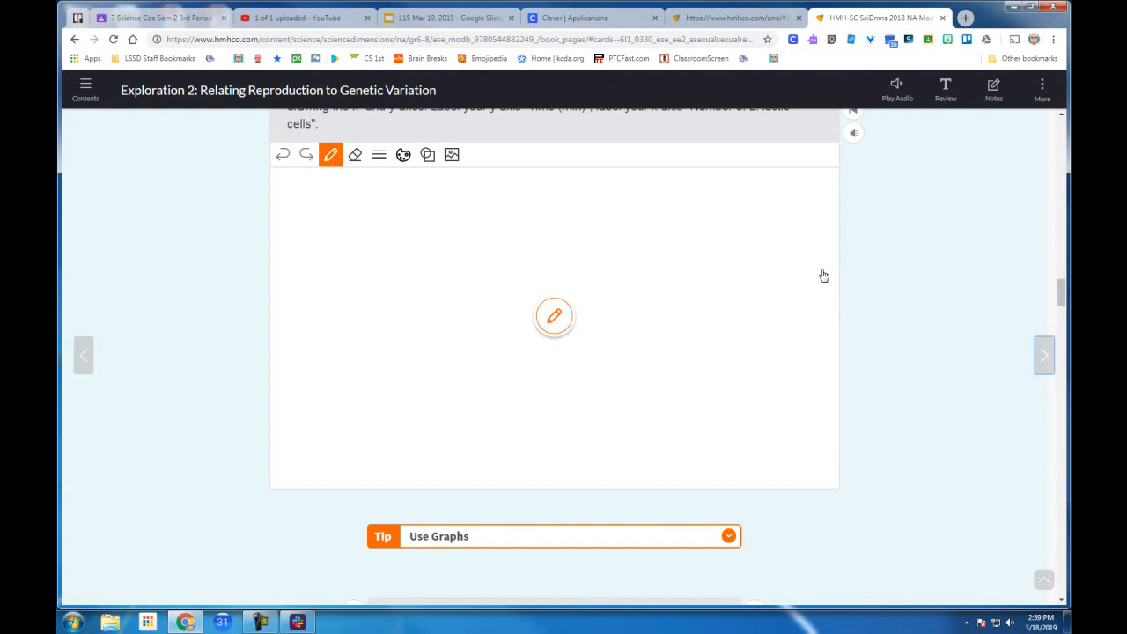
pyautogui.moveTo(452, 357)
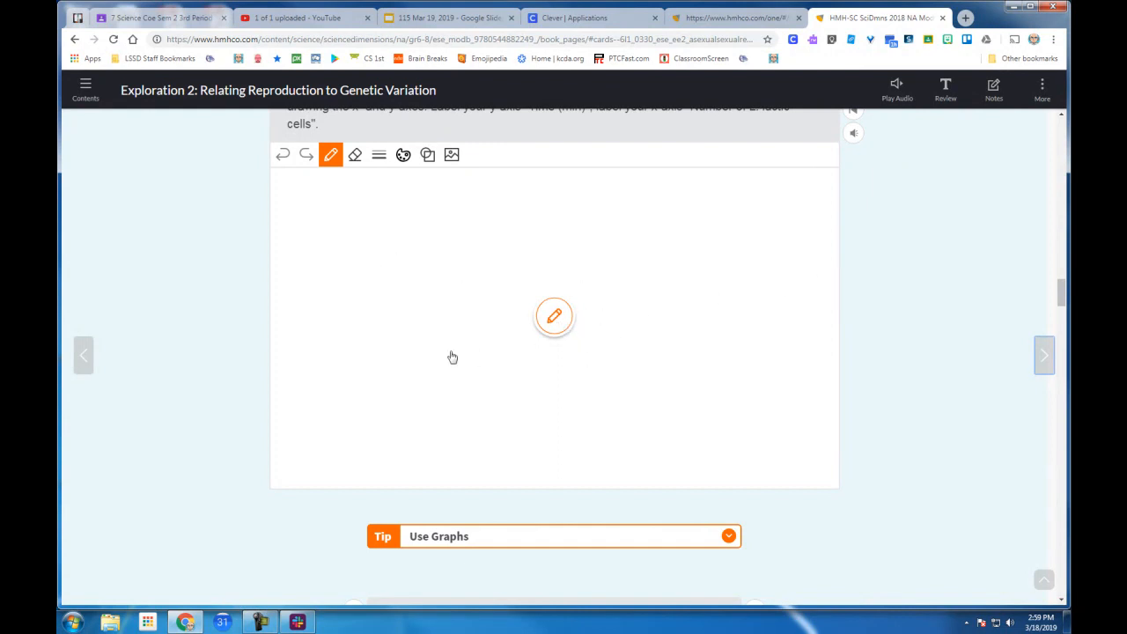
pyautogui.moveTo(402, 255)
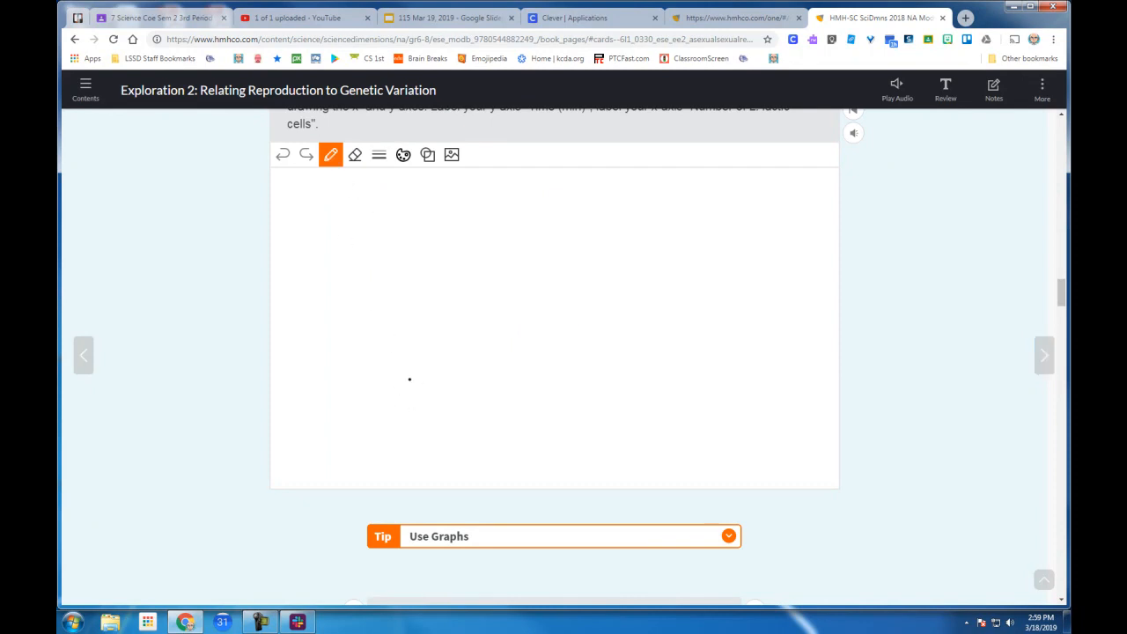
pyautogui.moveTo(410, 379); pyautogui.dragTo(554, 174)
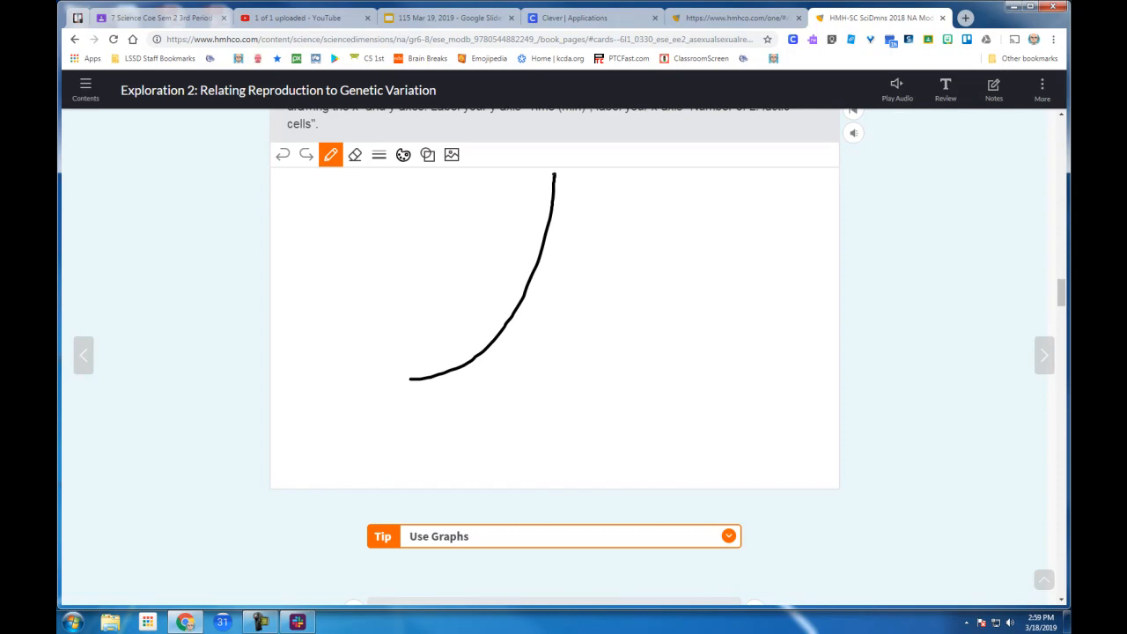
pyautogui.moveTo(413, 190); pyautogui.dragTo(416, 378)
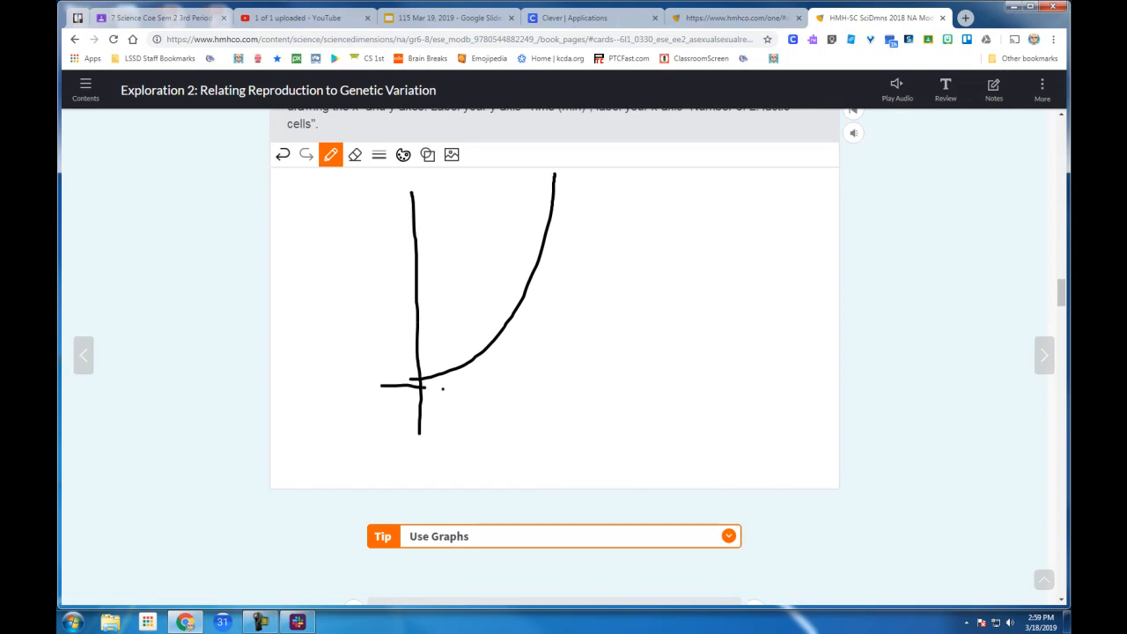
pyautogui.moveTo(413, 380); pyautogui.dragTo(634, 368)
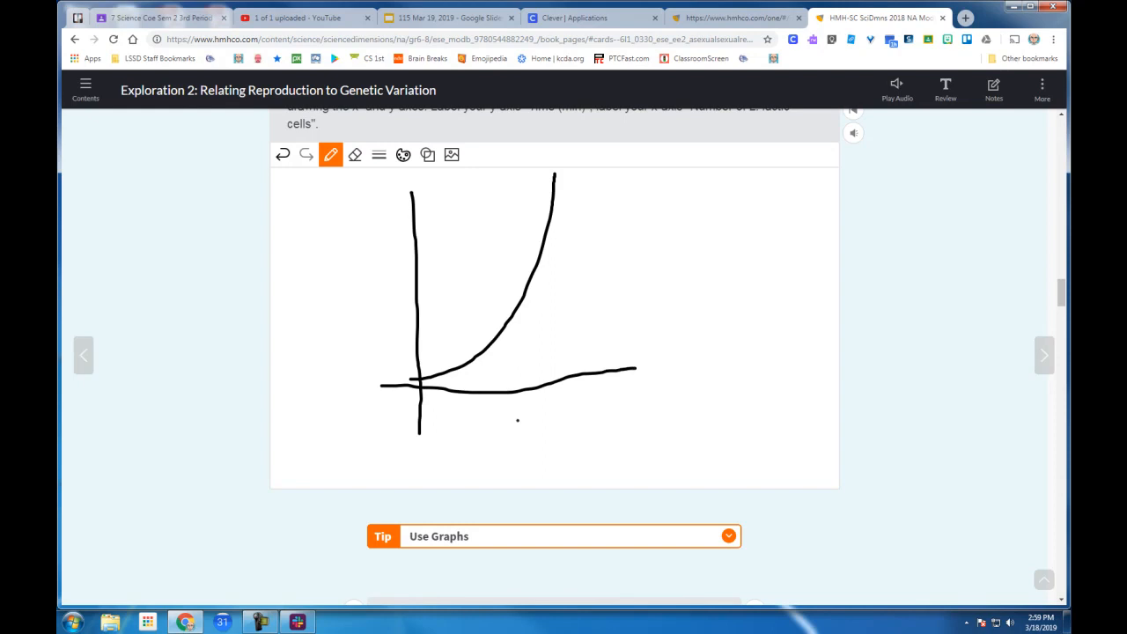
pyautogui.moveTo(517, 422); pyautogui.dragTo(524, 449)
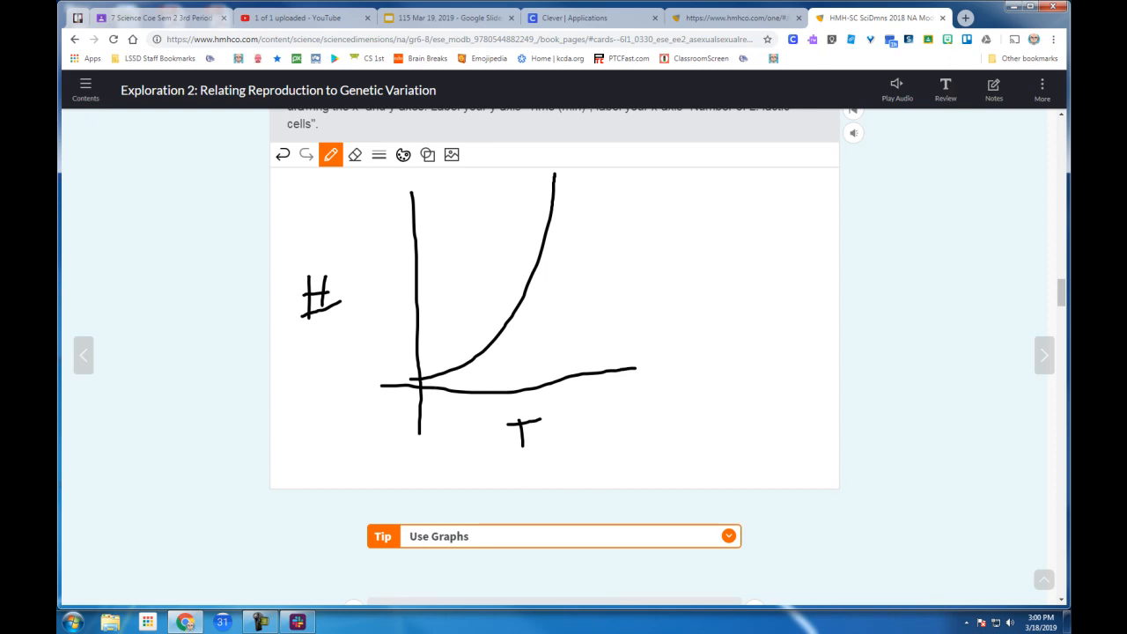
# Step: Scroll through the variable and limits-to-growth answers to the Inheritance and Sexual Reproduction heading
pyautogui.scroll(-3)
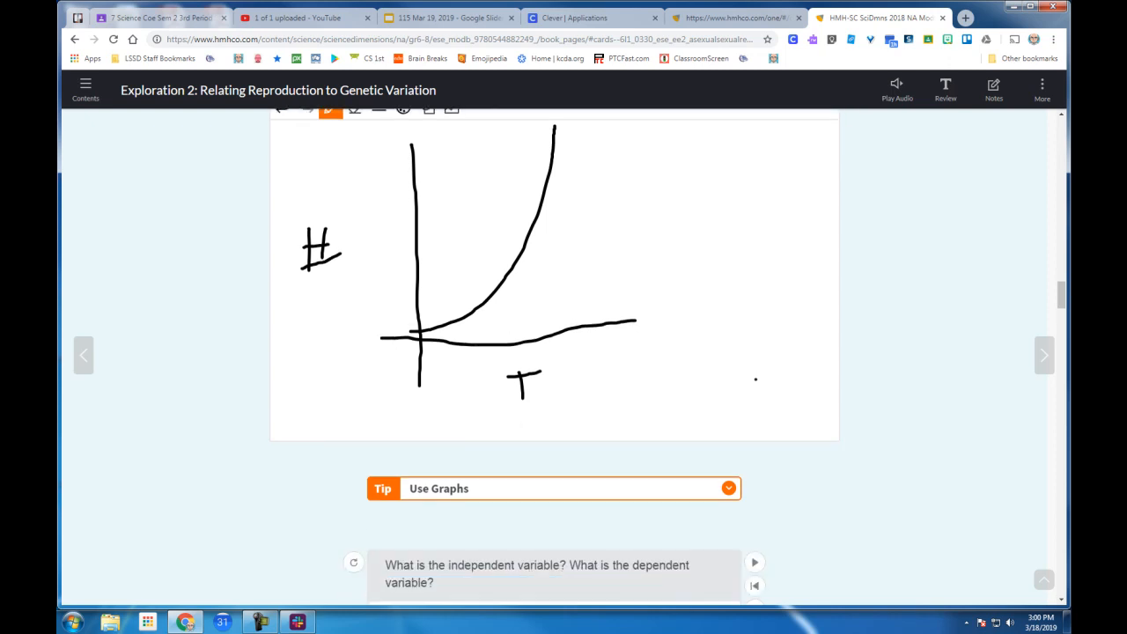
pyautogui.scroll(-3)
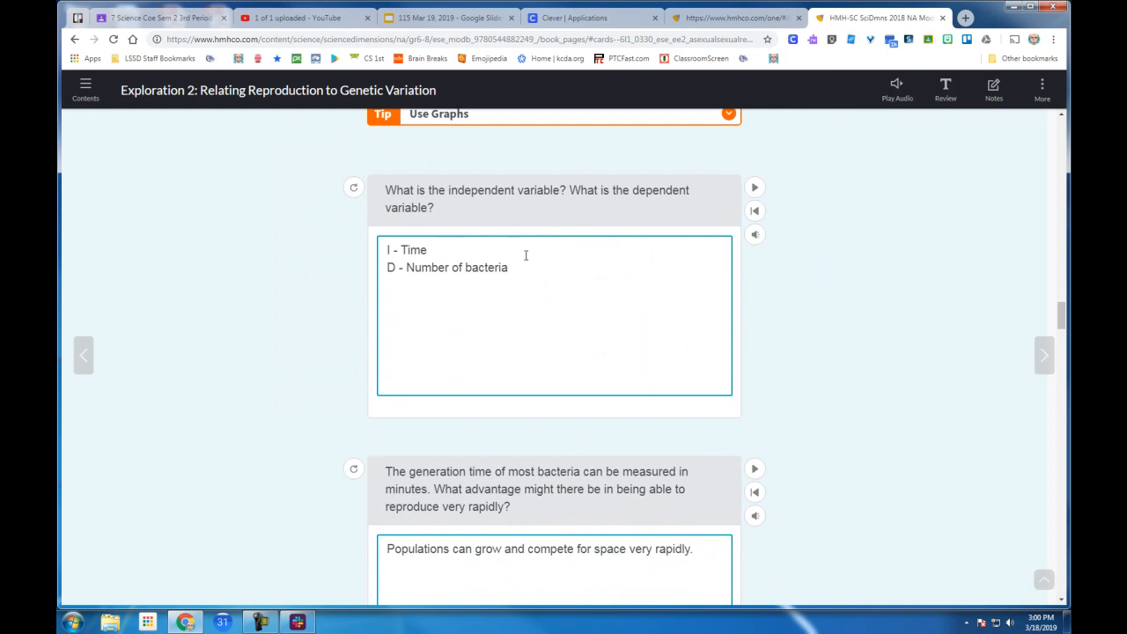
pyautogui.scroll(-3)
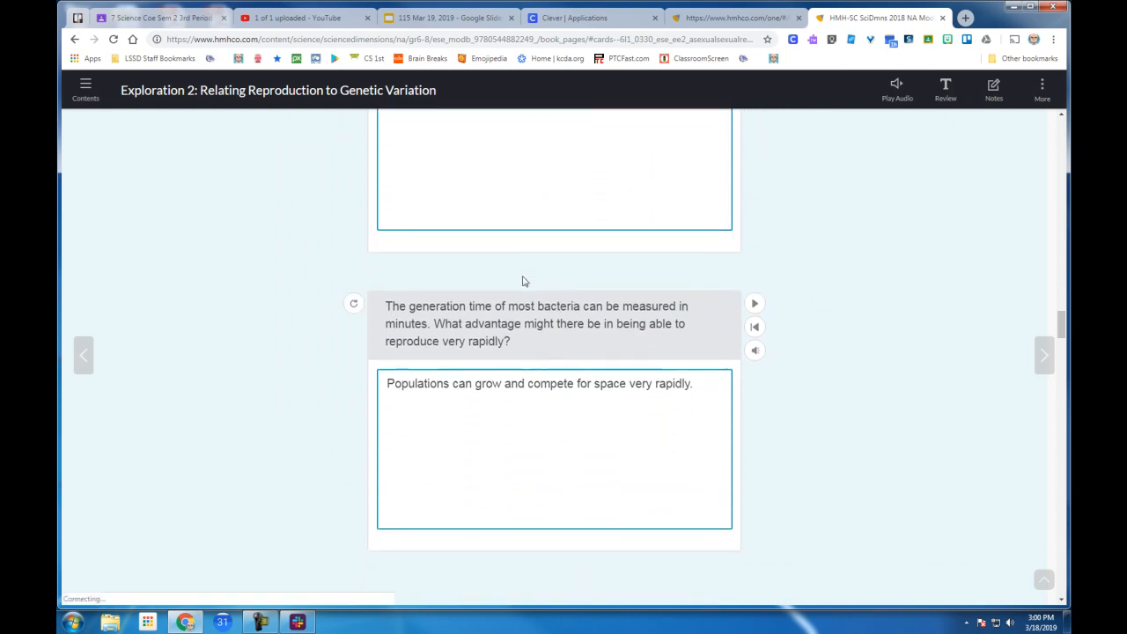
pyautogui.scroll(-3)
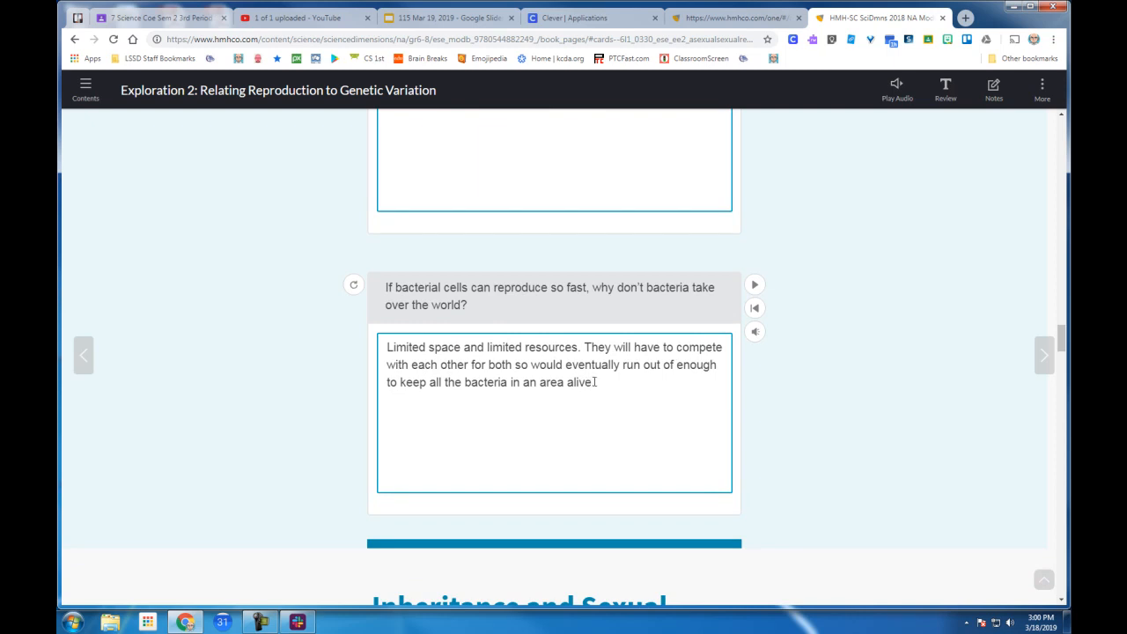
pyautogui.scroll(-3)
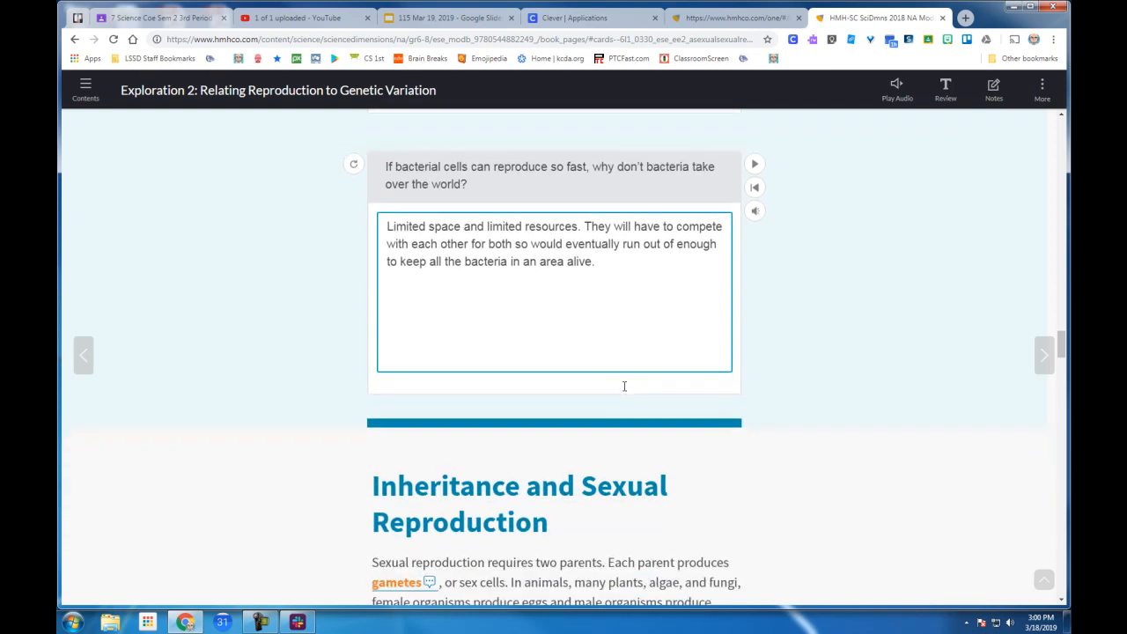
pyautogui.scroll(-3)
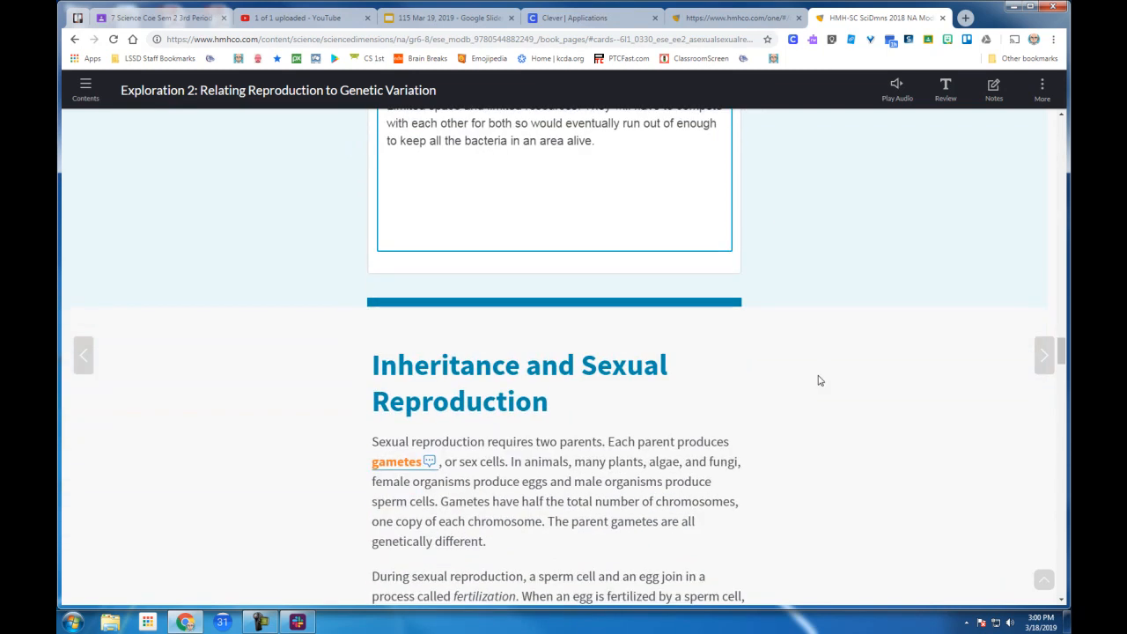
pyautogui.scroll(-3)
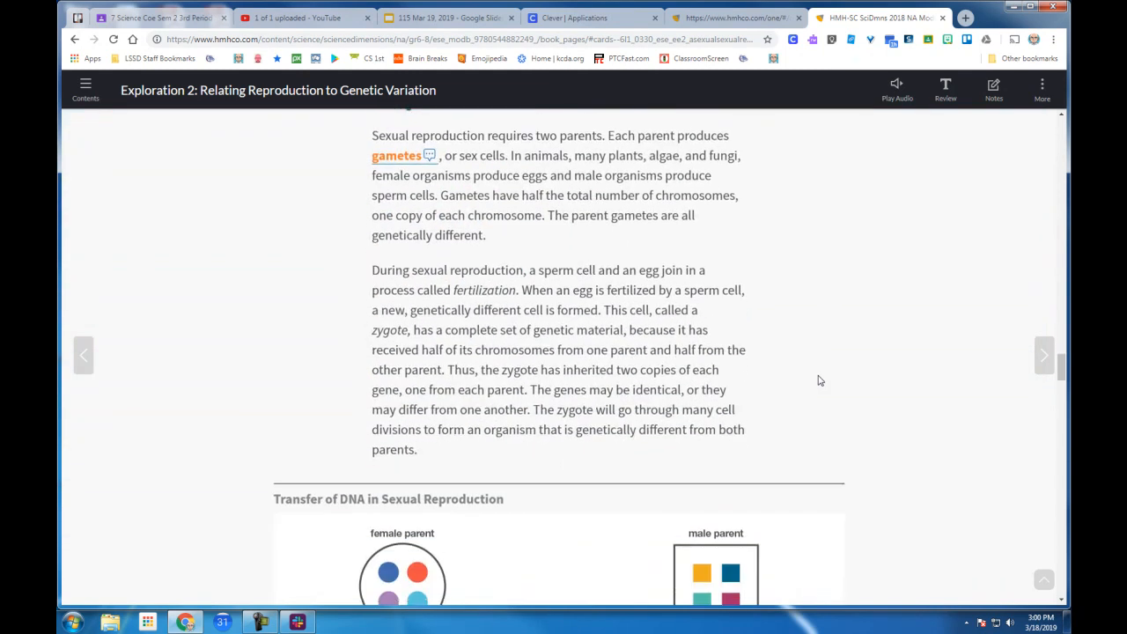
# Step: Scroll through Step 2, which shows genotypes FFccrr and Ffccrr for pink, green, aphid-resistant trees
pyautogui.scroll(-3)
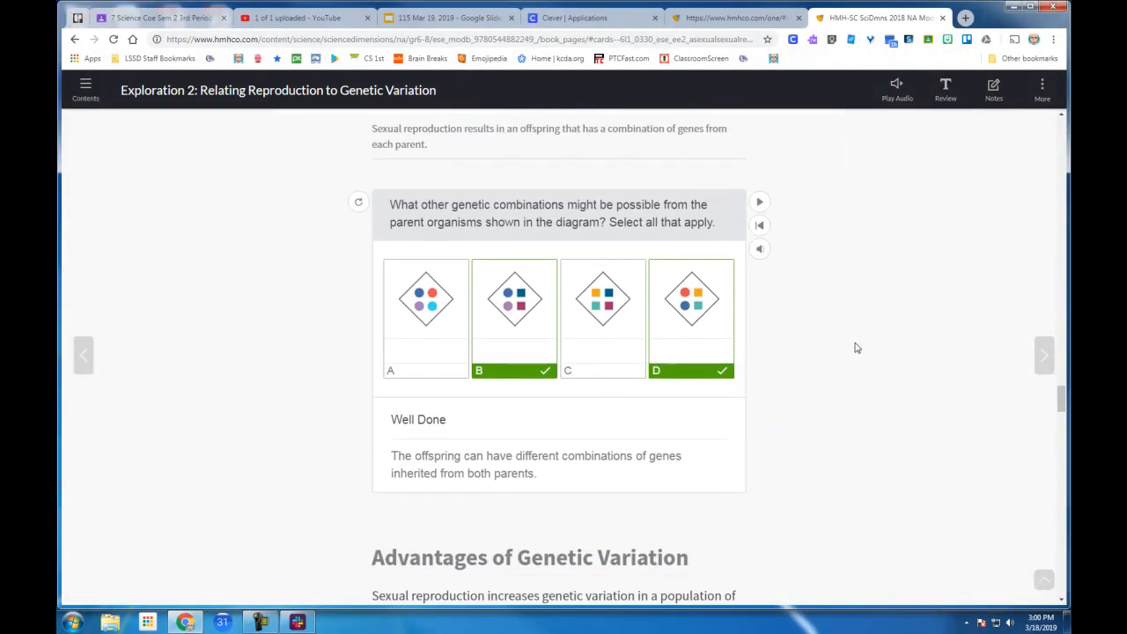
pyautogui.scroll(-3)
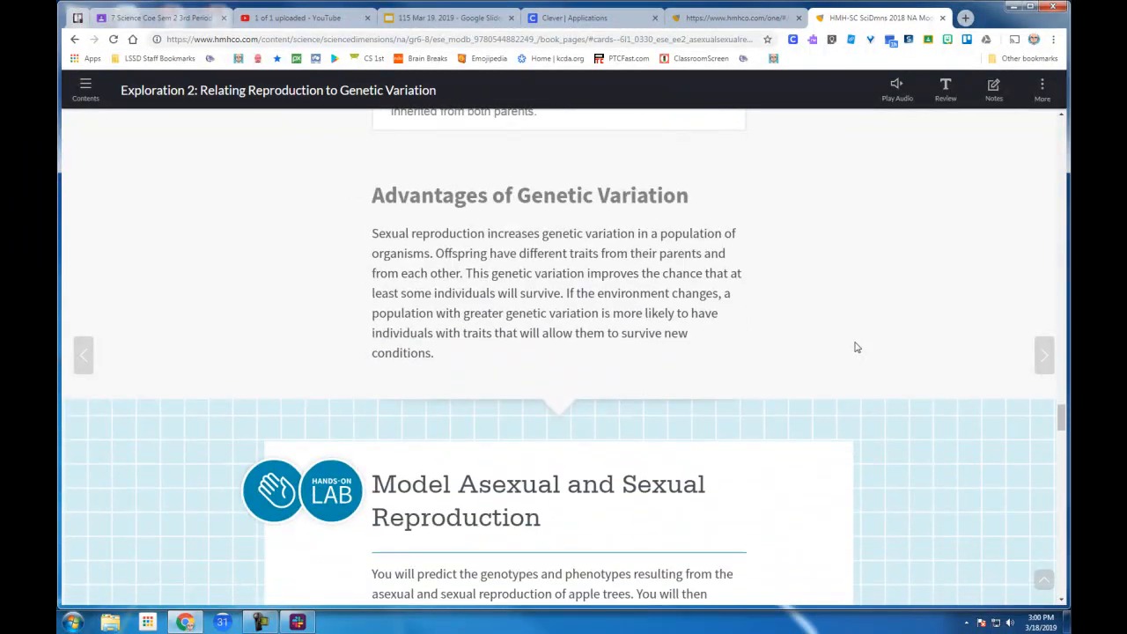
pyautogui.scroll(-3)
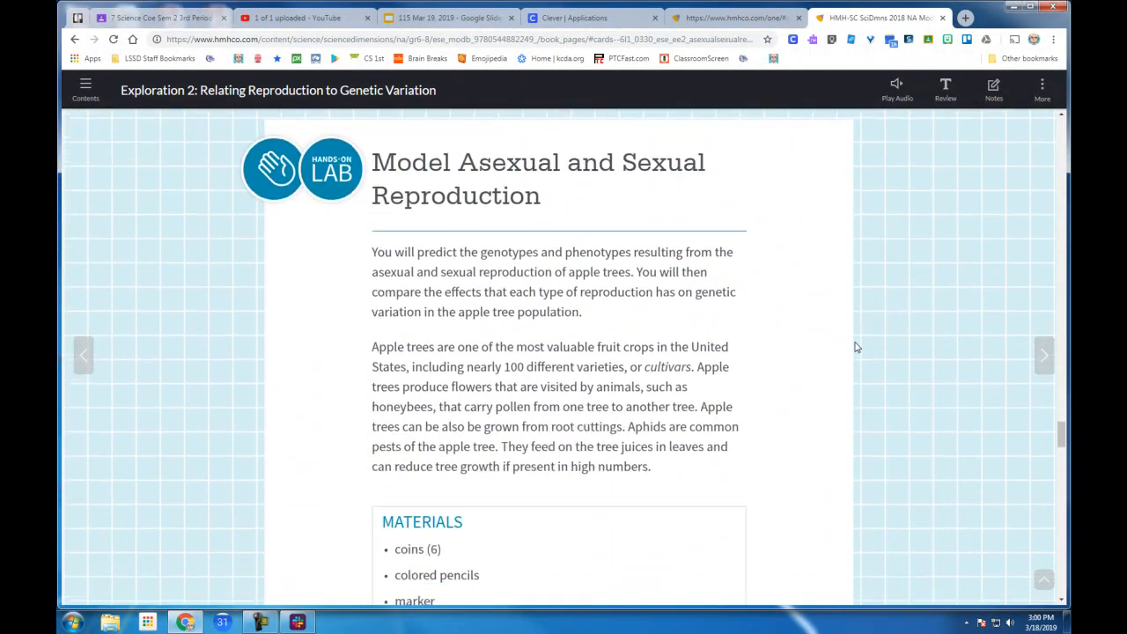
pyautogui.scroll(-3)
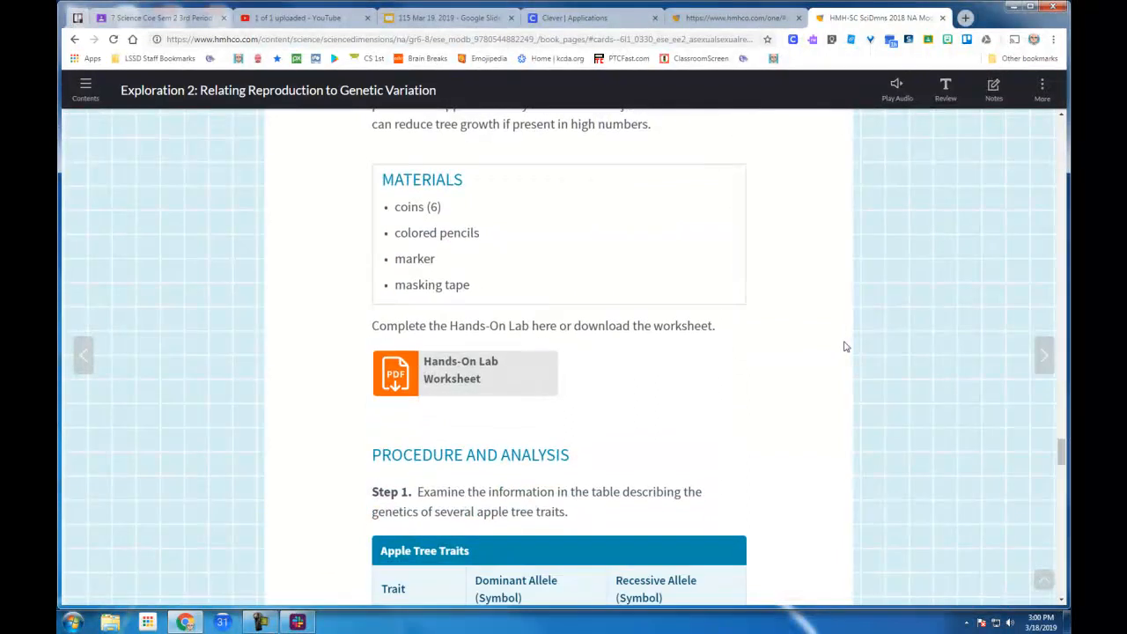
pyautogui.scroll(-3)
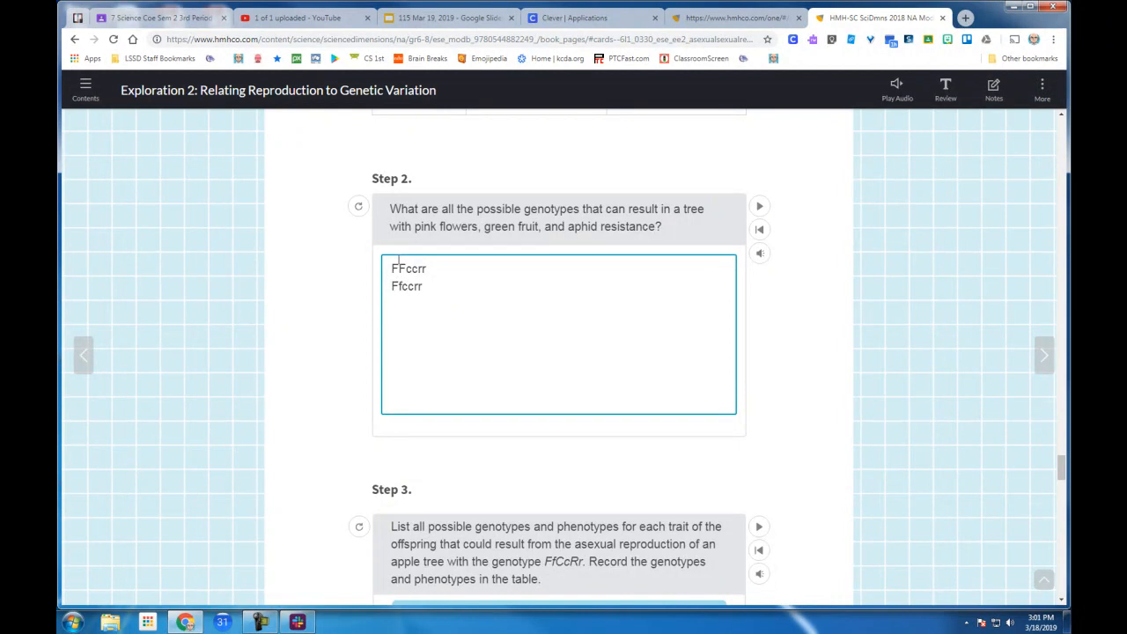
# Step: Scroll past the Step 3 and 4 tables and Step 5 answer to the Step 9 coin-toss table
pyautogui.scroll(-3)
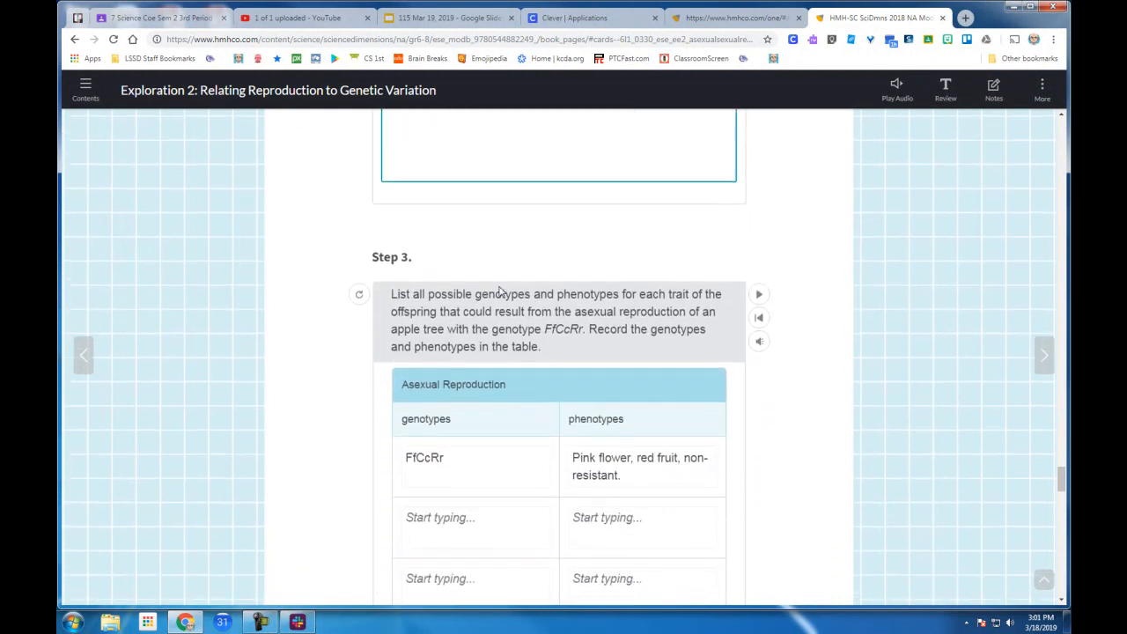
pyautogui.scroll(-3)
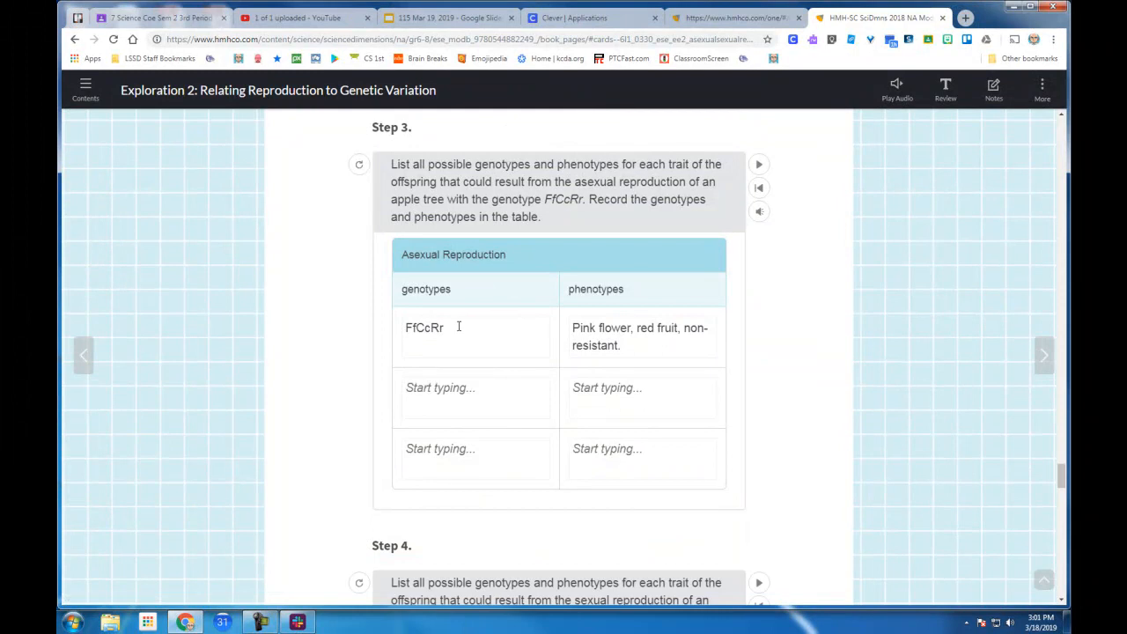
pyautogui.moveTo(520, 322)
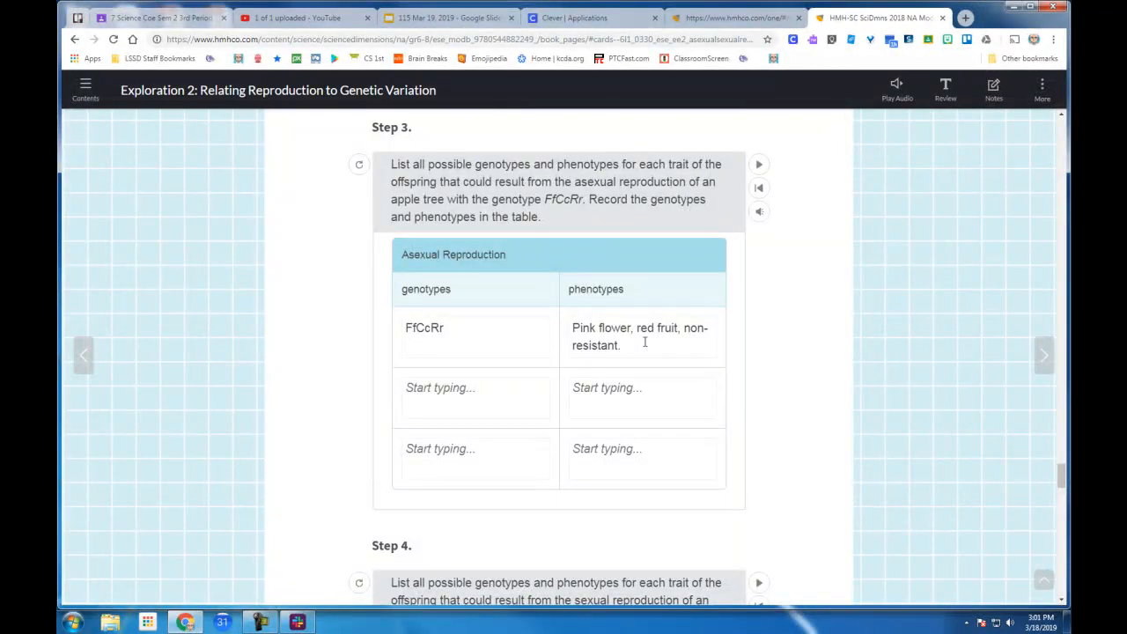
pyautogui.scroll(-3)
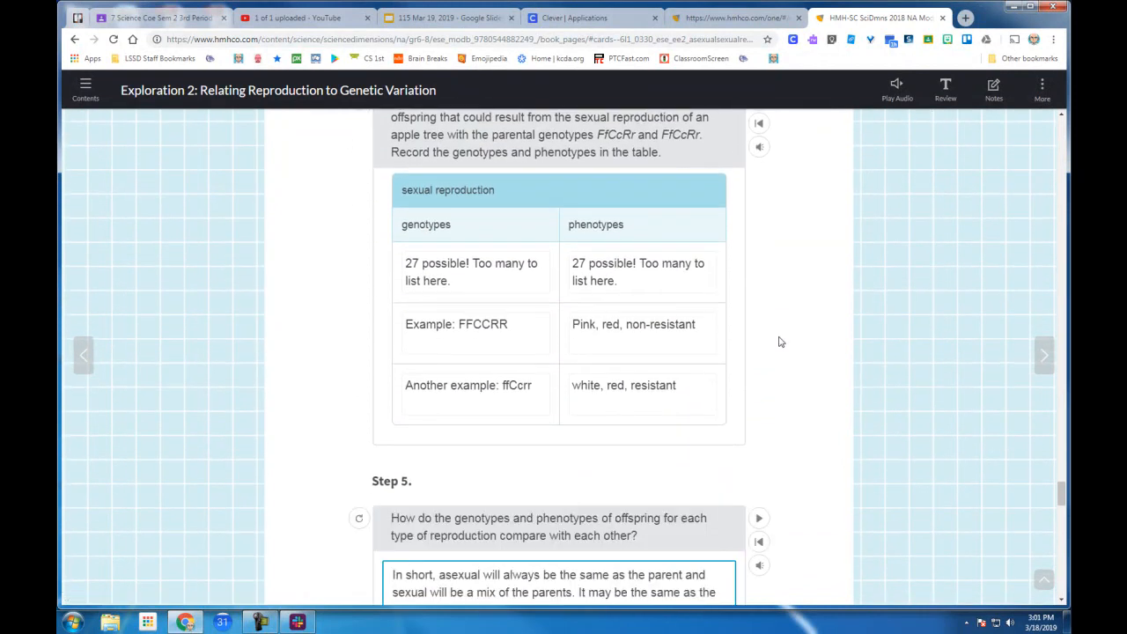
pyautogui.moveTo(660, 217)
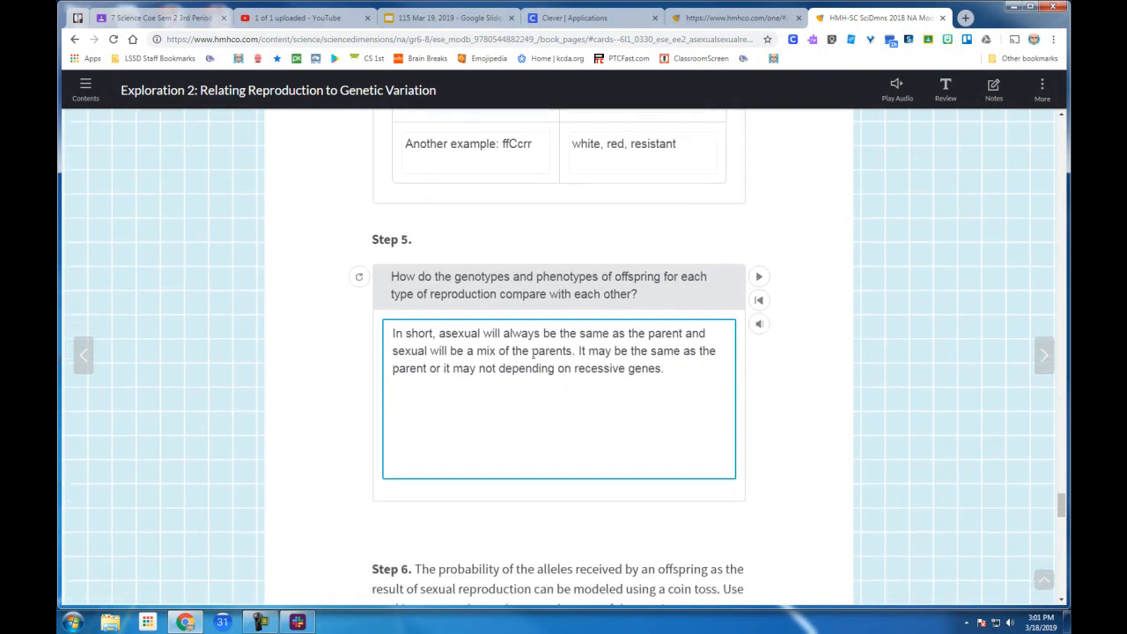
pyautogui.scroll(-3)
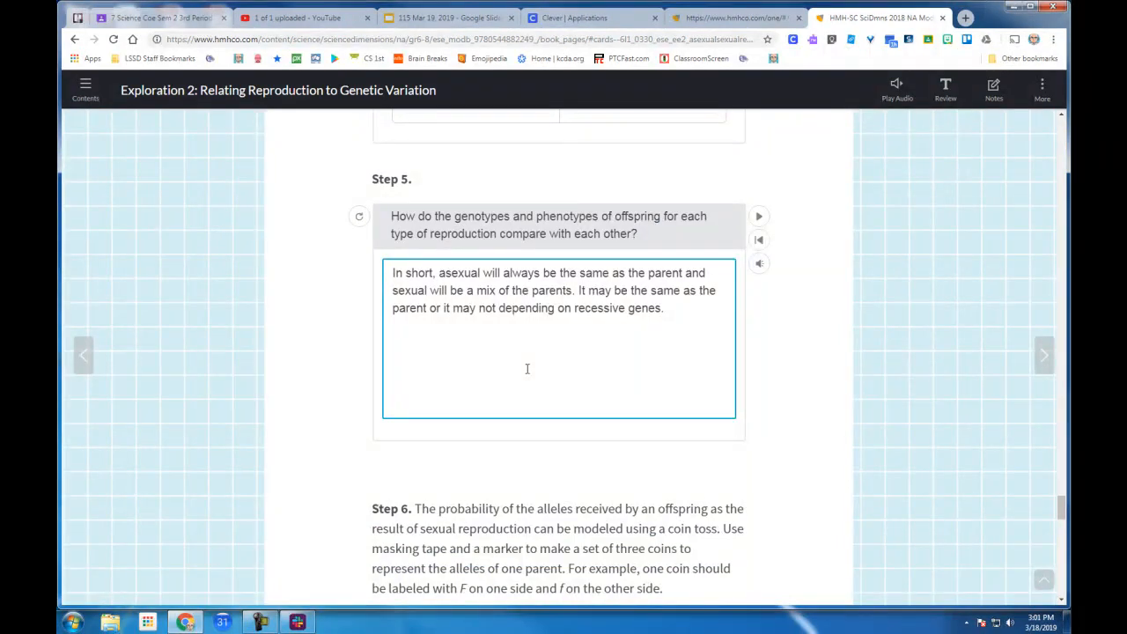
pyautogui.scroll(-3)
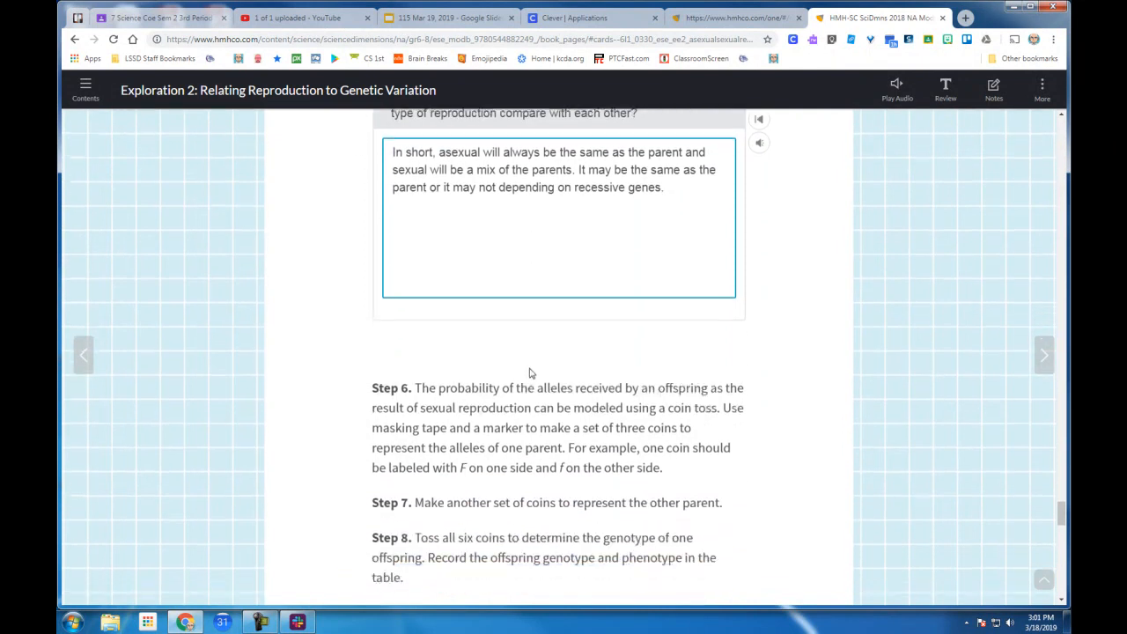
pyautogui.scroll(-3)
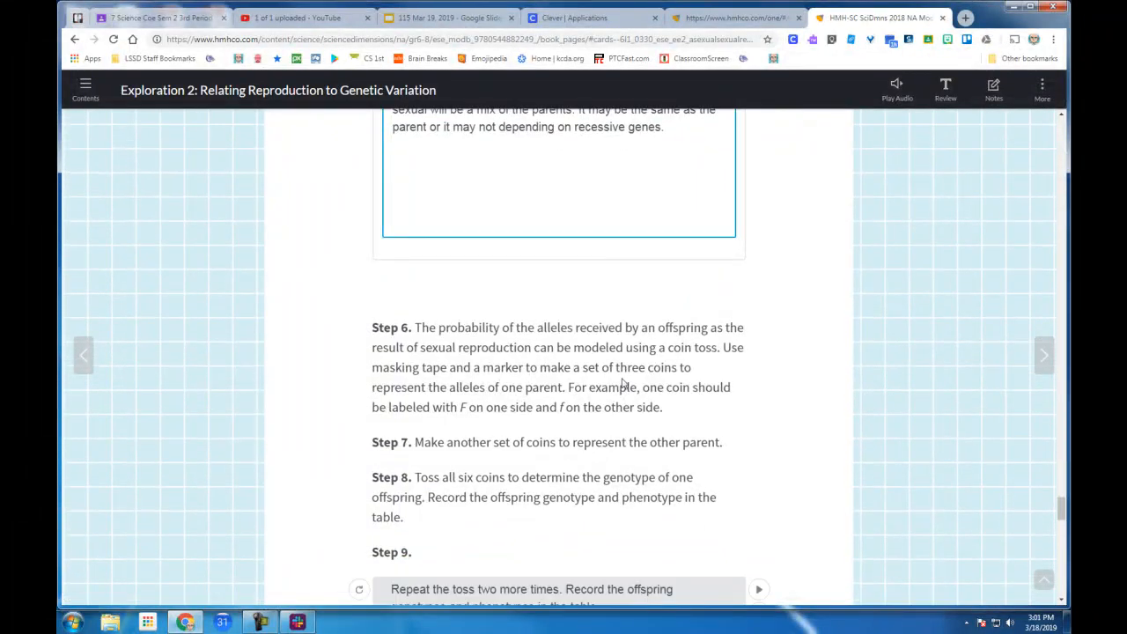
pyautogui.scroll(-3)
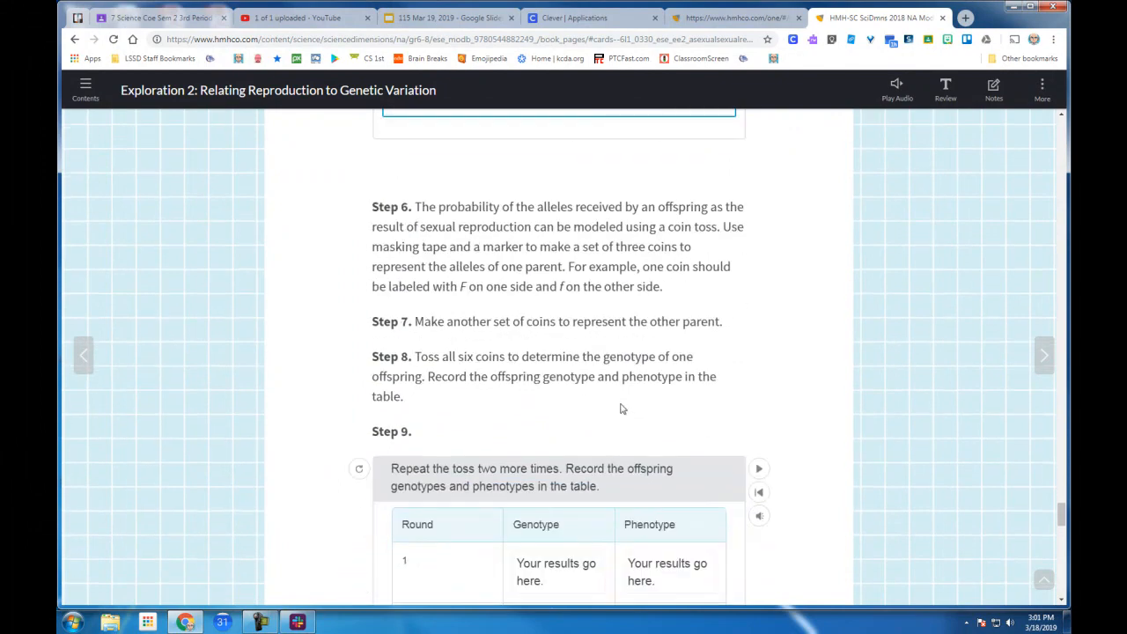
pyautogui.scroll(-3)
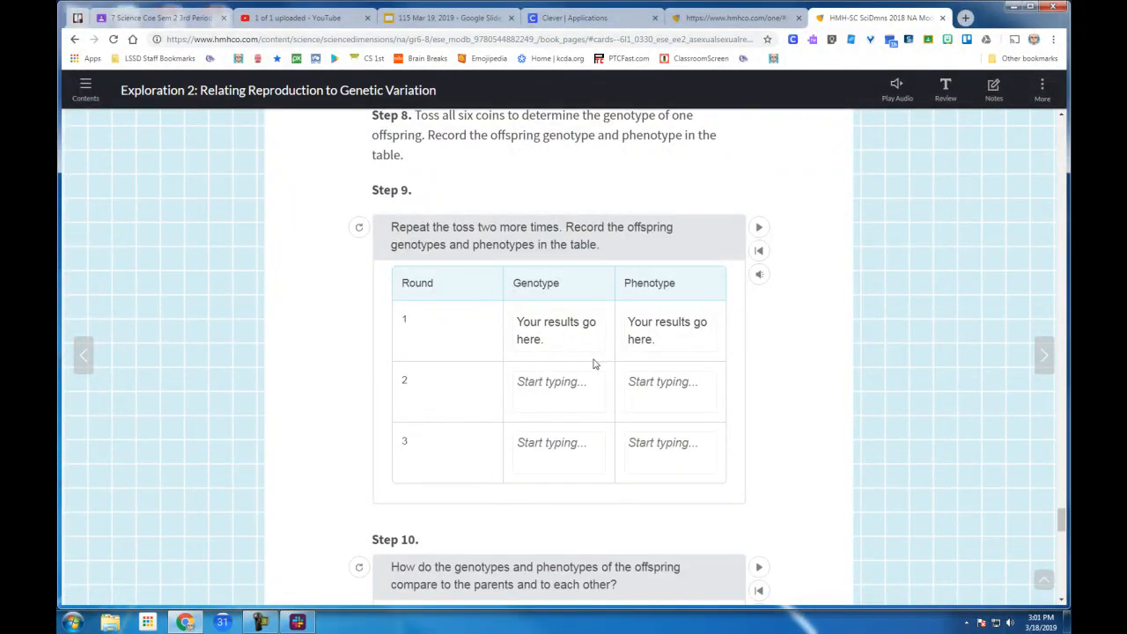
# Step: Scroll past Step 11's 'diversity' summary and the Evidence Notebook banana prompt toward Language SmArts
pyautogui.scroll(-3)
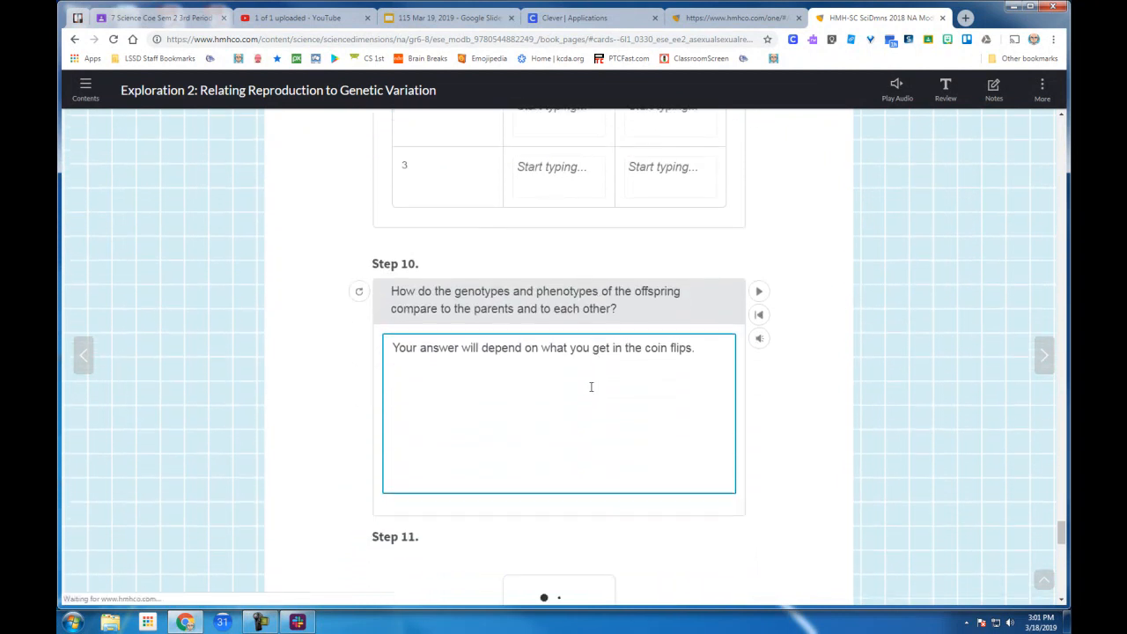
pyautogui.scroll(-3)
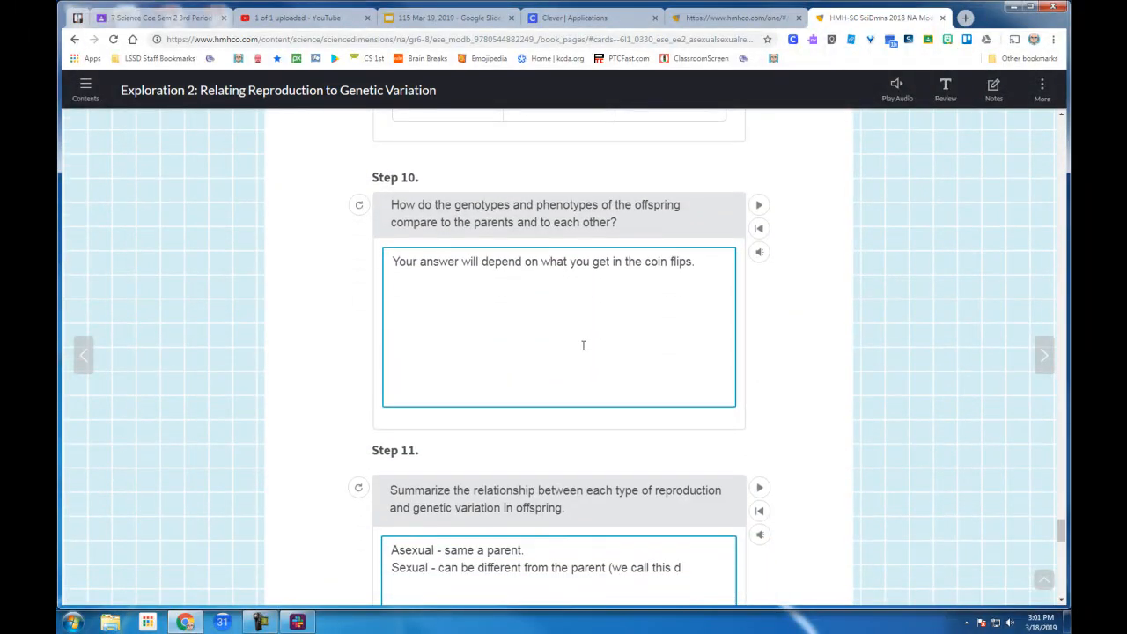
pyautogui.scroll(-3)
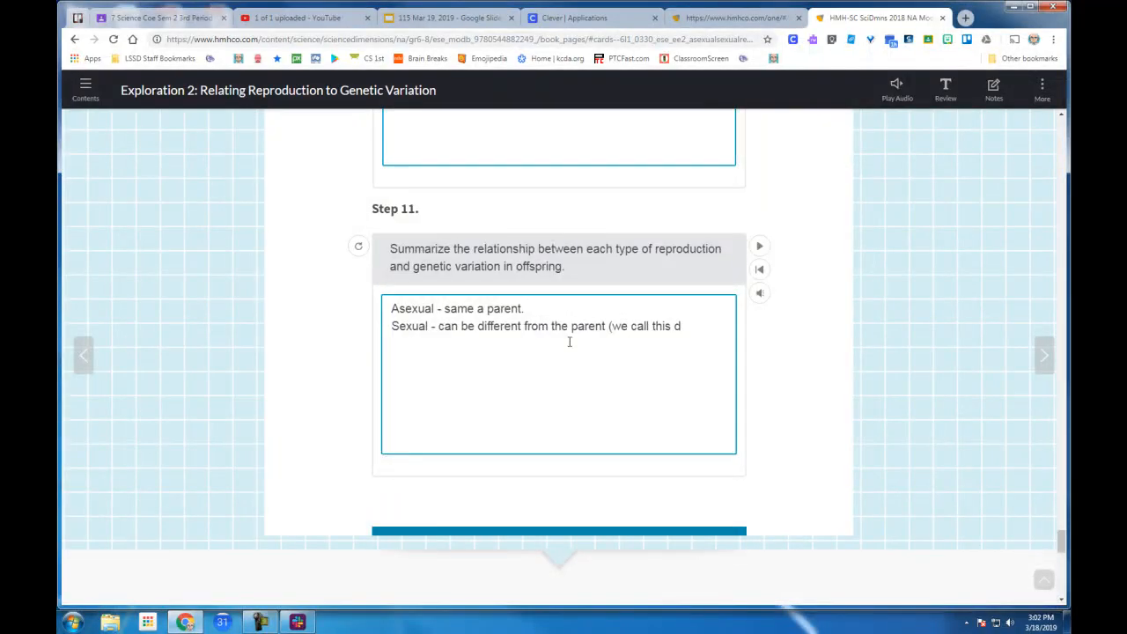
pyautogui.scroll(-3)
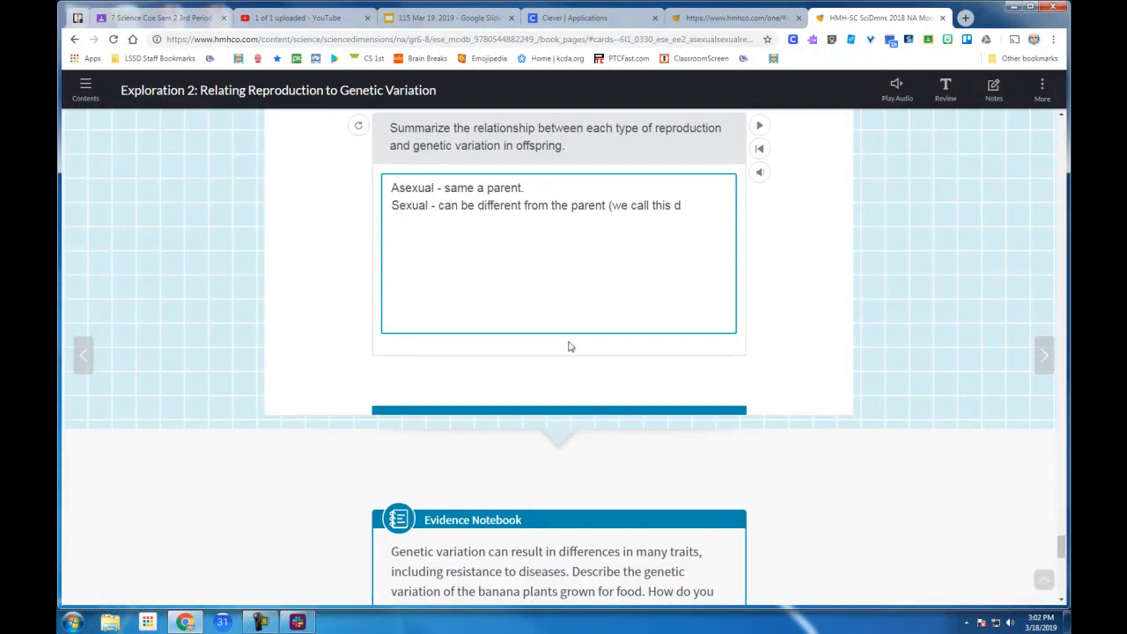
pyautogui.scroll(-3)
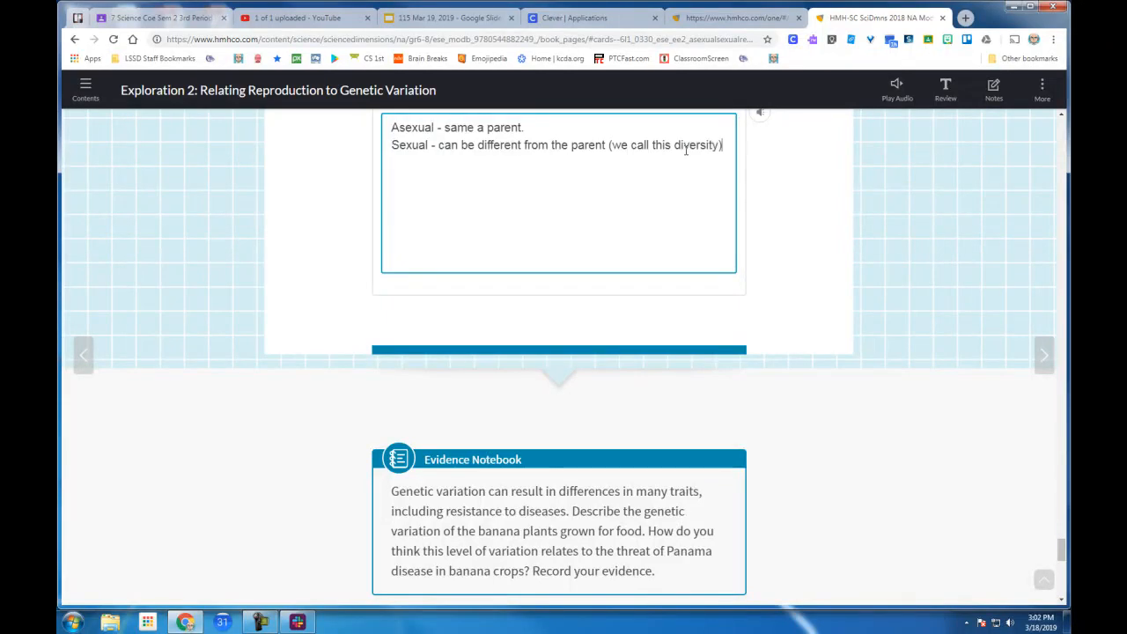
pyautogui.moveTo(622, 179)
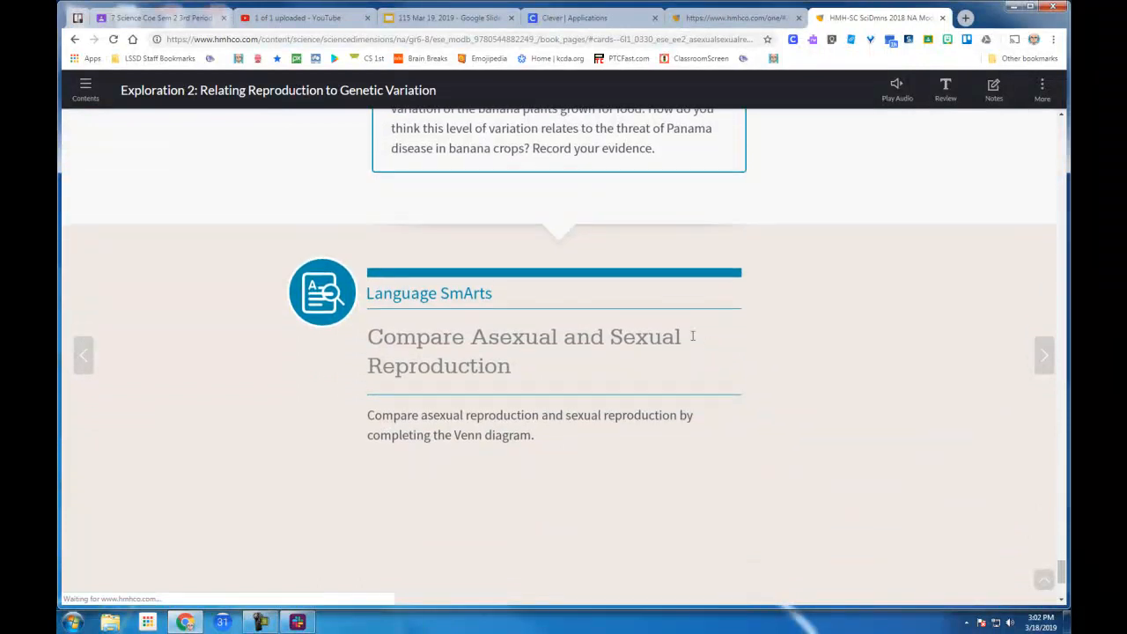
# Step: Scroll through the Well Done Venn diagram to the advantages-and-disadvantages summary box
pyautogui.scroll(-3)
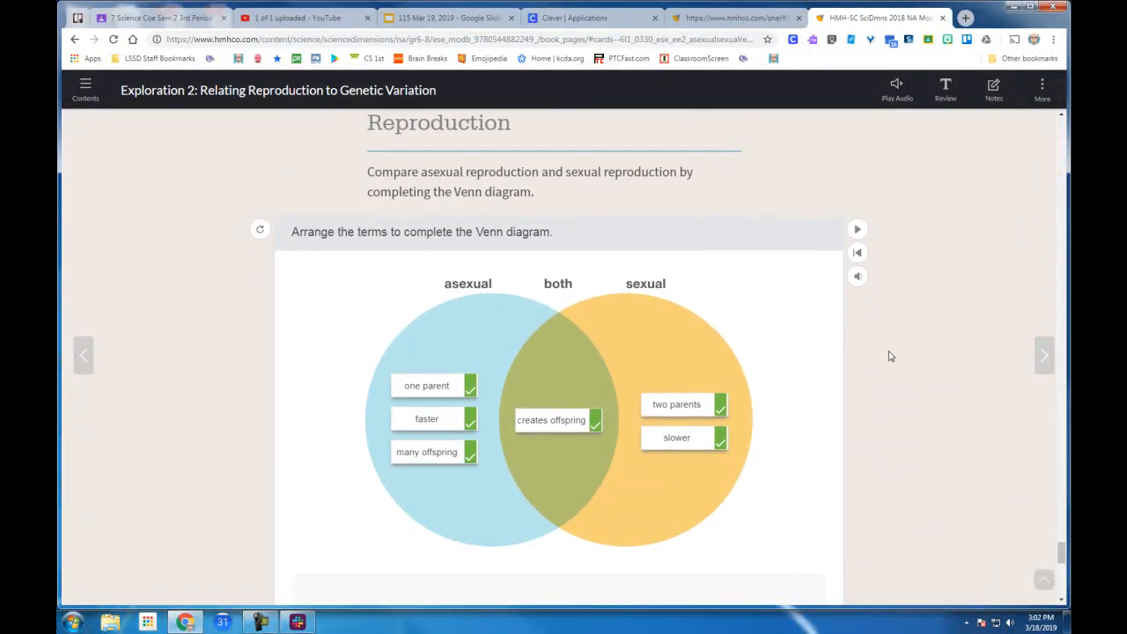
pyautogui.scroll(-3)
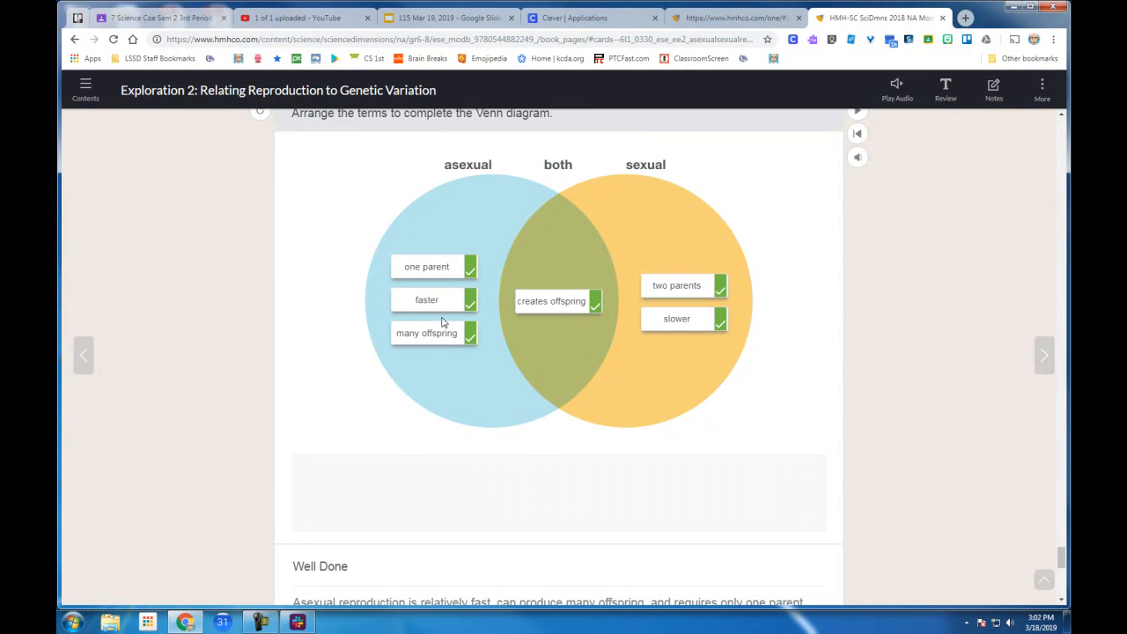
pyautogui.moveTo(684, 284)
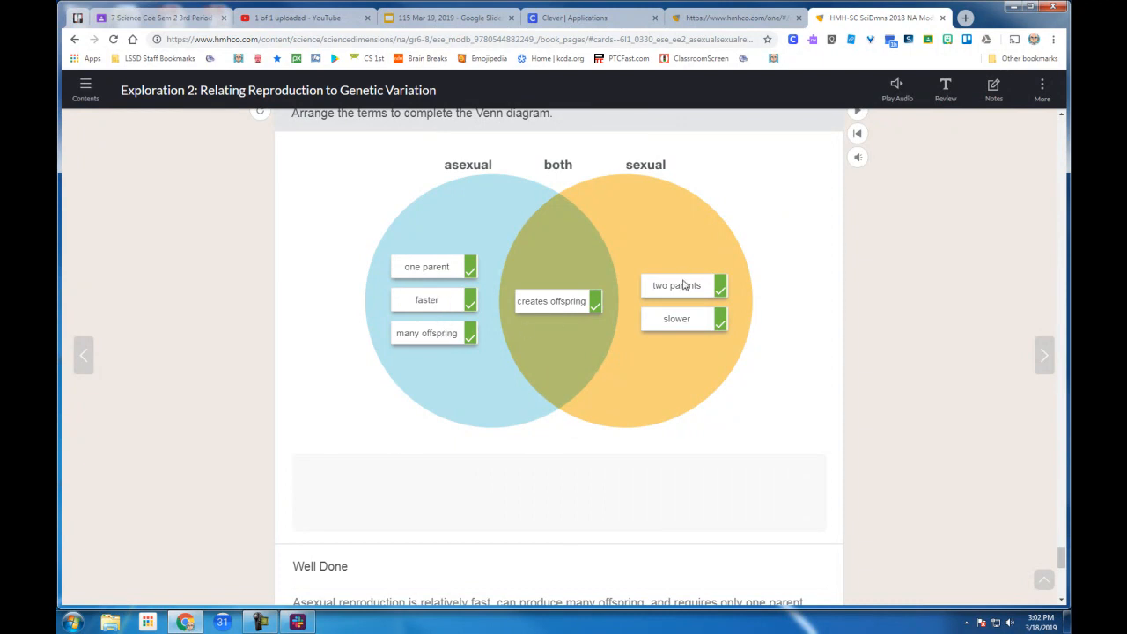
pyautogui.moveTo(689, 291)
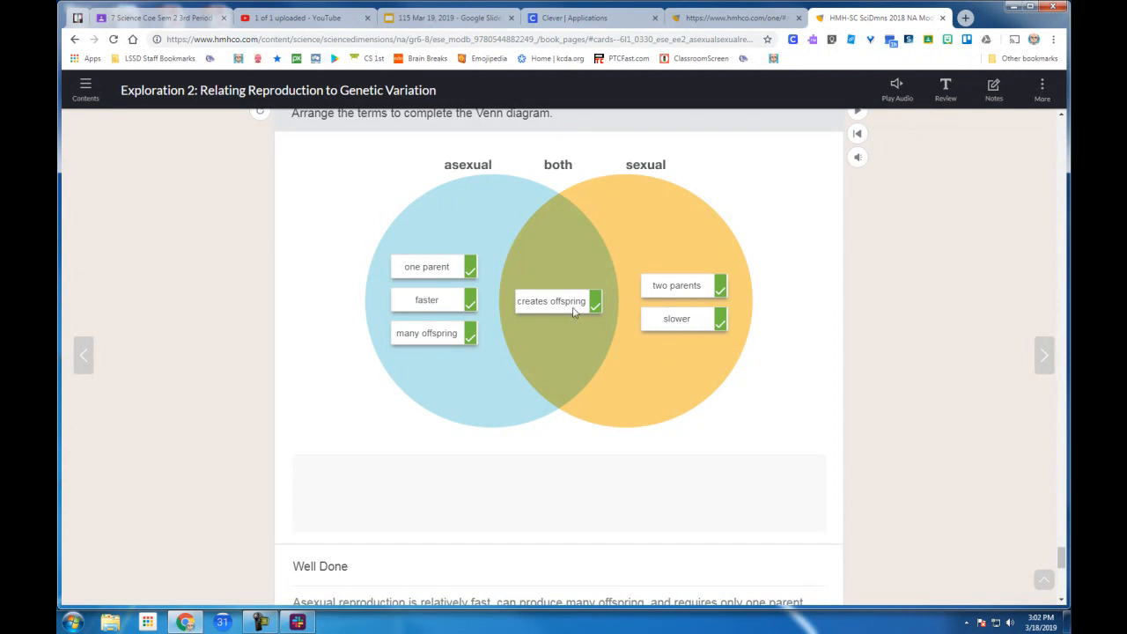
pyautogui.scroll(-3)
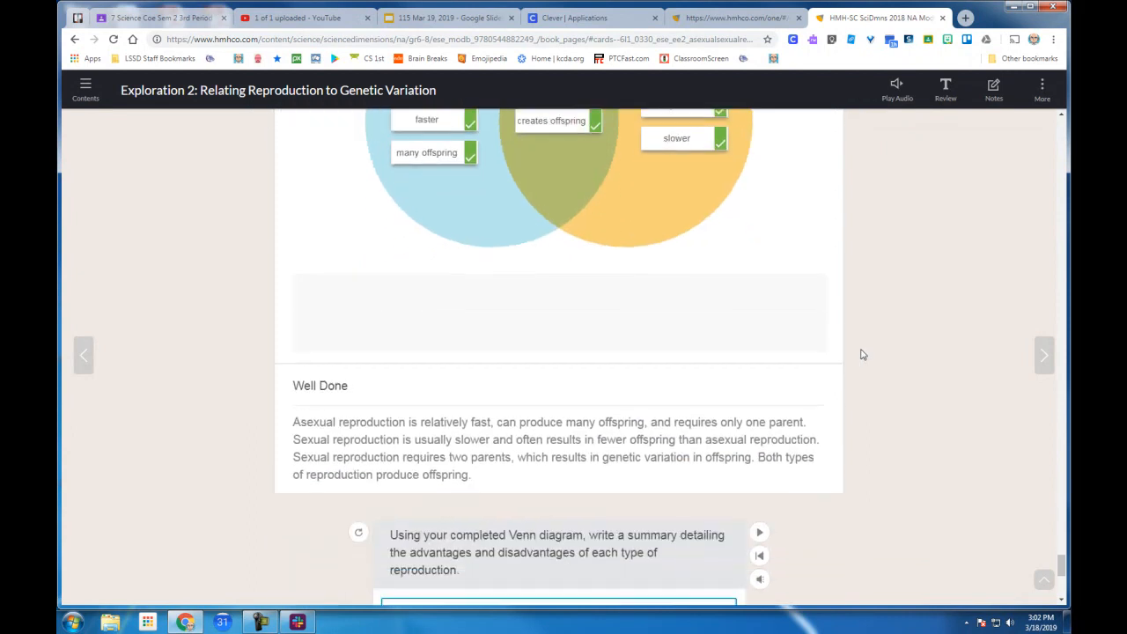
pyautogui.scroll(-3)
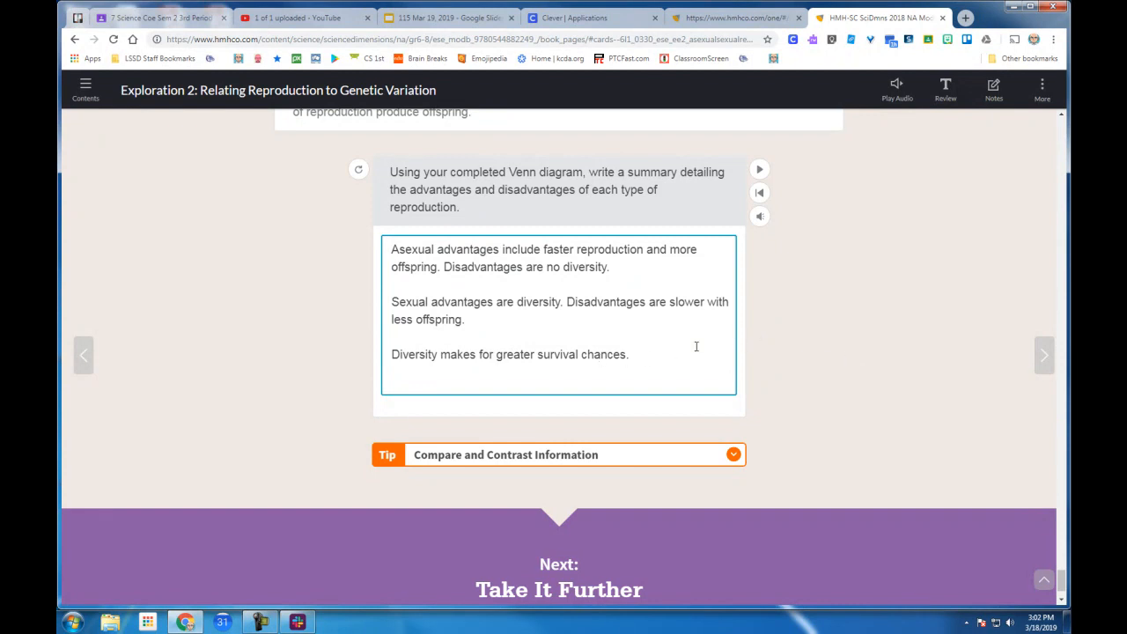
pyautogui.scroll(-3)
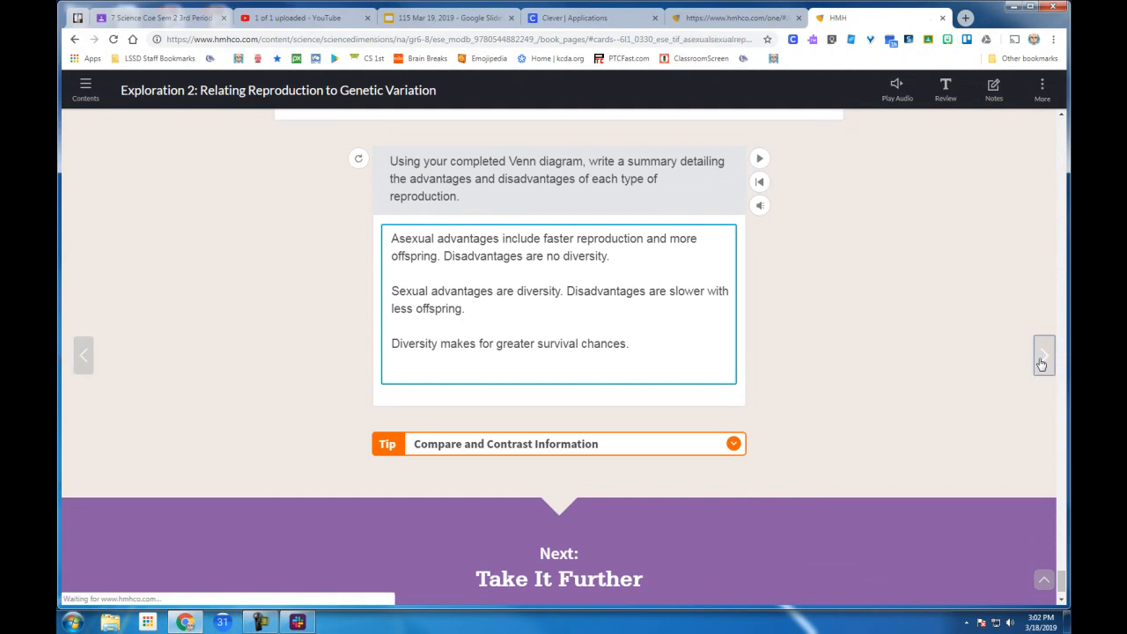
# Step: Go to Take It Further and enter the Factors That Influence Reproduction path
pyautogui.click(1042, 355)
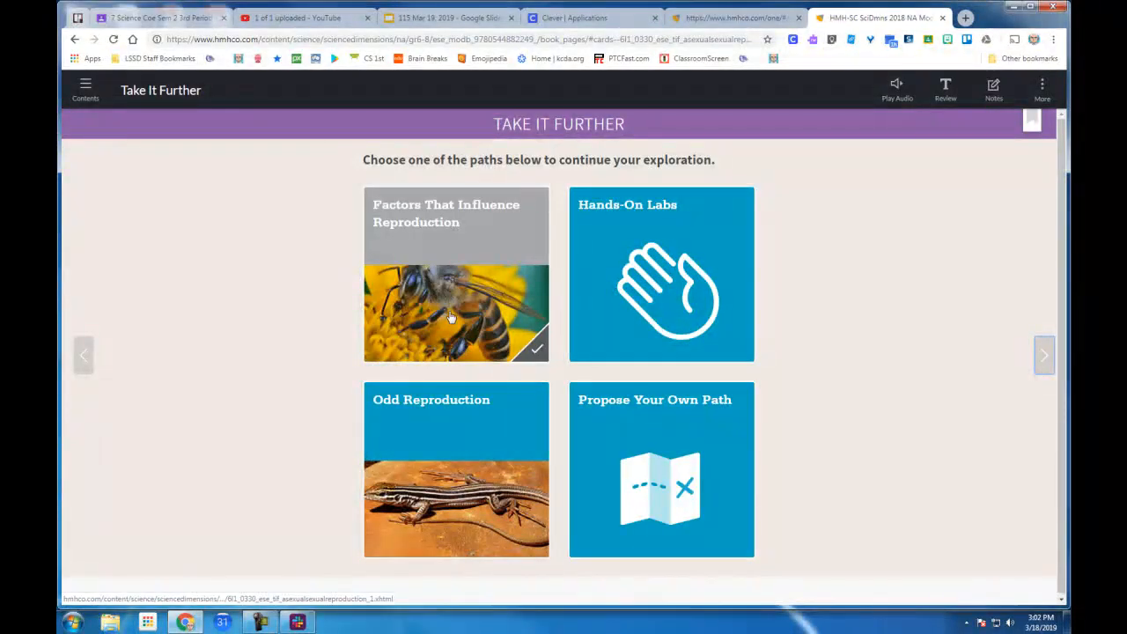
pyautogui.click(455, 274)
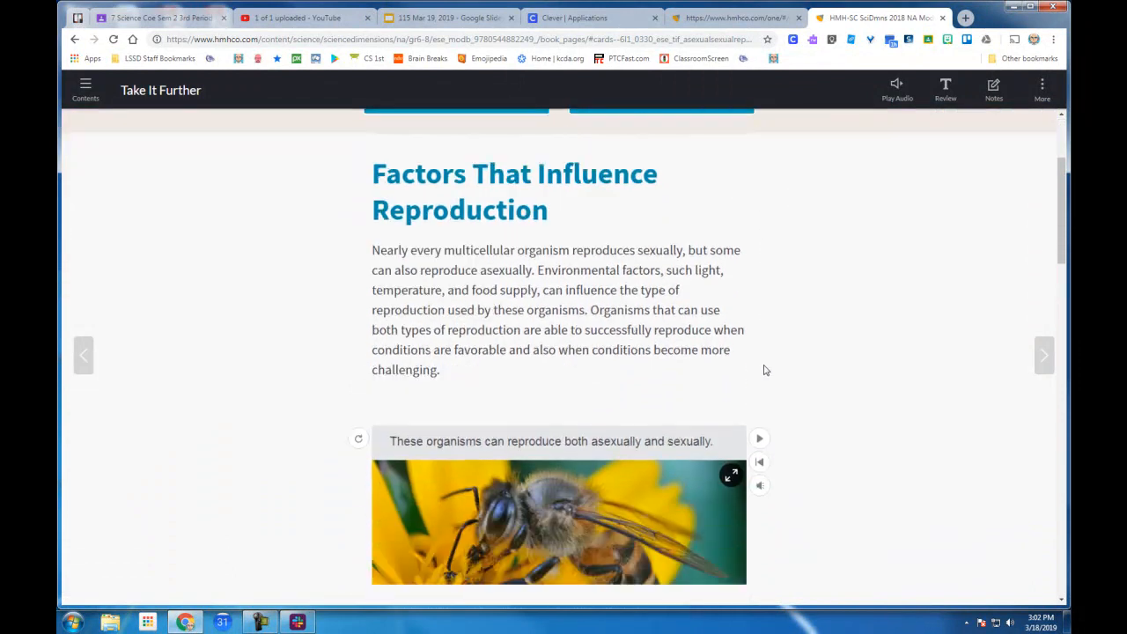
pyautogui.scroll(-3)
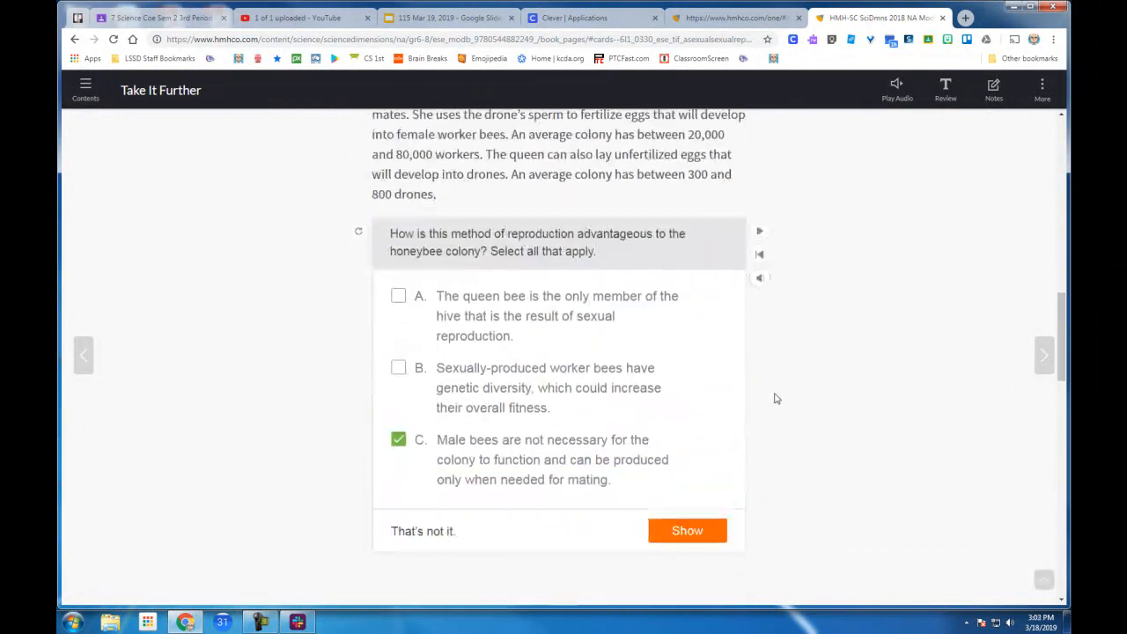
pyautogui.scroll(-3)
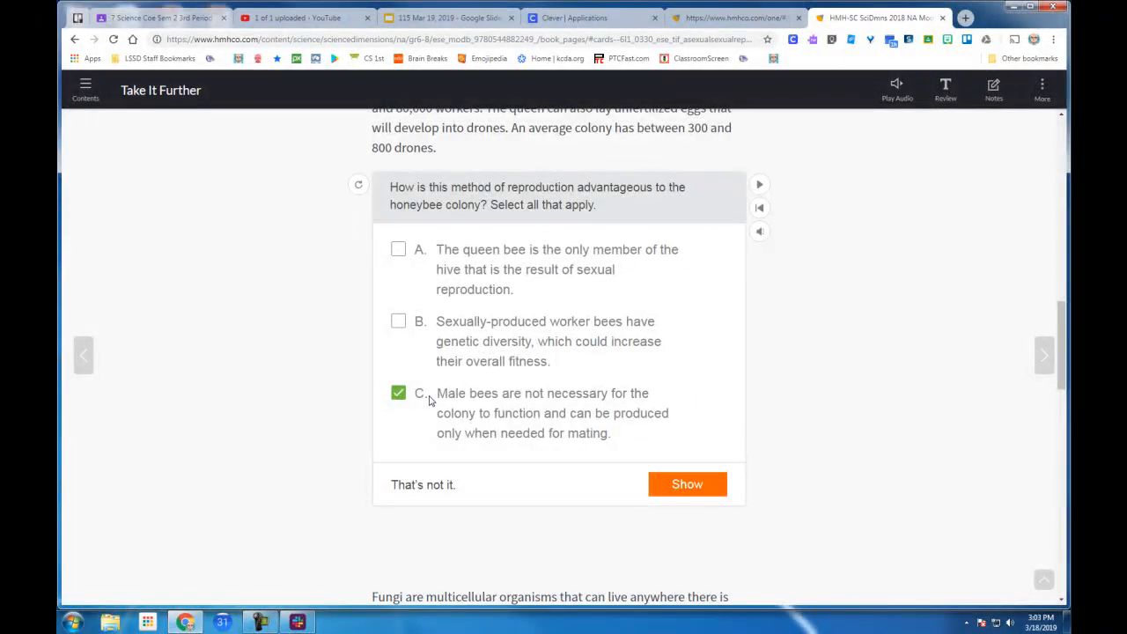
# Step: Review the honeybee, fungi and strawberry runner answers down to the Next: Lesson Self-Check banner
pyautogui.scroll(-3)
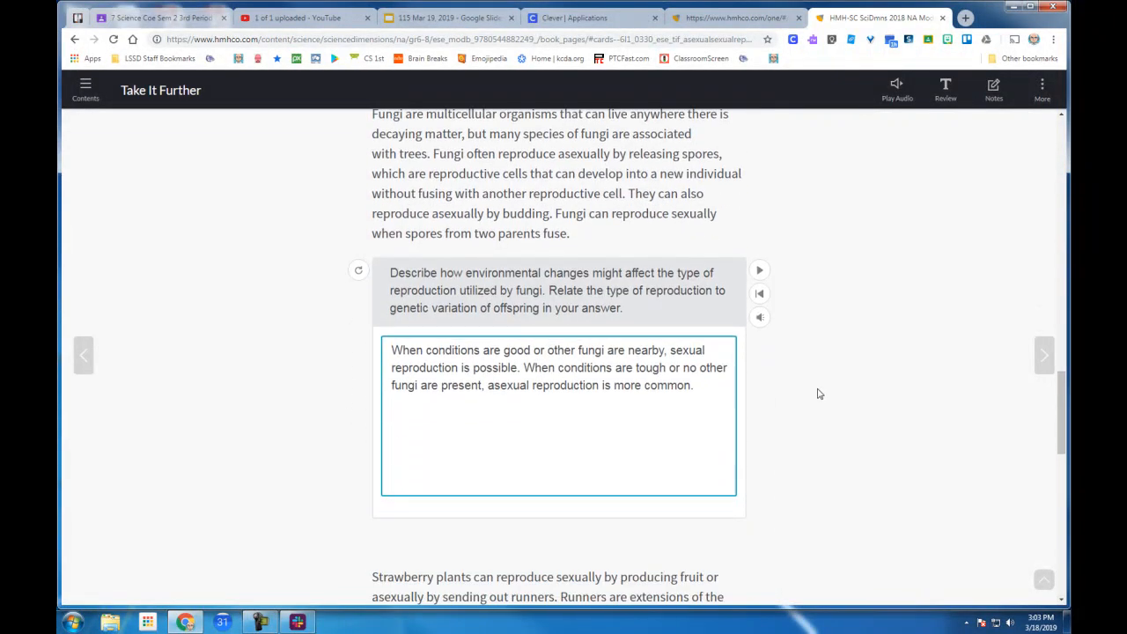
pyautogui.moveTo(813, 394)
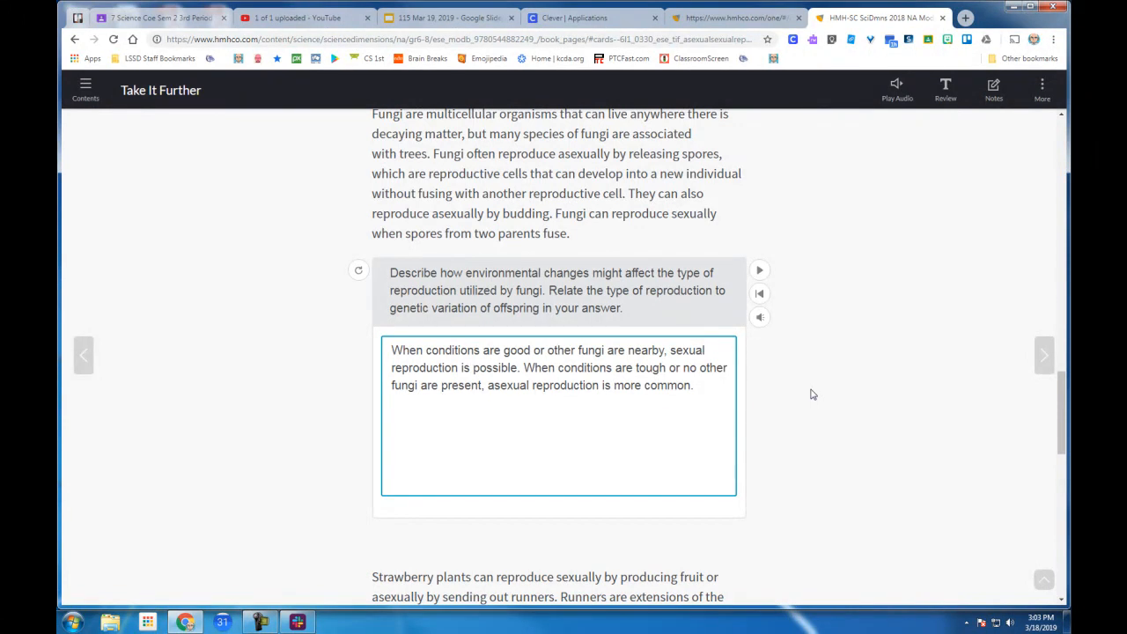
pyautogui.scroll(-3)
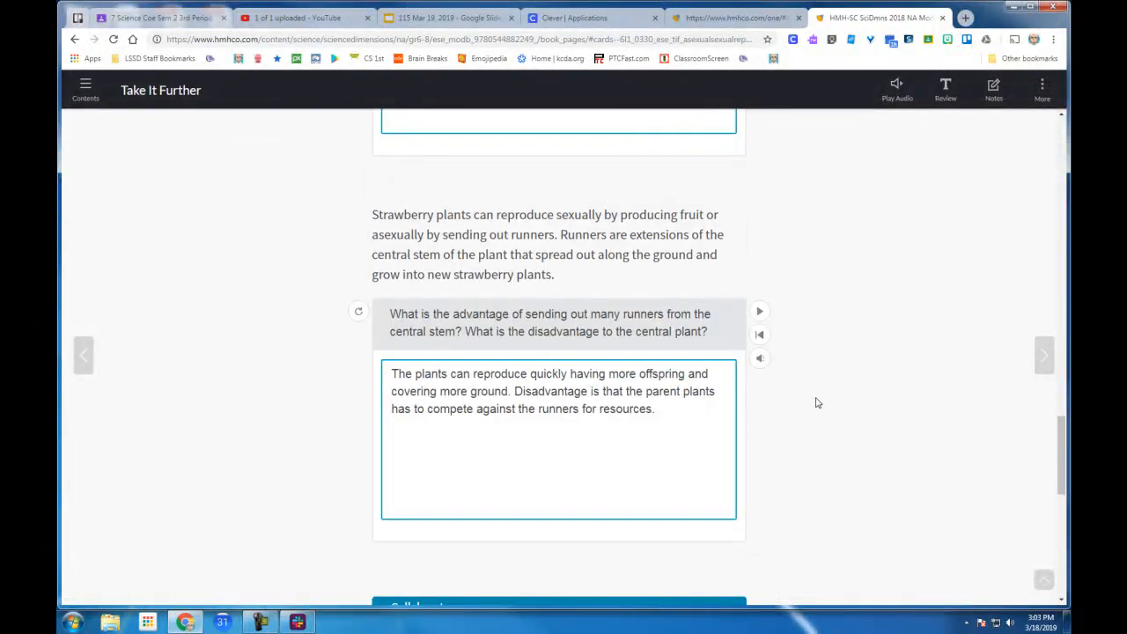
pyautogui.moveTo(824, 401)
pyautogui.write('ve')
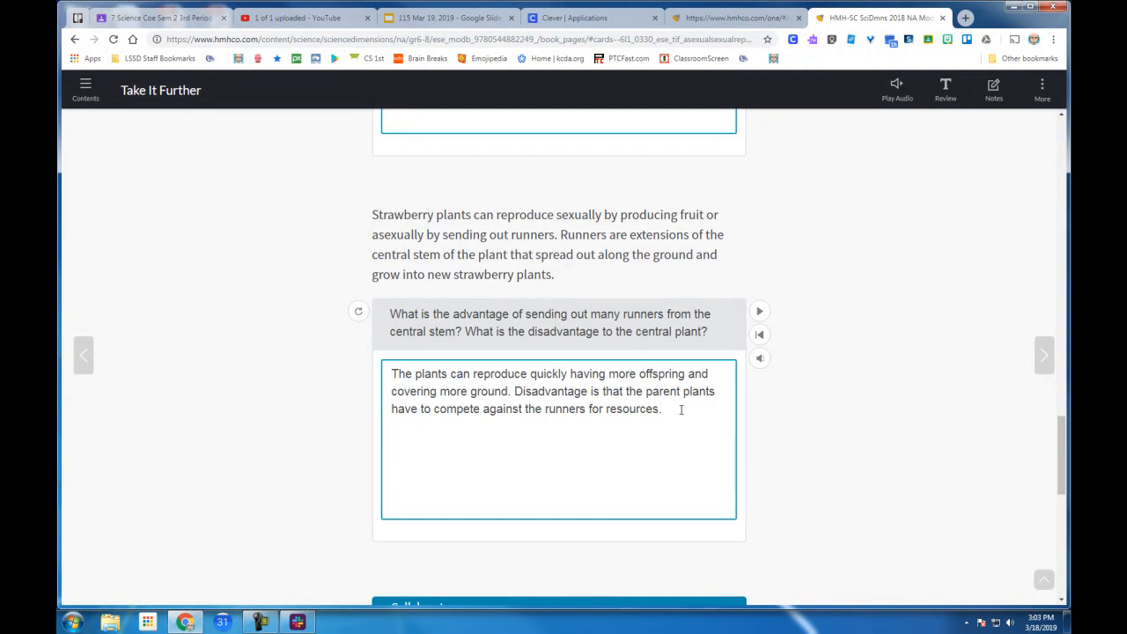
pyautogui.scroll(-3)
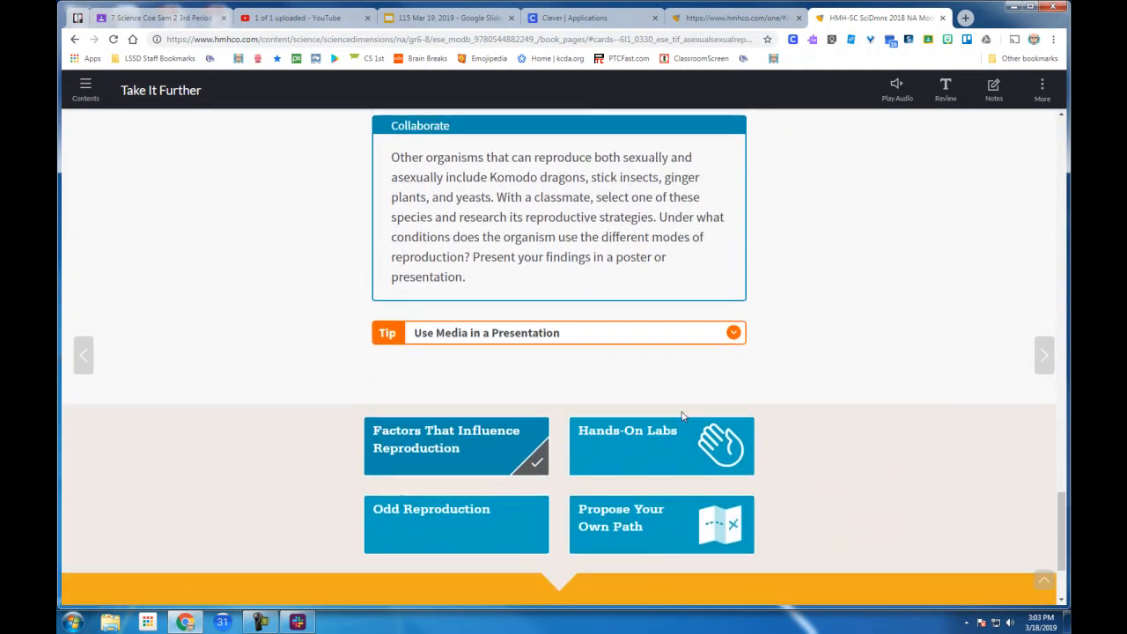
pyautogui.scroll(-3)
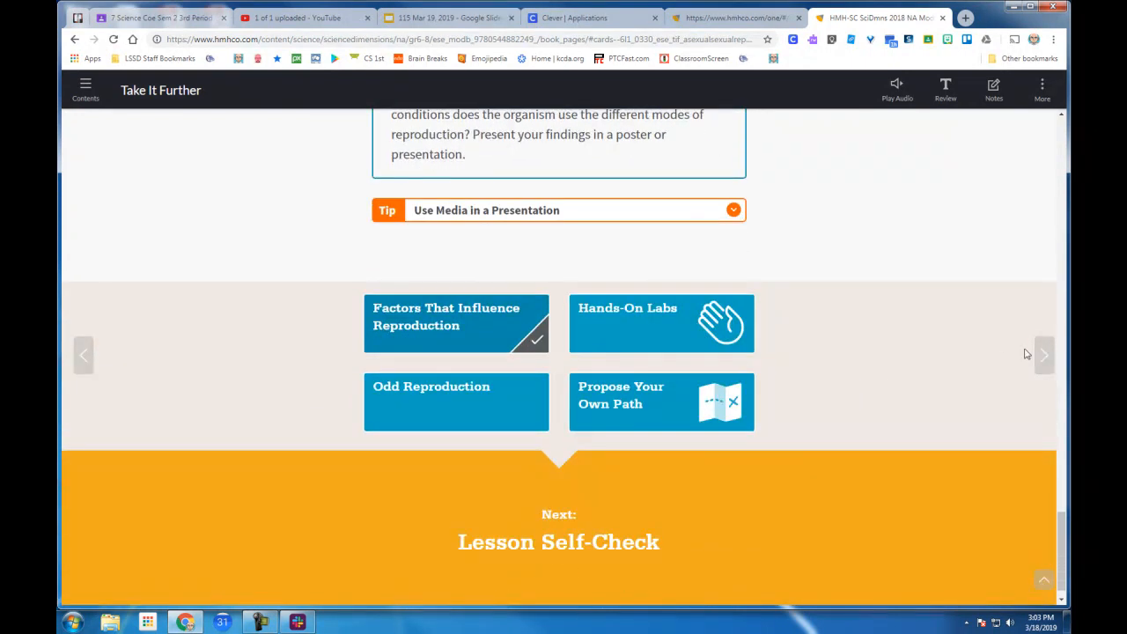
# Step: Advance to the Lesson Self-Check and scroll through the Can You Explain It? claim and evidence boxes
pyautogui.click(1043, 354)
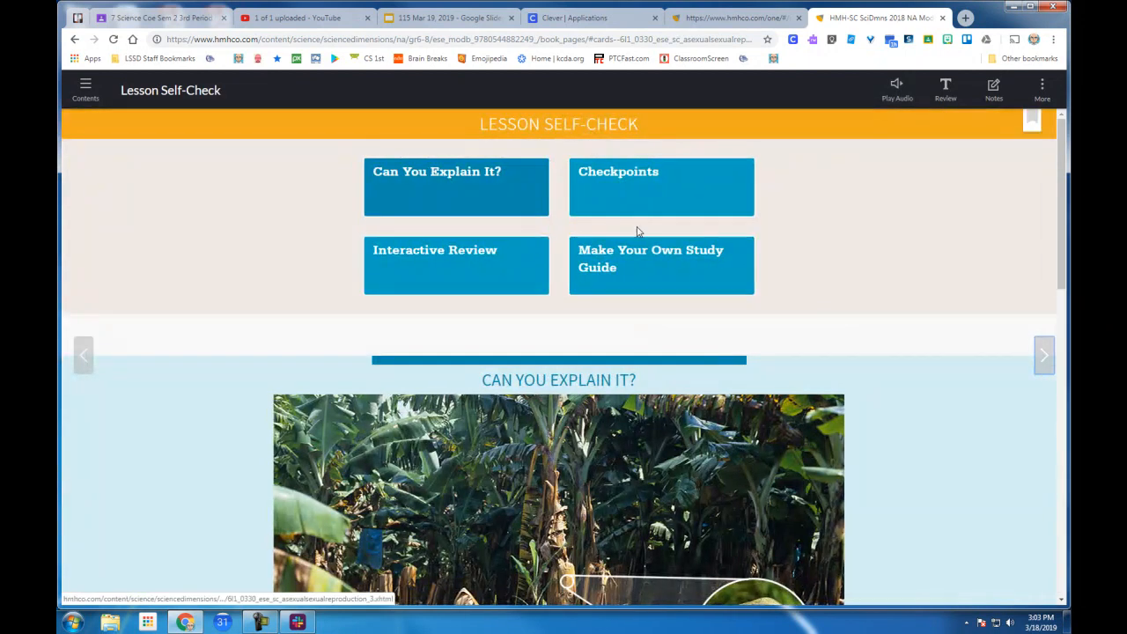
pyautogui.scroll(-3)
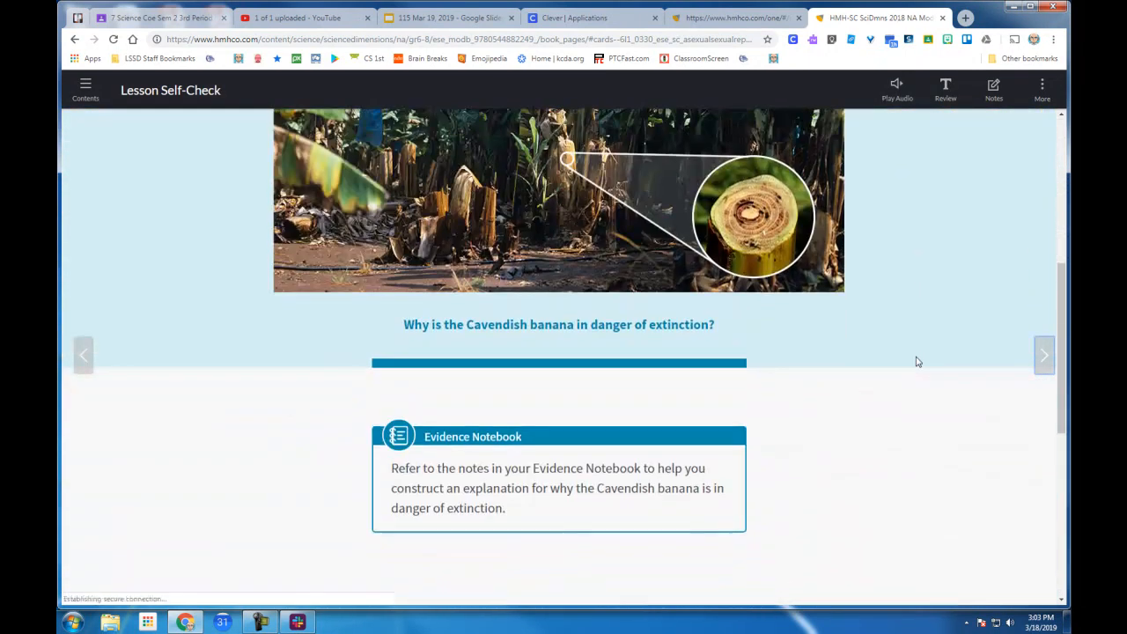
pyautogui.scroll(-3)
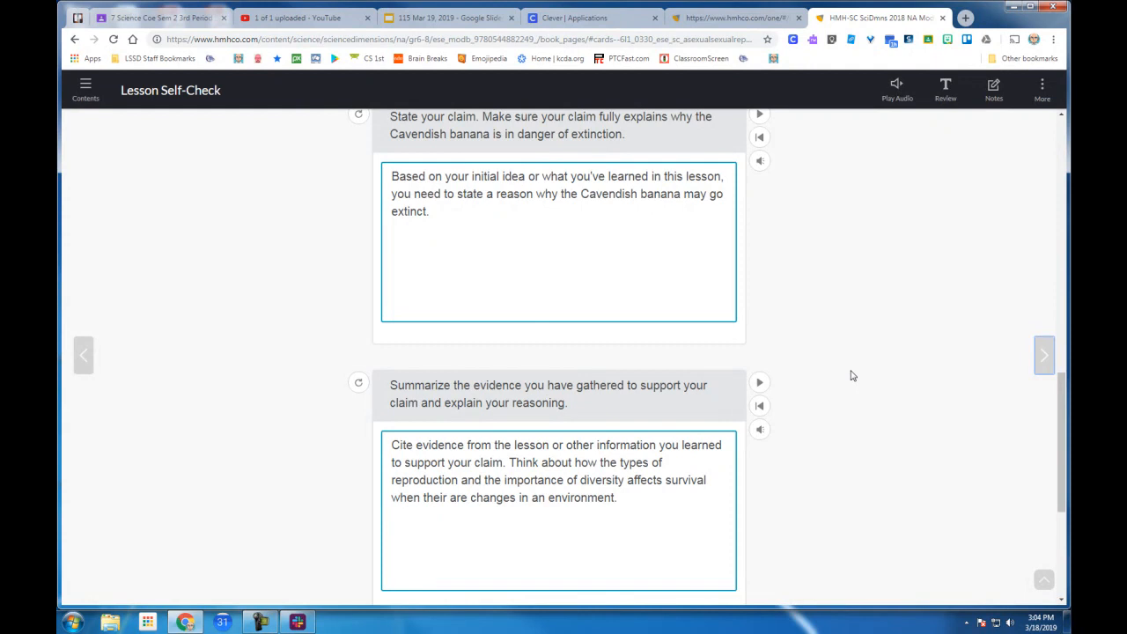
pyautogui.scroll(-3)
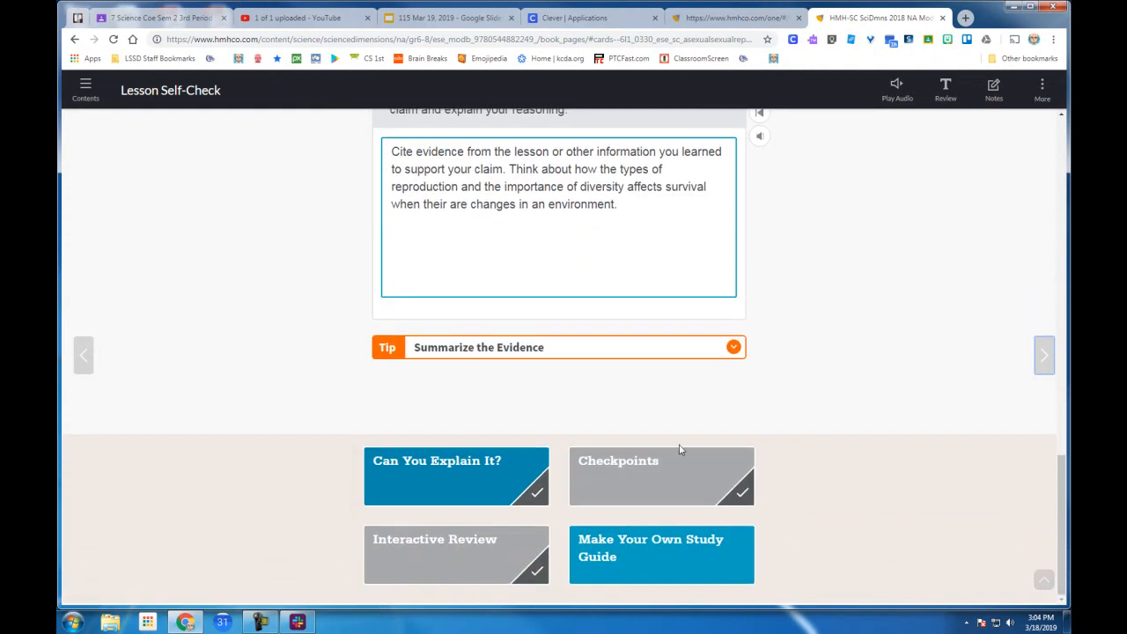
# Step: Jump to Checkpoints and scroll through the Well Done marmoset and dandelion answers to the end-of-lesson links
pyautogui.click(661, 476)
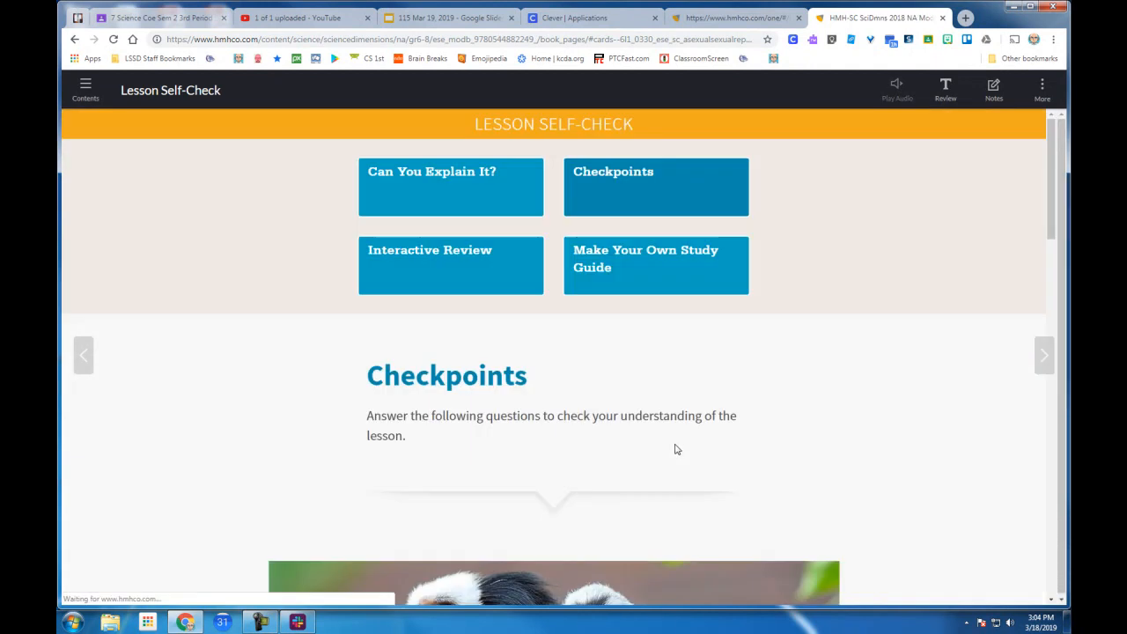
pyautogui.scroll(-3)
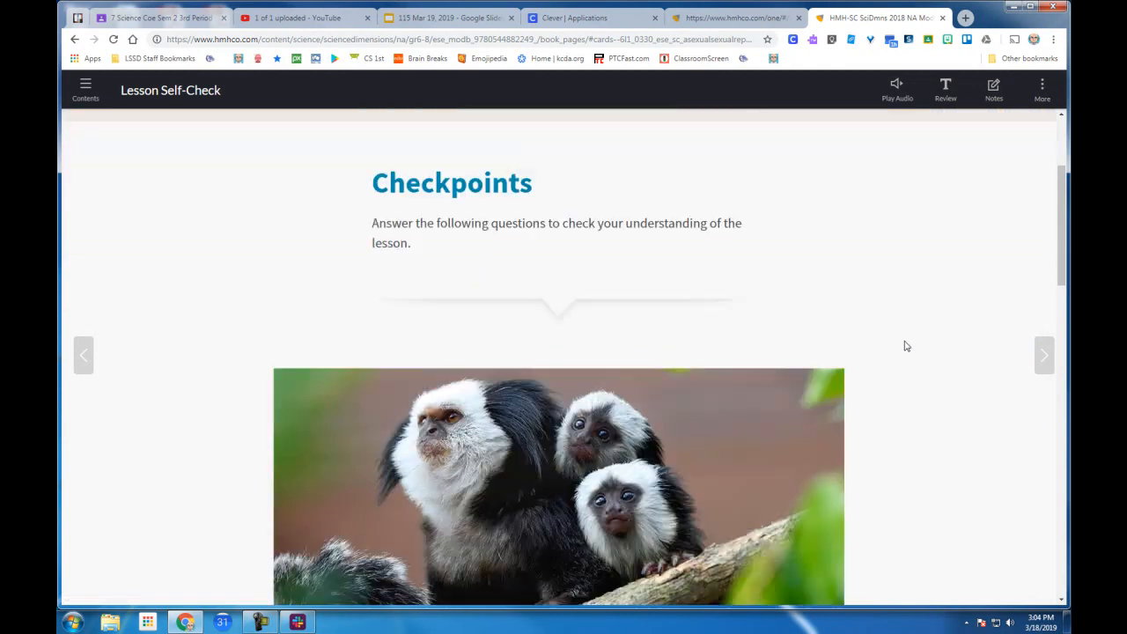
pyautogui.scroll(-3)
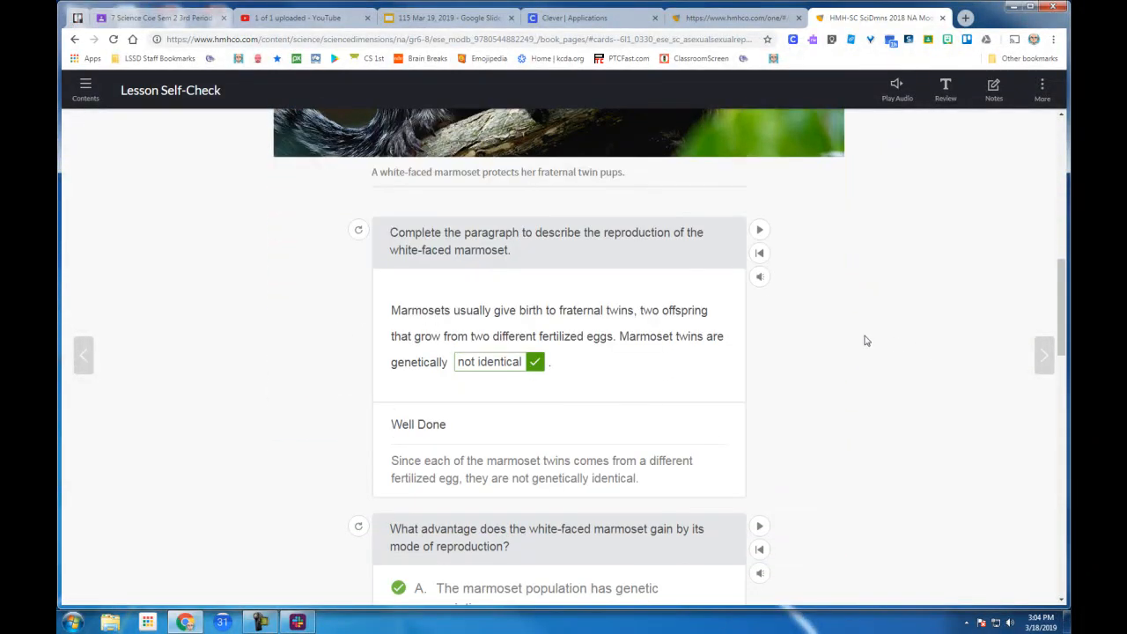
pyautogui.scroll(-3)
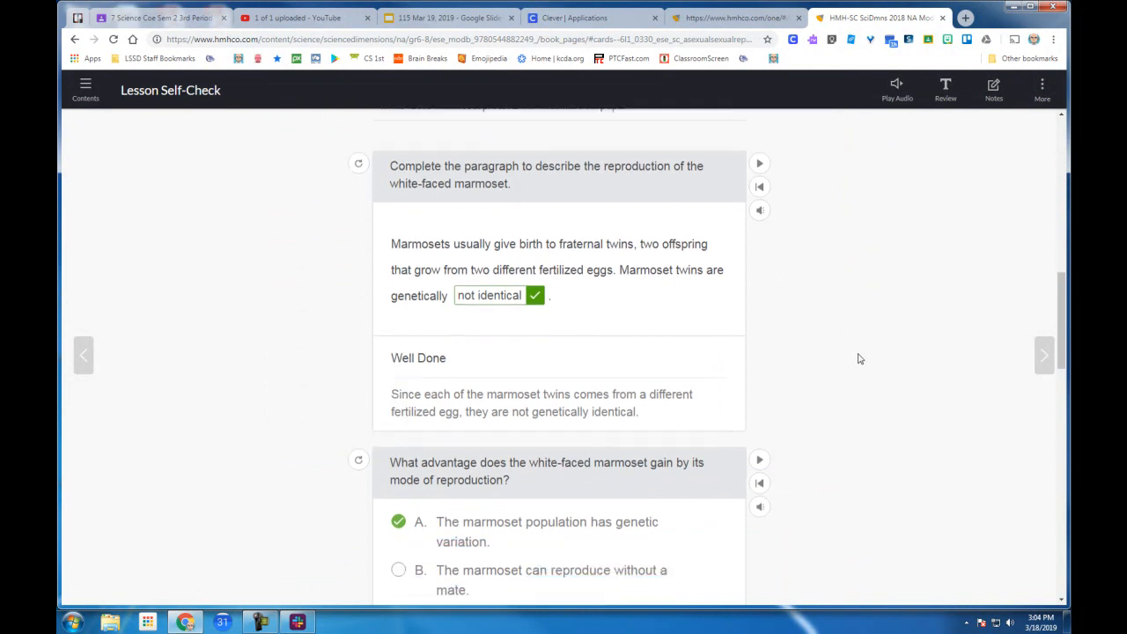
pyautogui.scroll(-3)
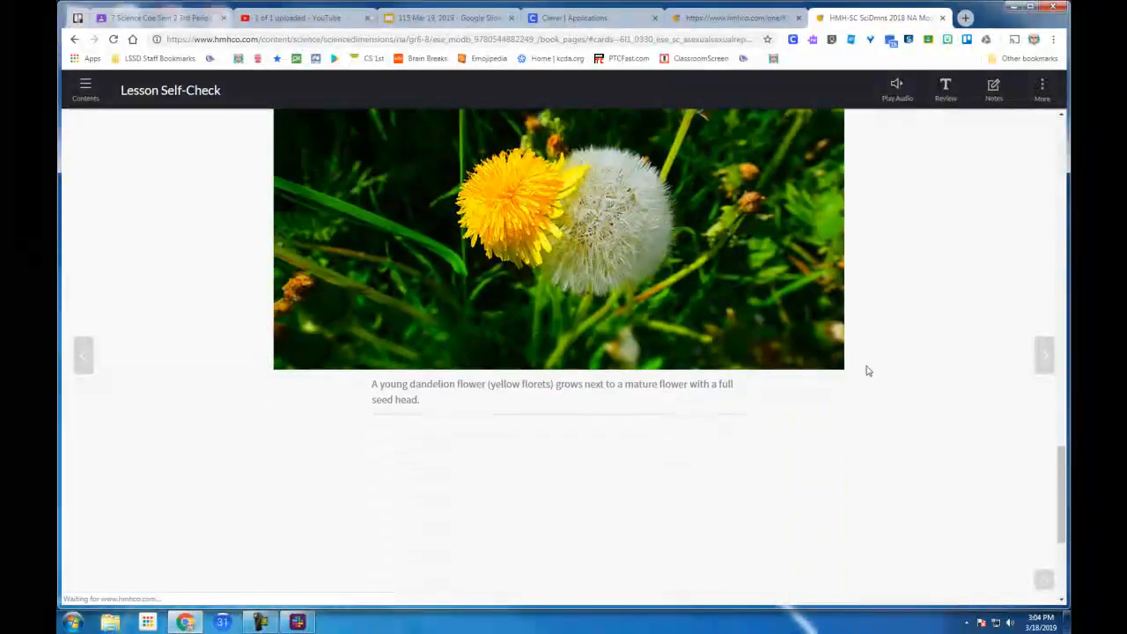
pyautogui.scroll(-3)
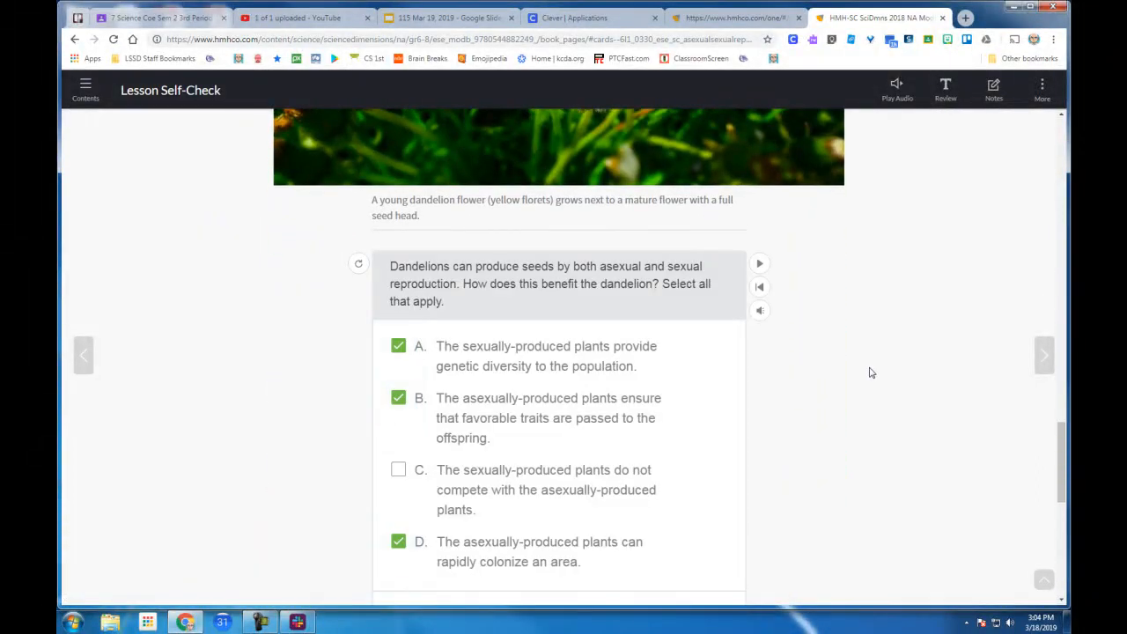
pyautogui.scroll(-3)
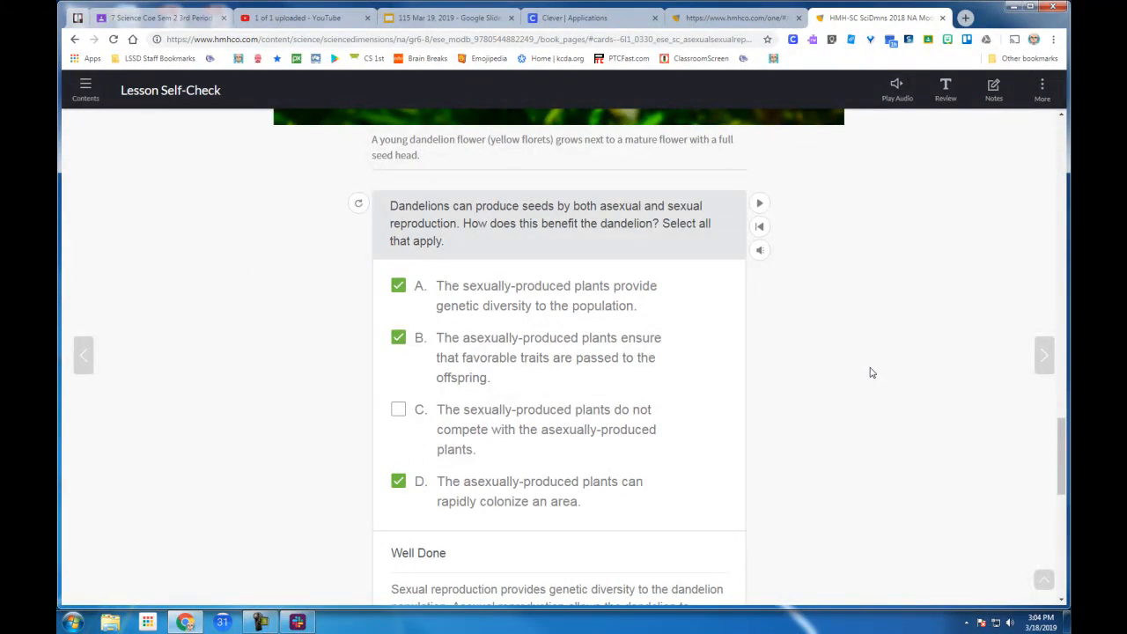
pyautogui.moveTo(826, 373)
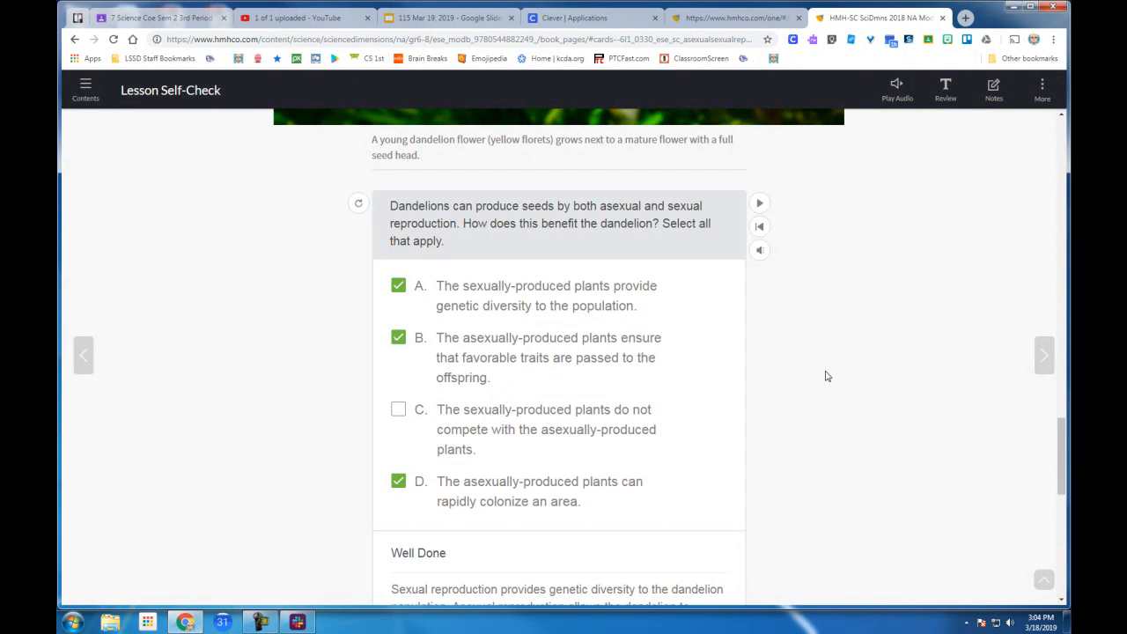
pyautogui.scroll(-3)
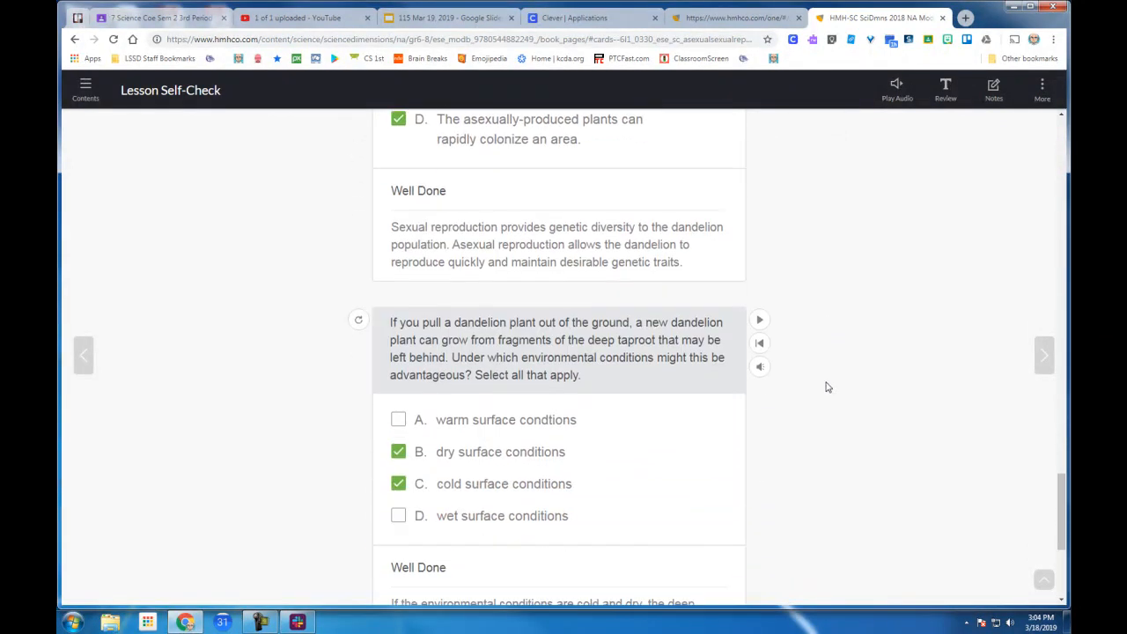
pyautogui.scroll(-3)
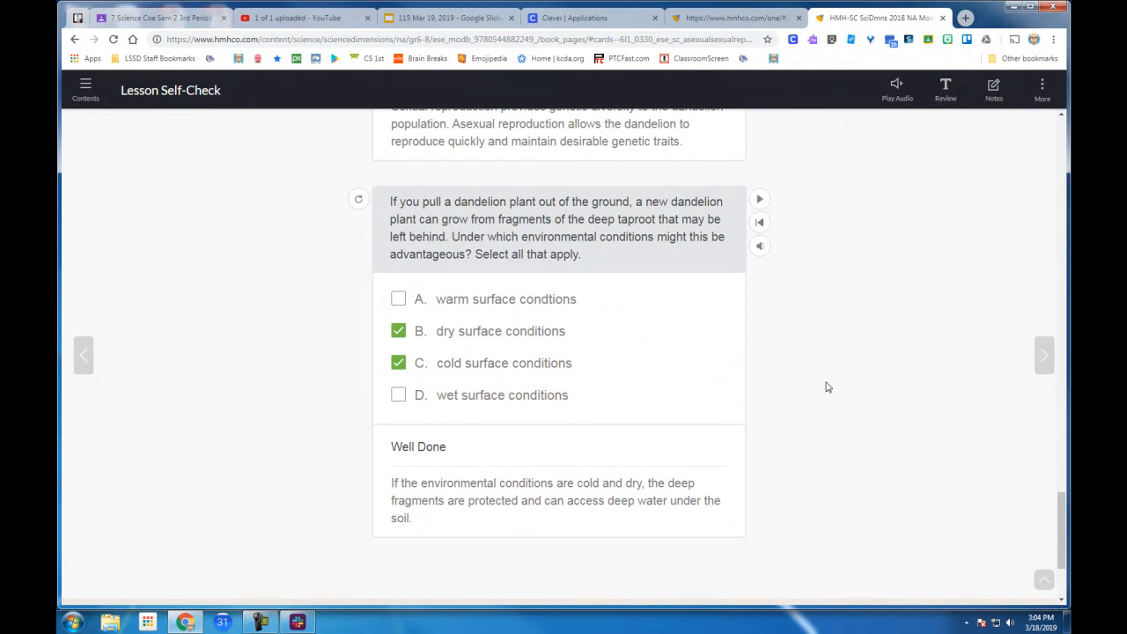
pyautogui.scroll(-3)
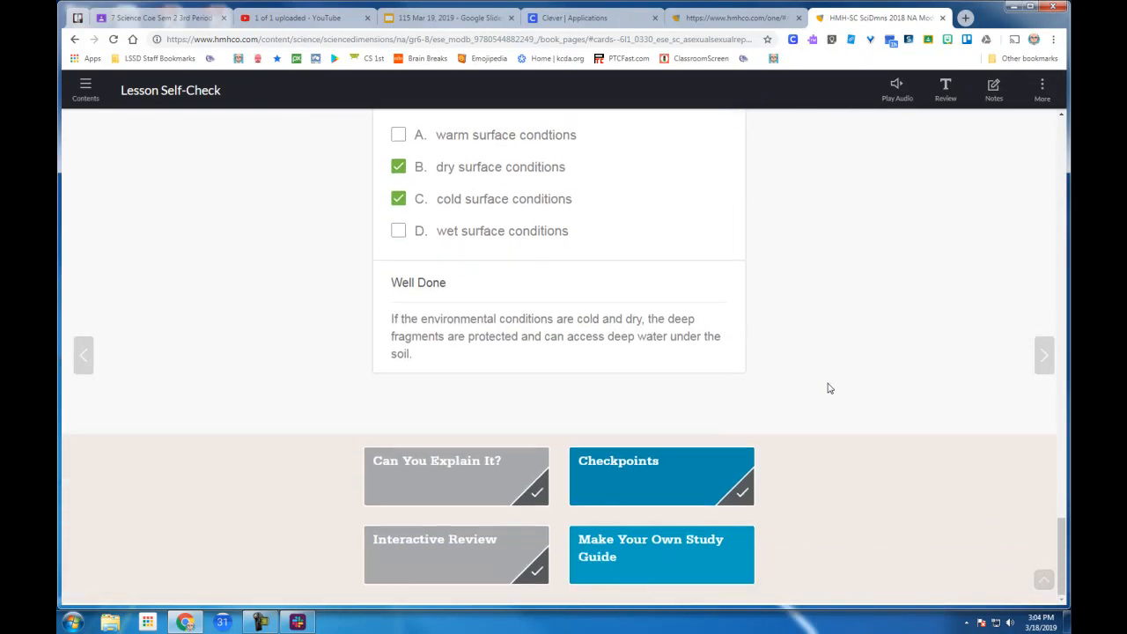
pyautogui.moveTo(694, 416)
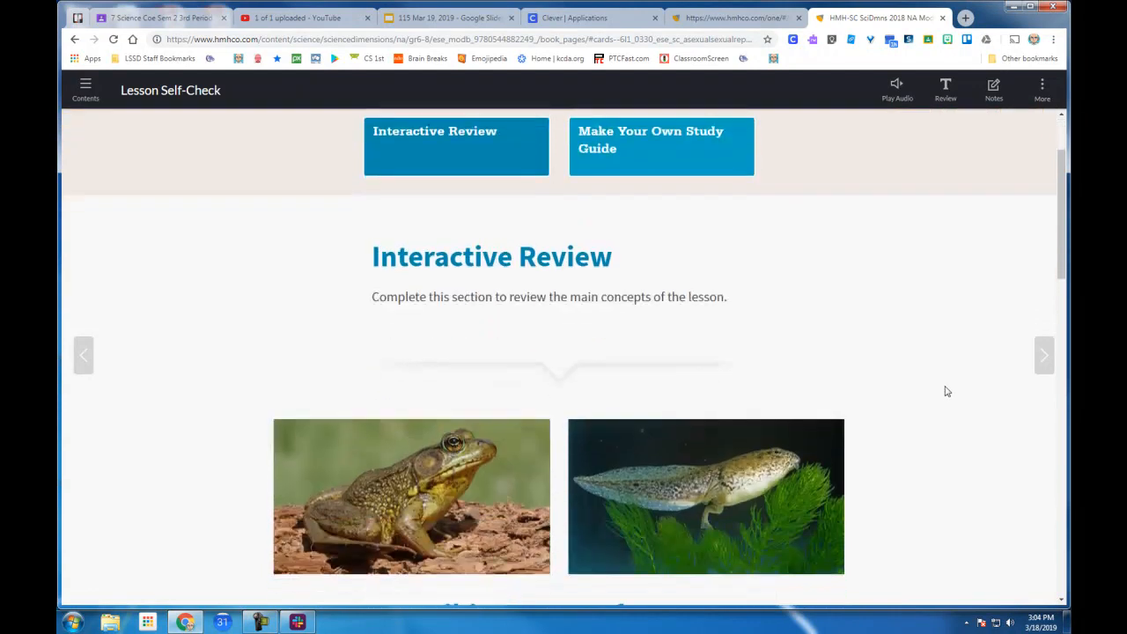
# Step: Scroll through both Well Done reproduction activities down to the section tiles at the bottom
pyautogui.scroll(-3)
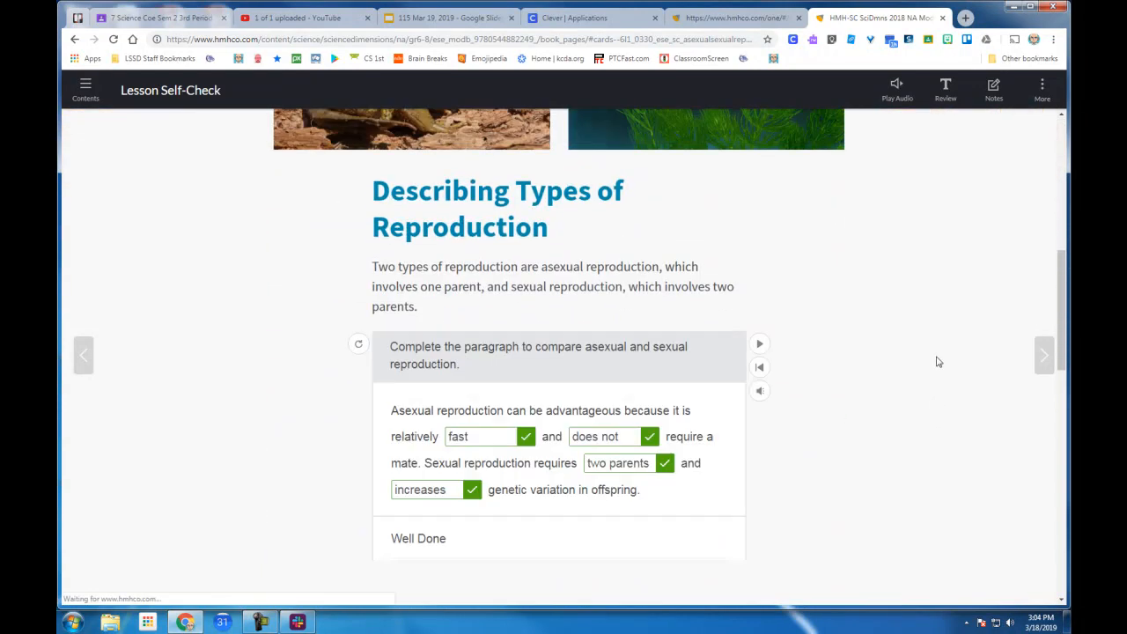
pyautogui.scroll(-3)
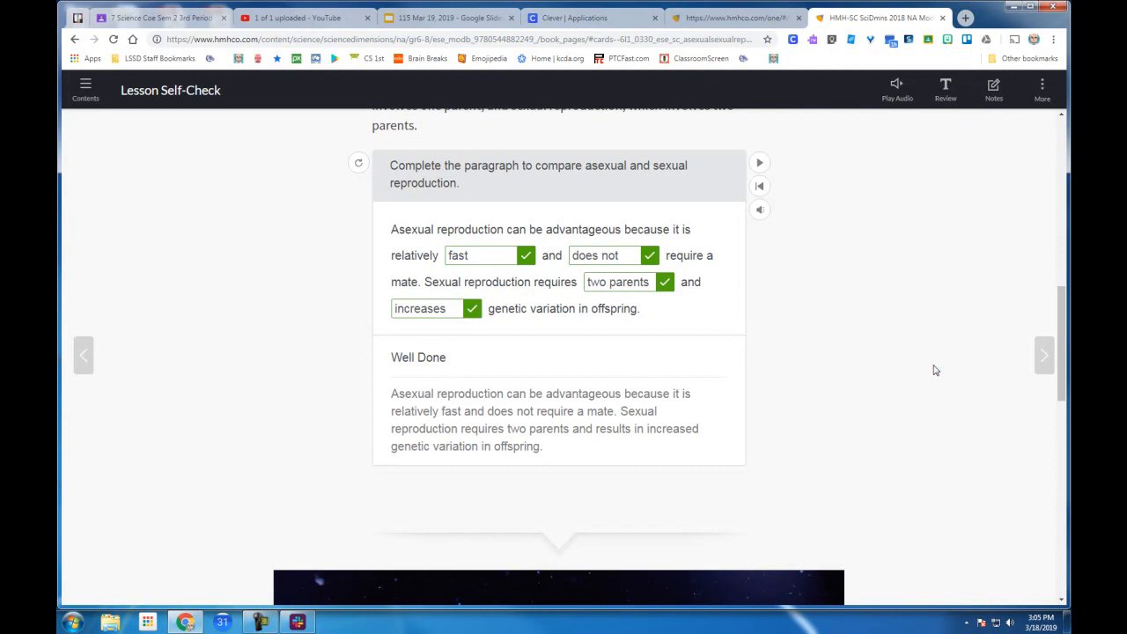
pyautogui.moveTo(926, 367)
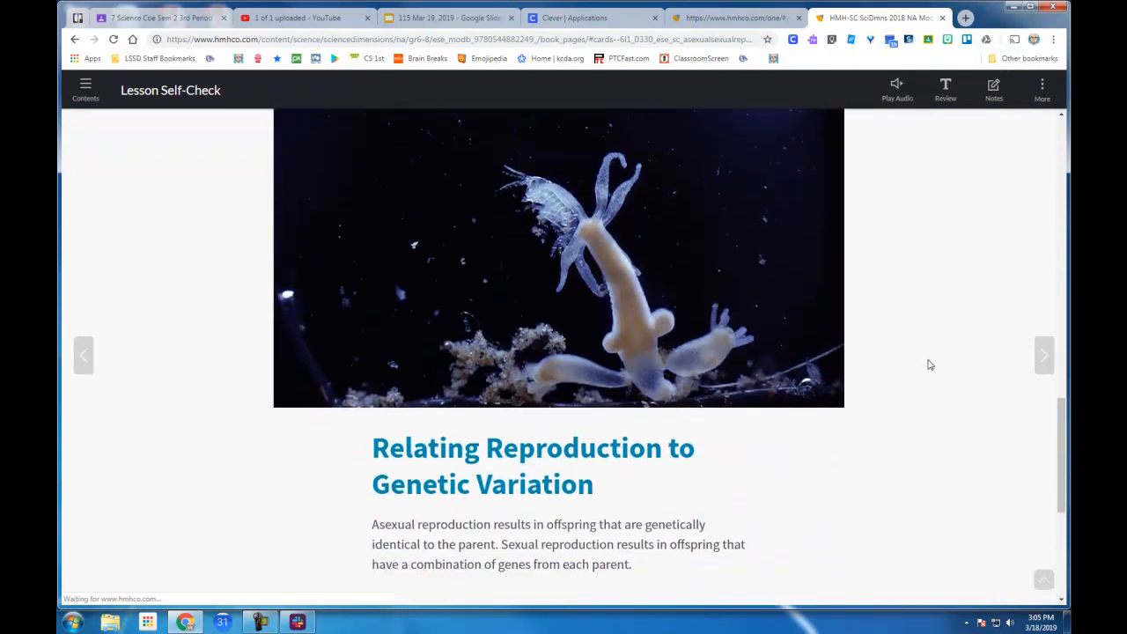
pyautogui.scroll(-3)
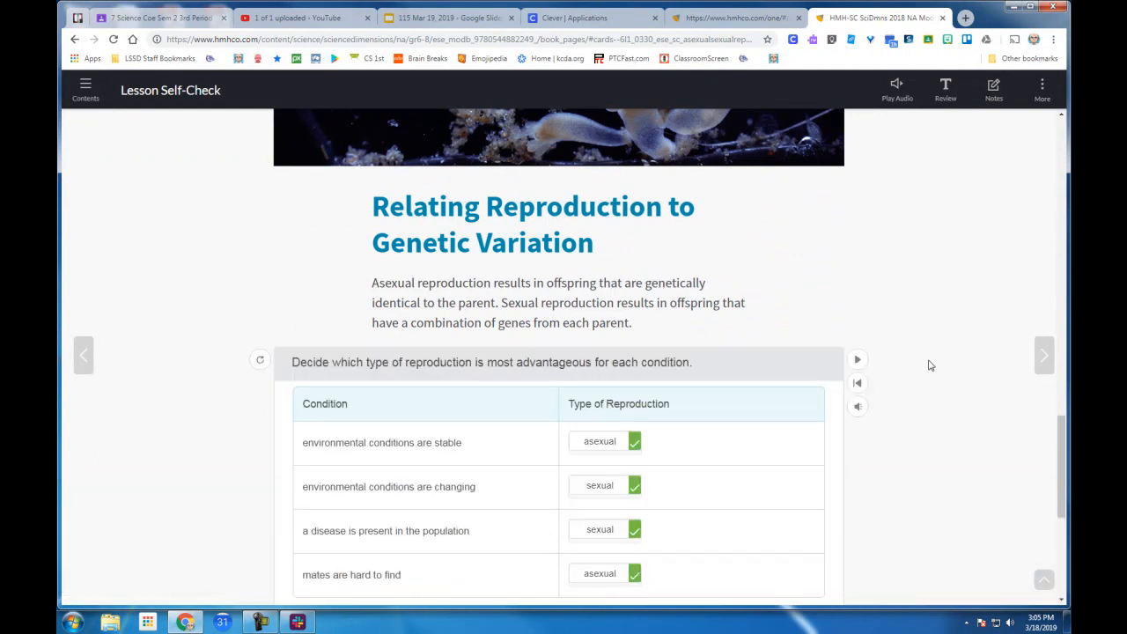
pyautogui.scroll(-3)
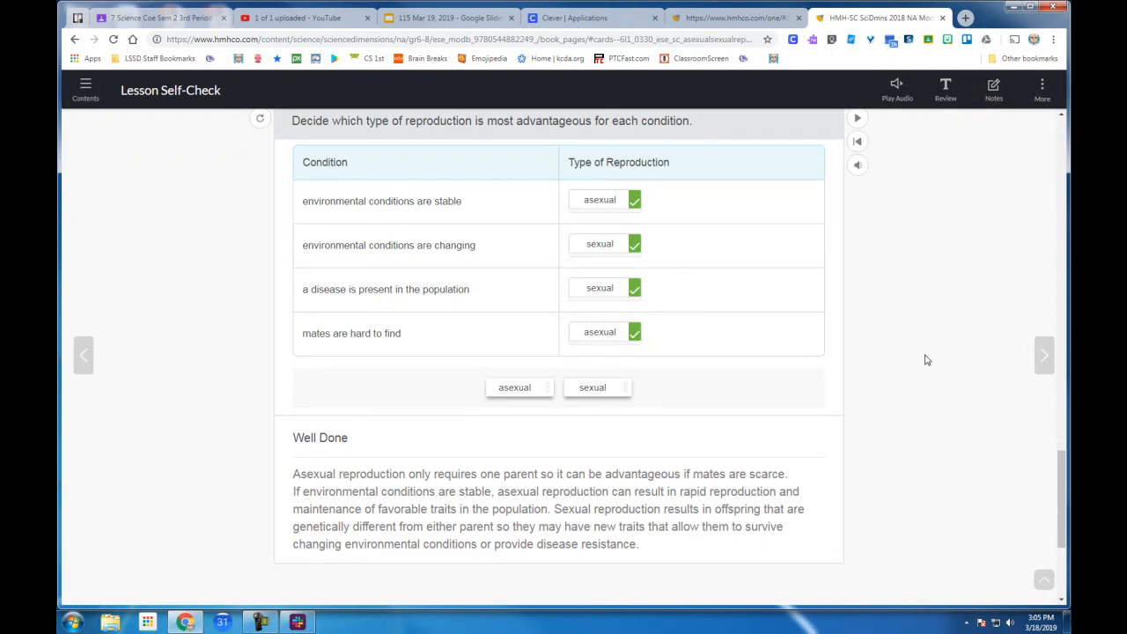
pyautogui.scroll(-3)
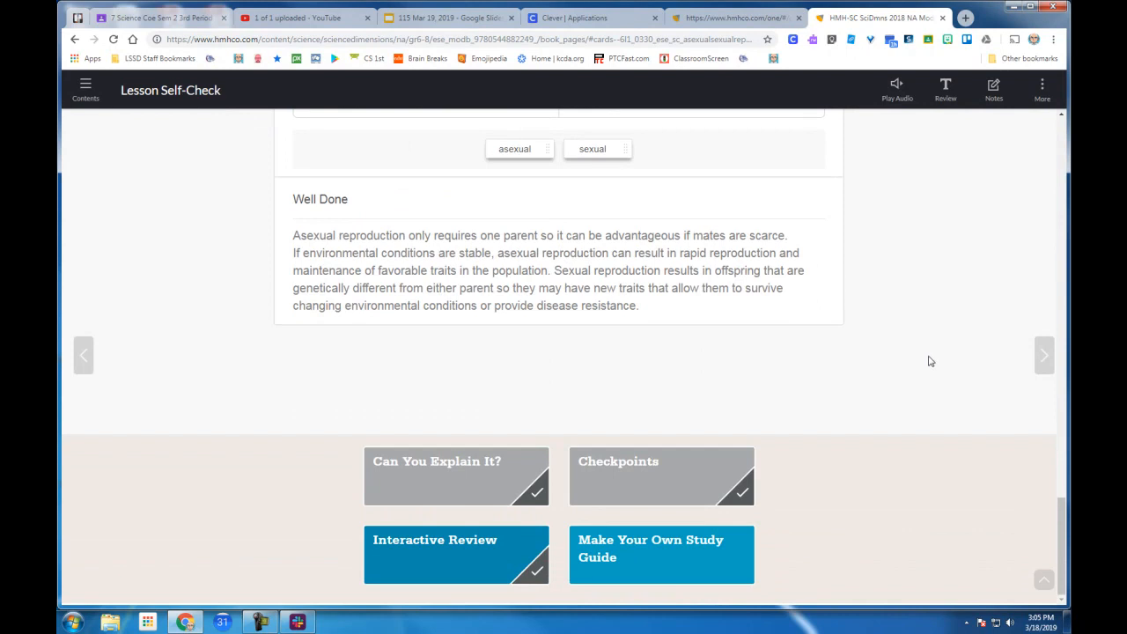
pyautogui.moveTo(936, 361)
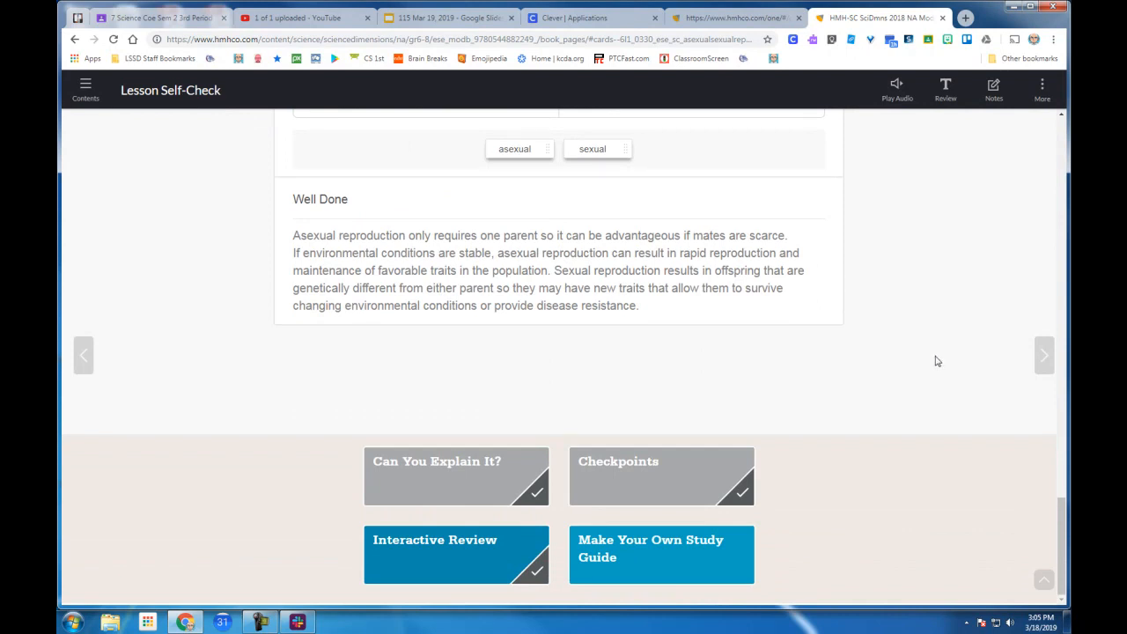